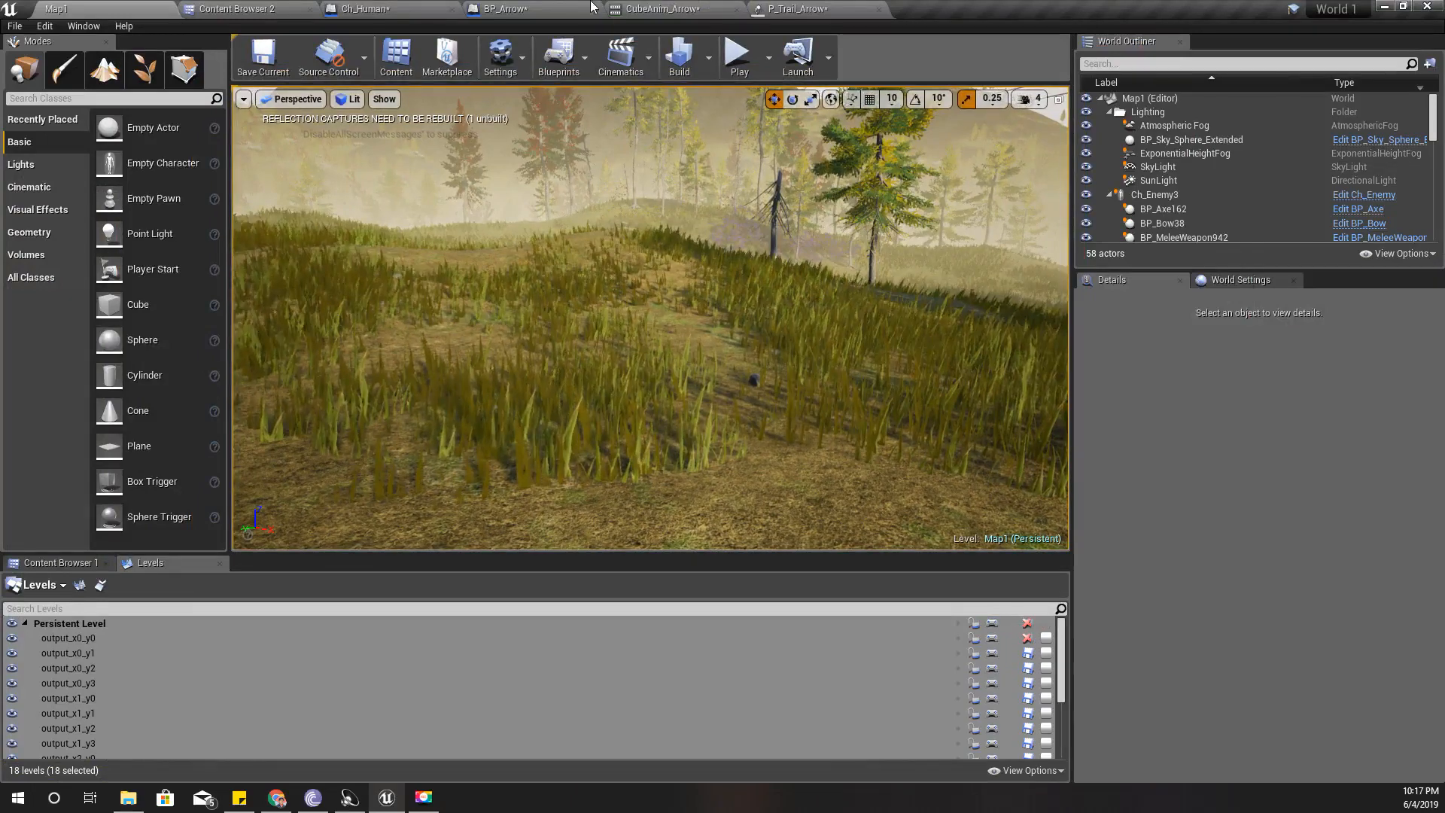
- Switch through BP_Arrow to Ch_Human's Fight graph showing the On Arrow Hit event
{"action": "left_click", "coordinate": [502, 8]}
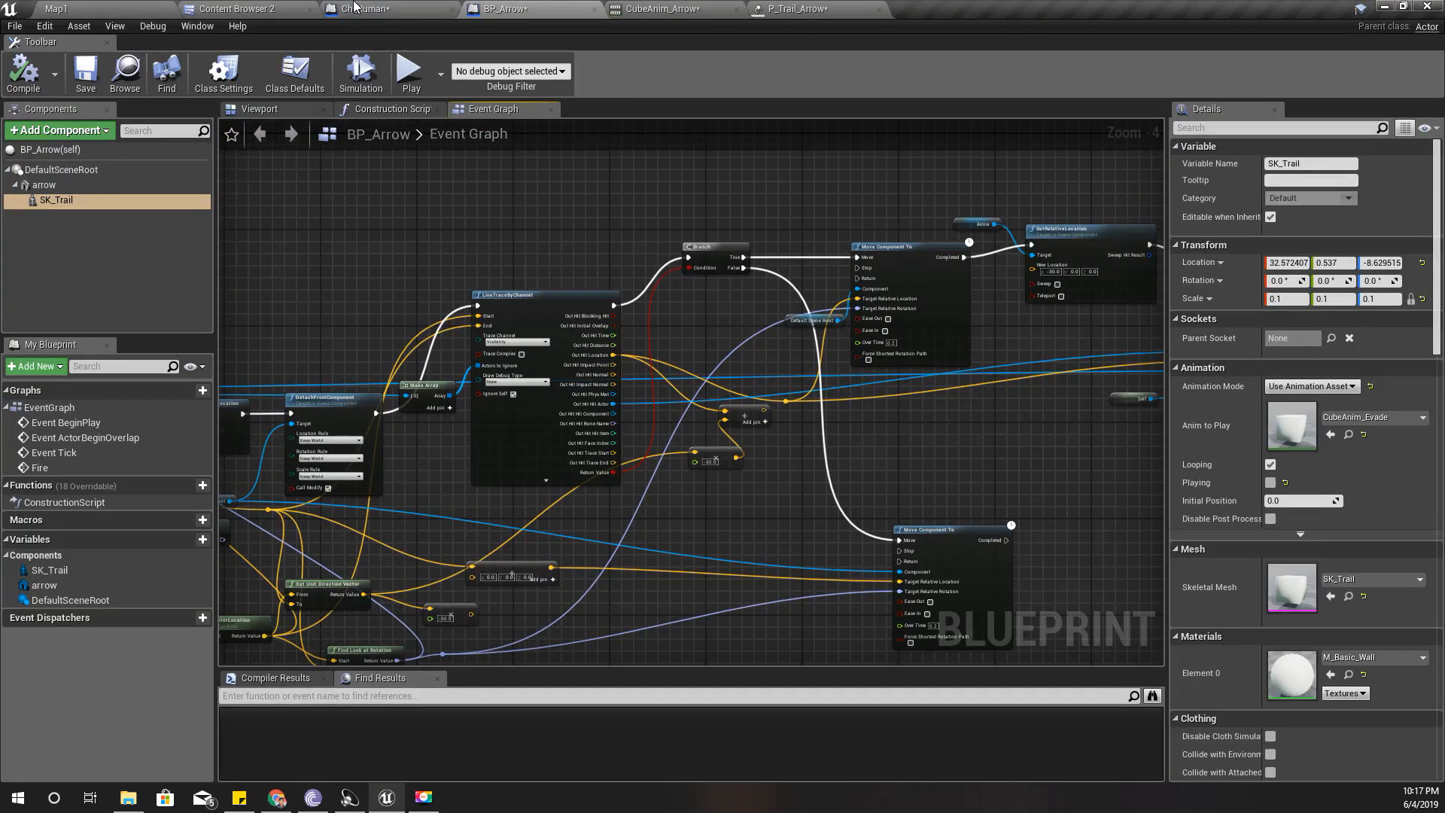
{"action": "left_click", "coordinate": [385, 8]}
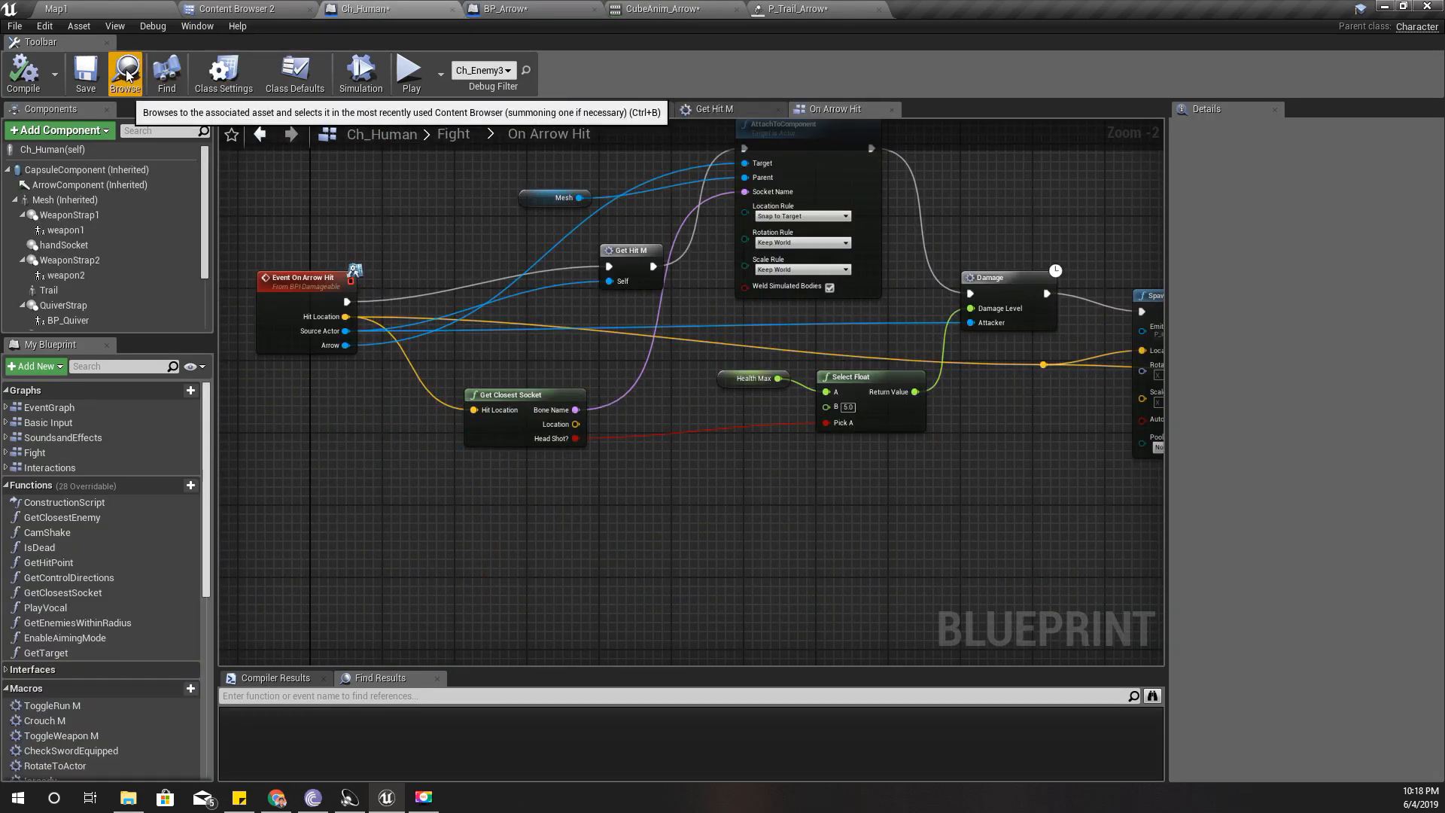
- Open Ch_Player's Get Target trace from the Content Browser, then start Play in the editor
{"action": "left_click", "coordinate": [125, 74]}
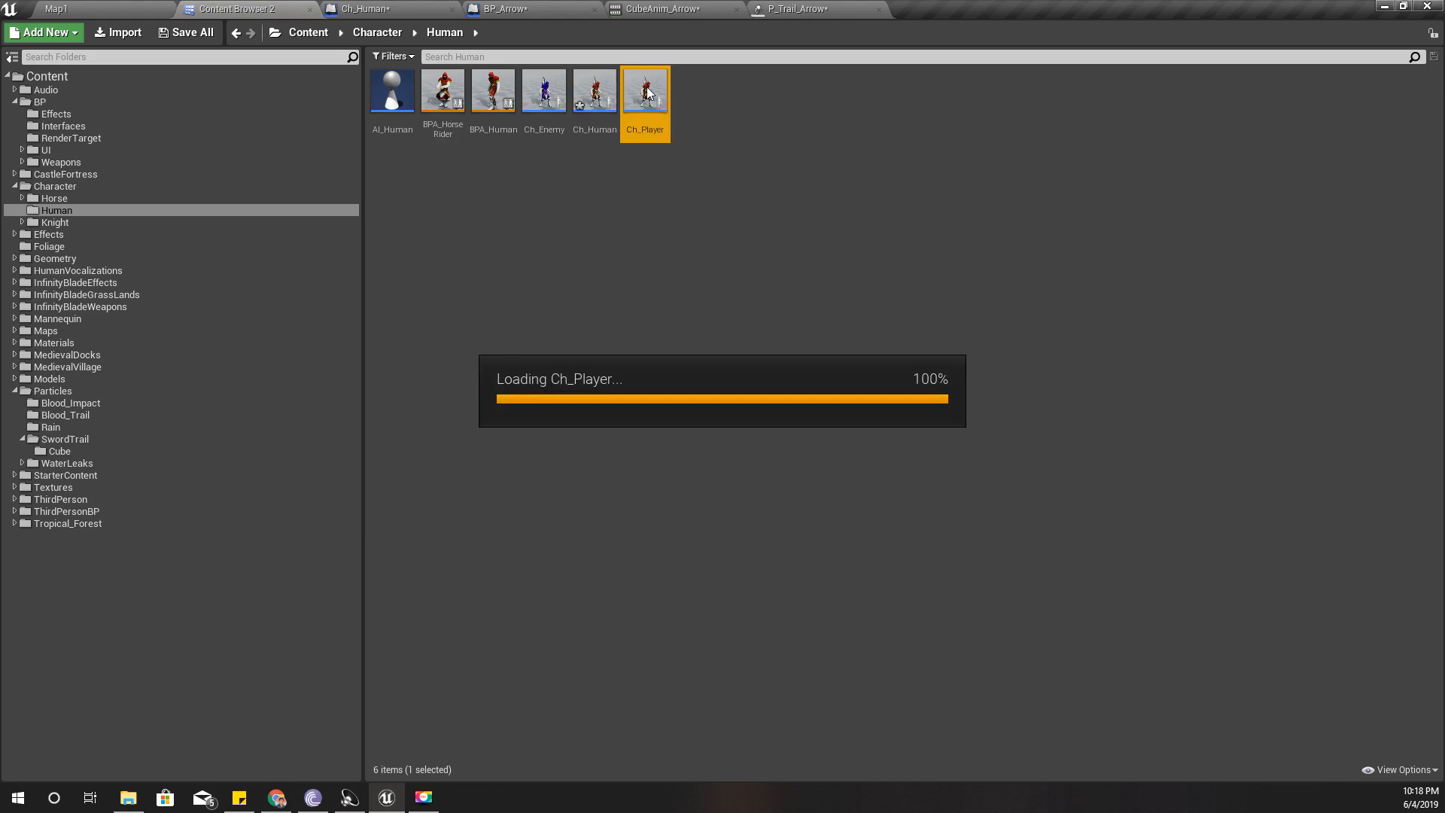
{"action": "double_click", "coordinate": [645, 91]}
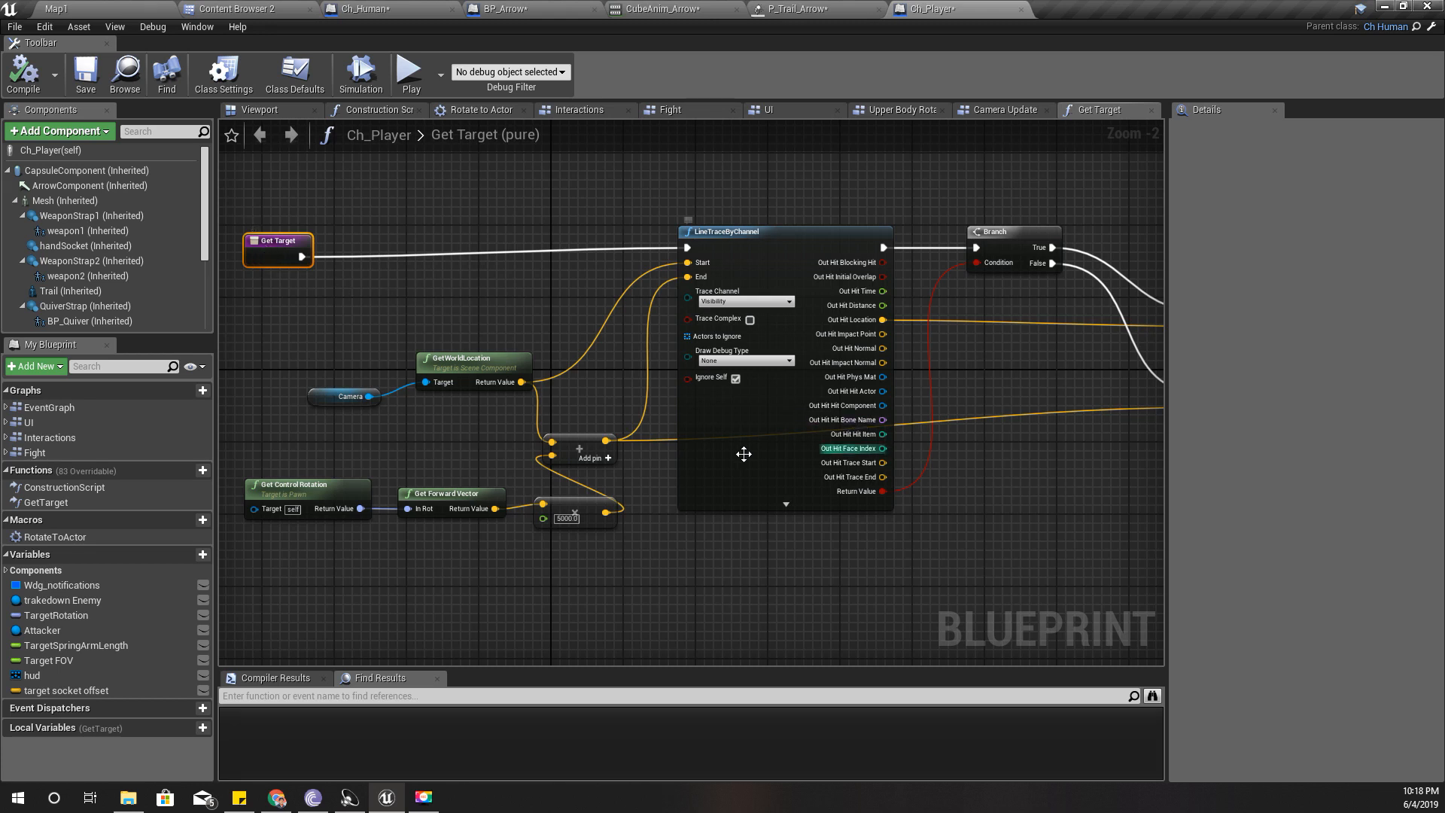
{"action": "scroll", "scroll_direction": "up", "scroll_amount": 3}
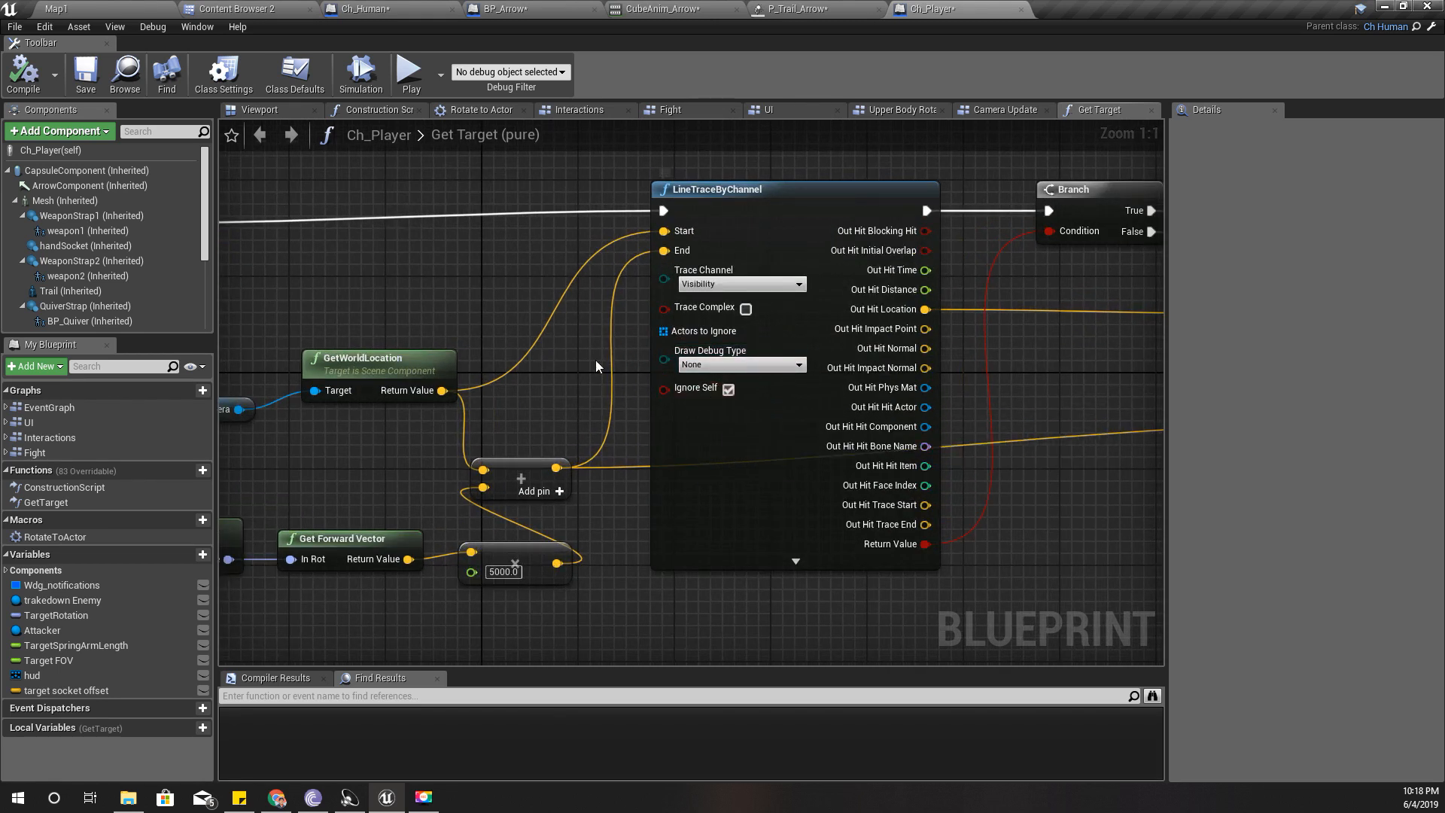
{"action": "mouse_move", "coordinate": [1076, 378]}
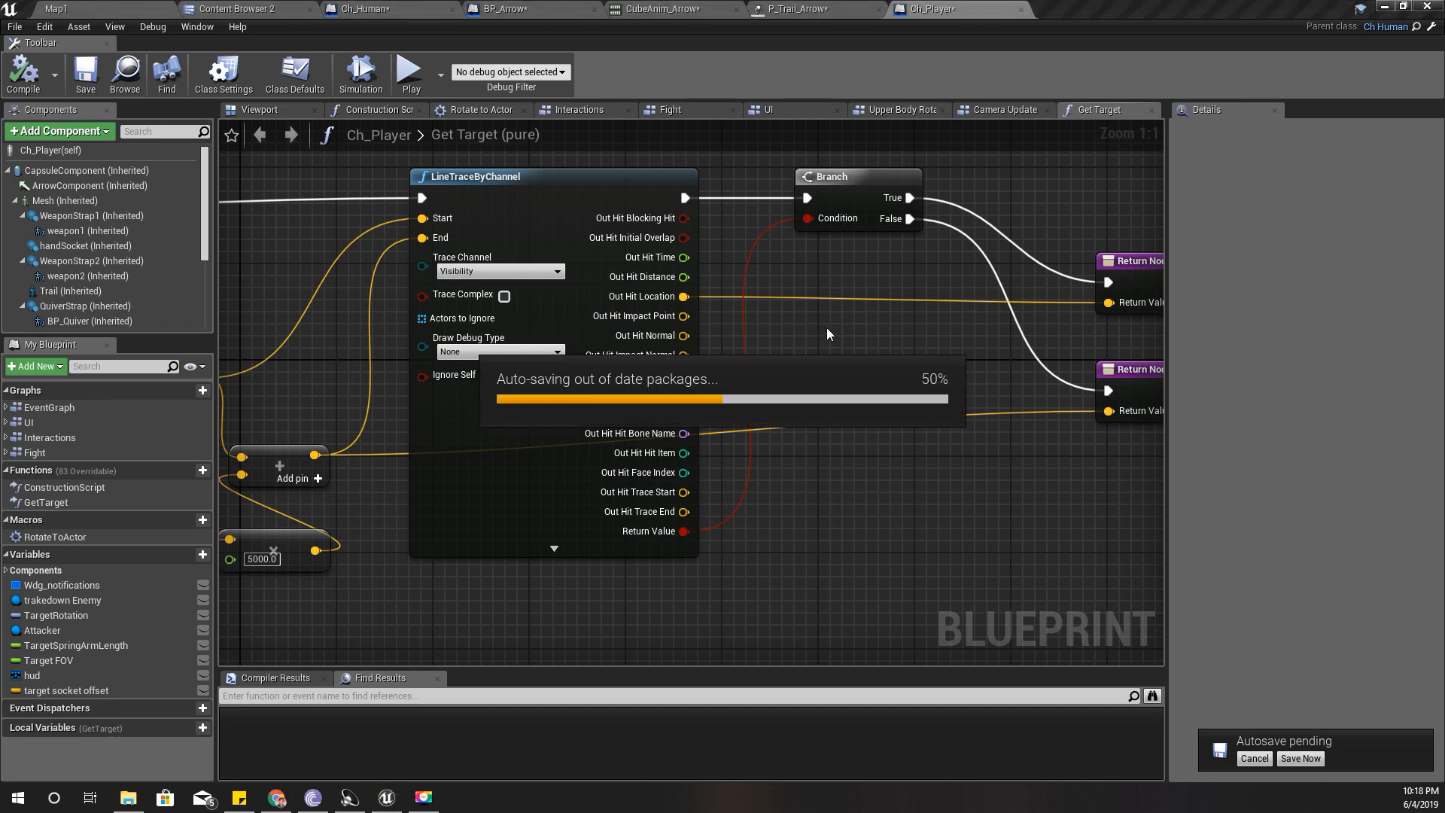
{"action": "left_click", "coordinate": [1300, 757]}
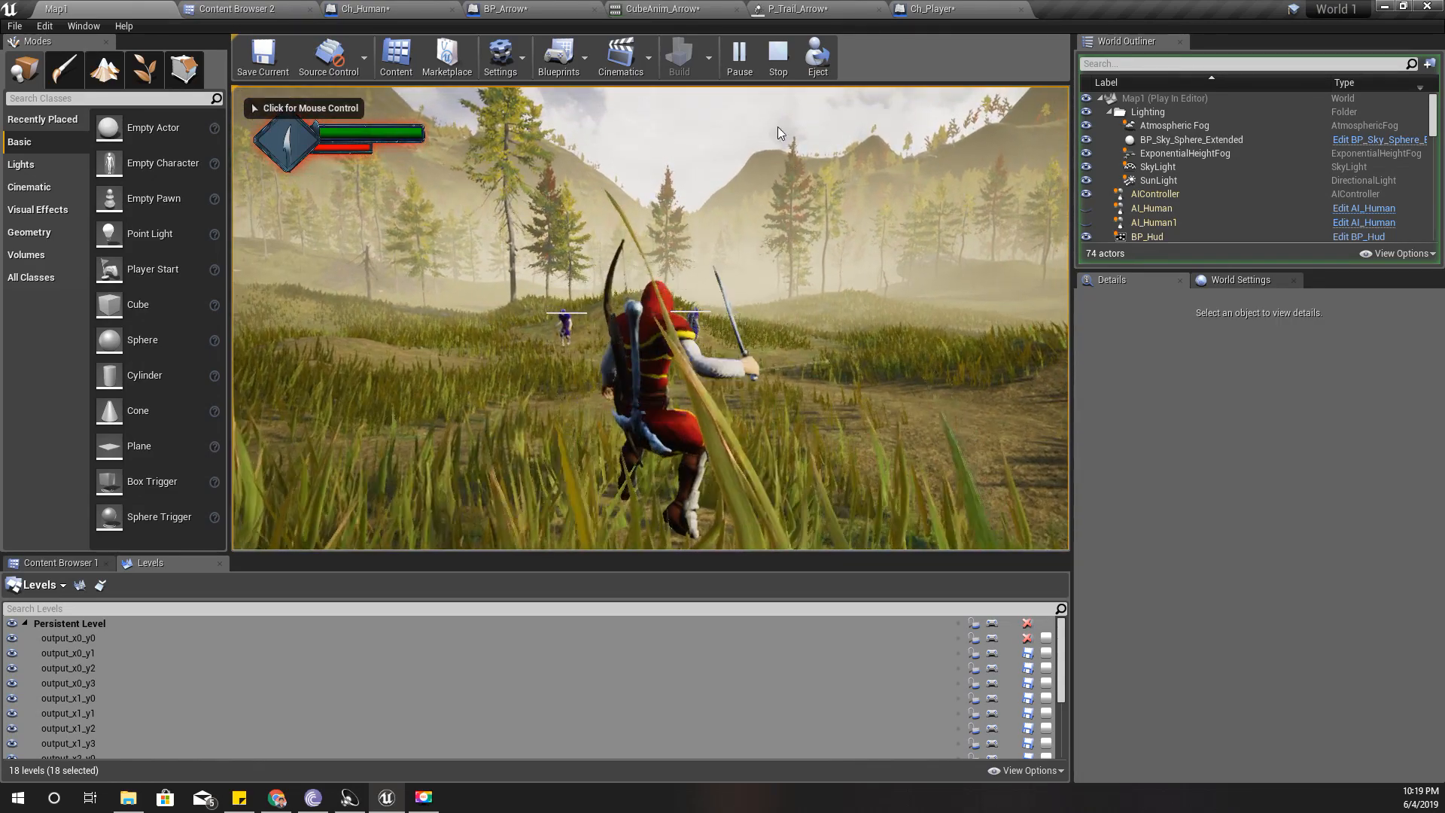
- Click into the running game viewport to take mouse control
{"action": "left_click", "coordinate": [738, 57]}
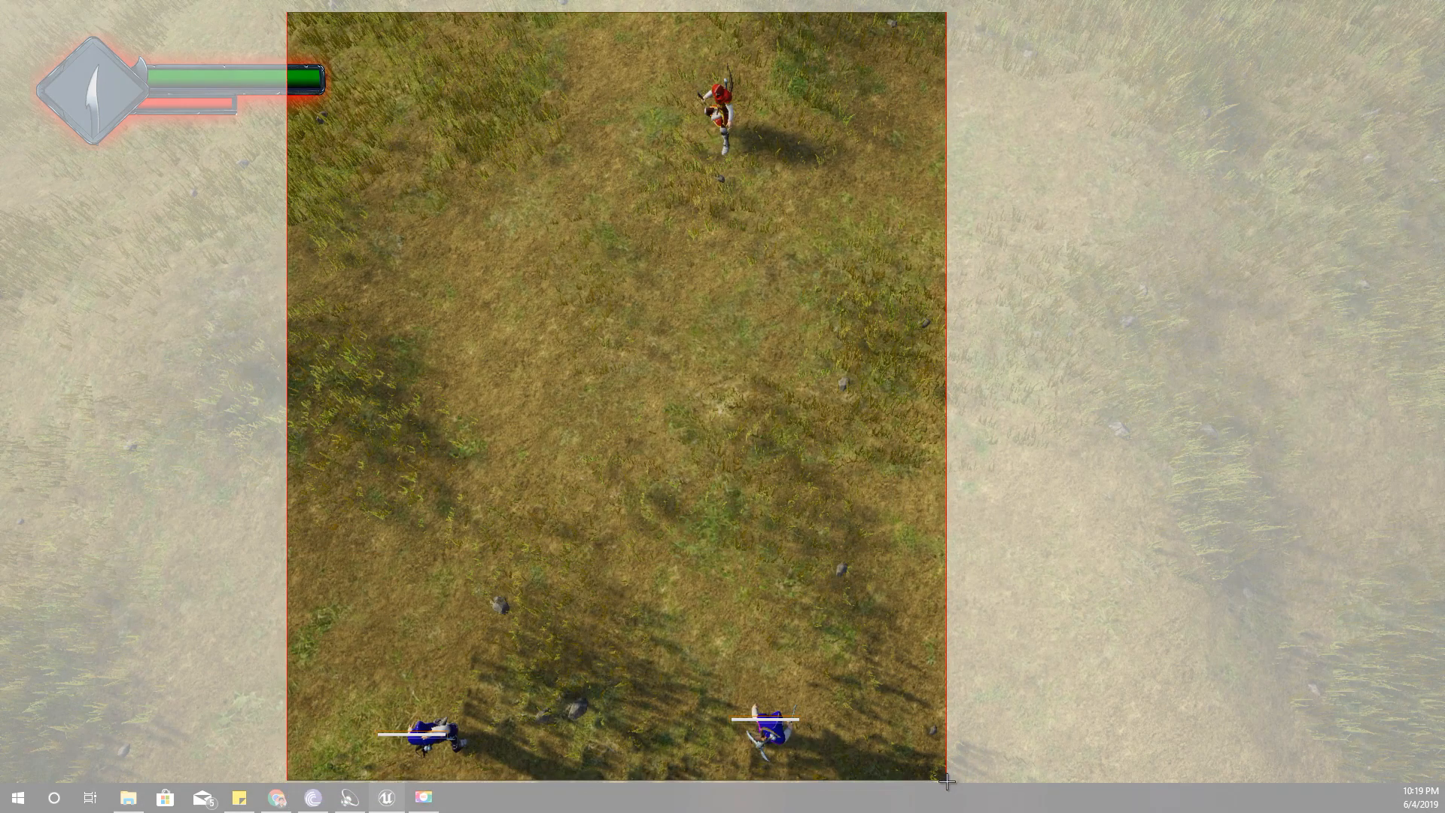
- Finish the overhead snip, maximize Snipping Tool, and choose a different pen colour
{"action": "left_click", "coordinate": [459, 796]}
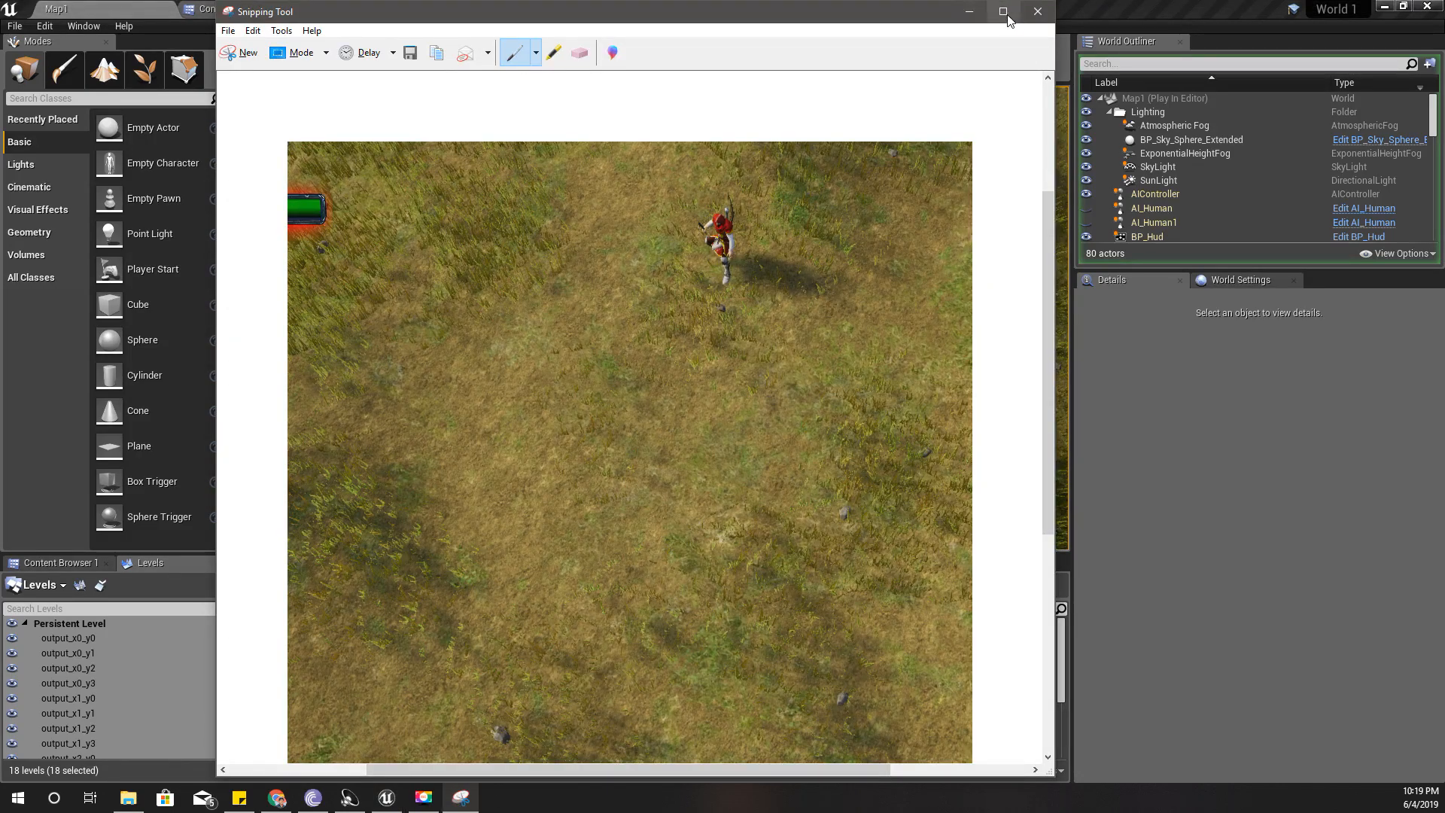
{"action": "left_click", "coordinate": [1002, 12]}
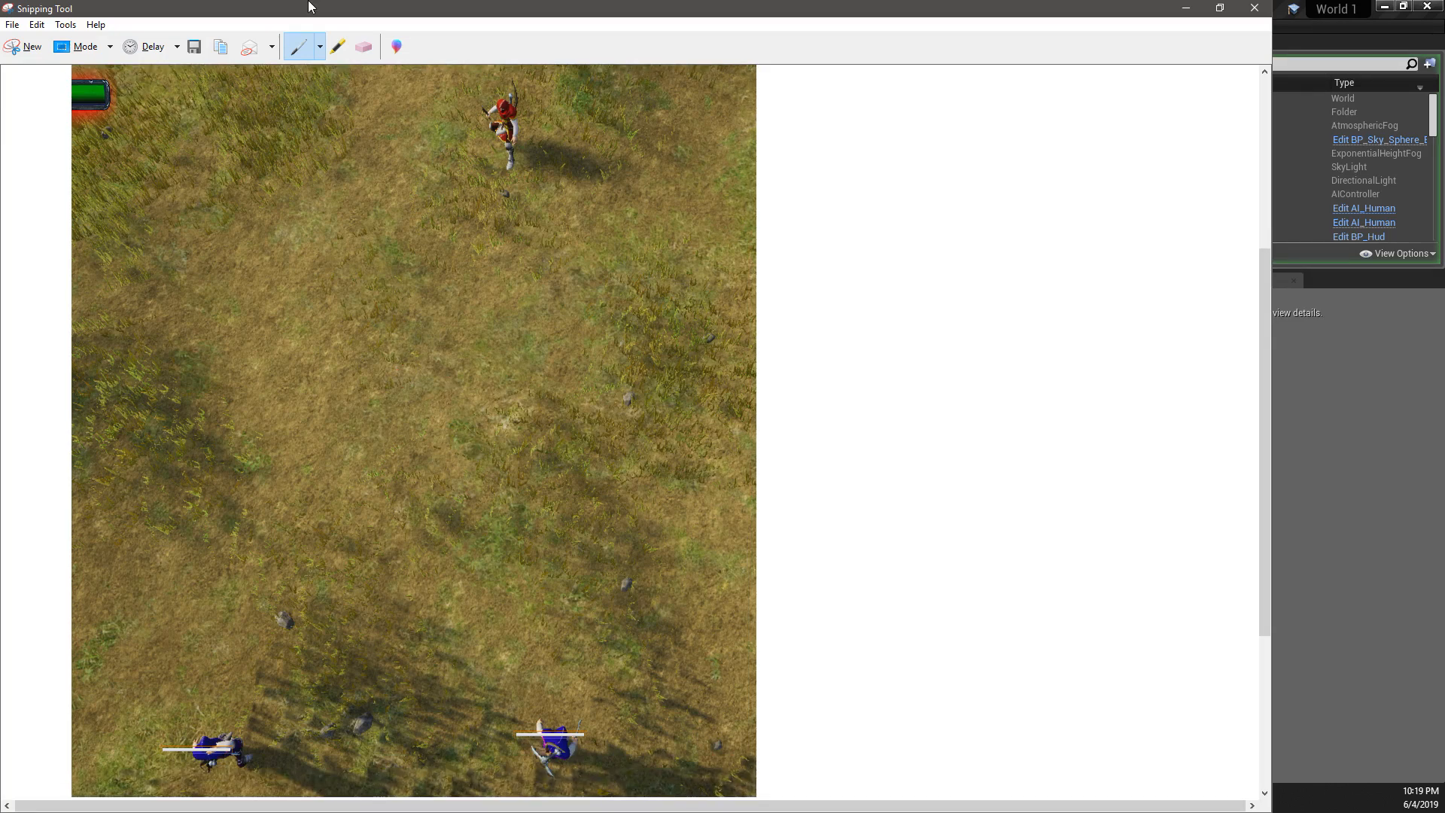
{"action": "left_click", "coordinate": [300, 46]}
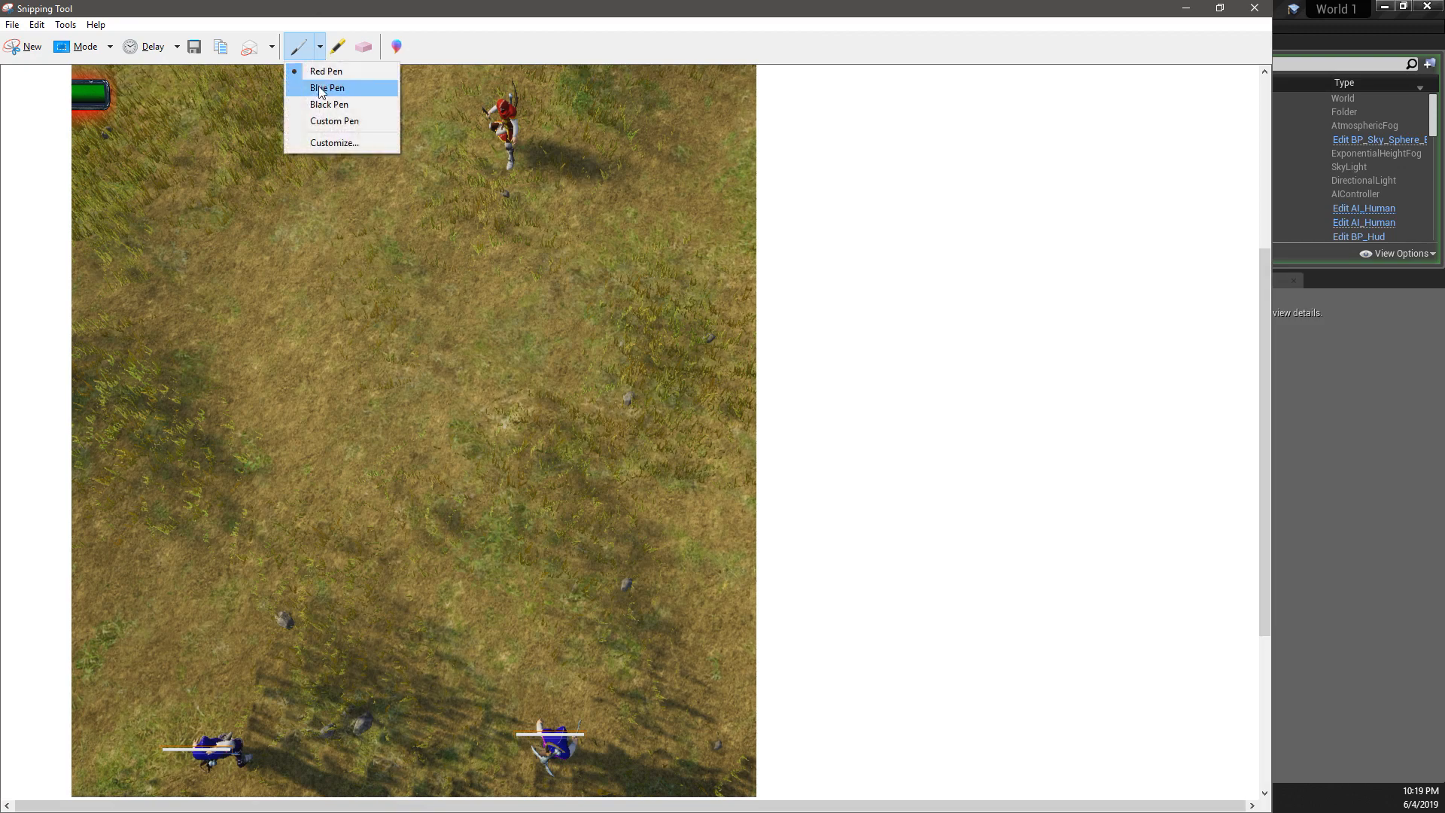
{"action": "left_click", "coordinate": [326, 87]}
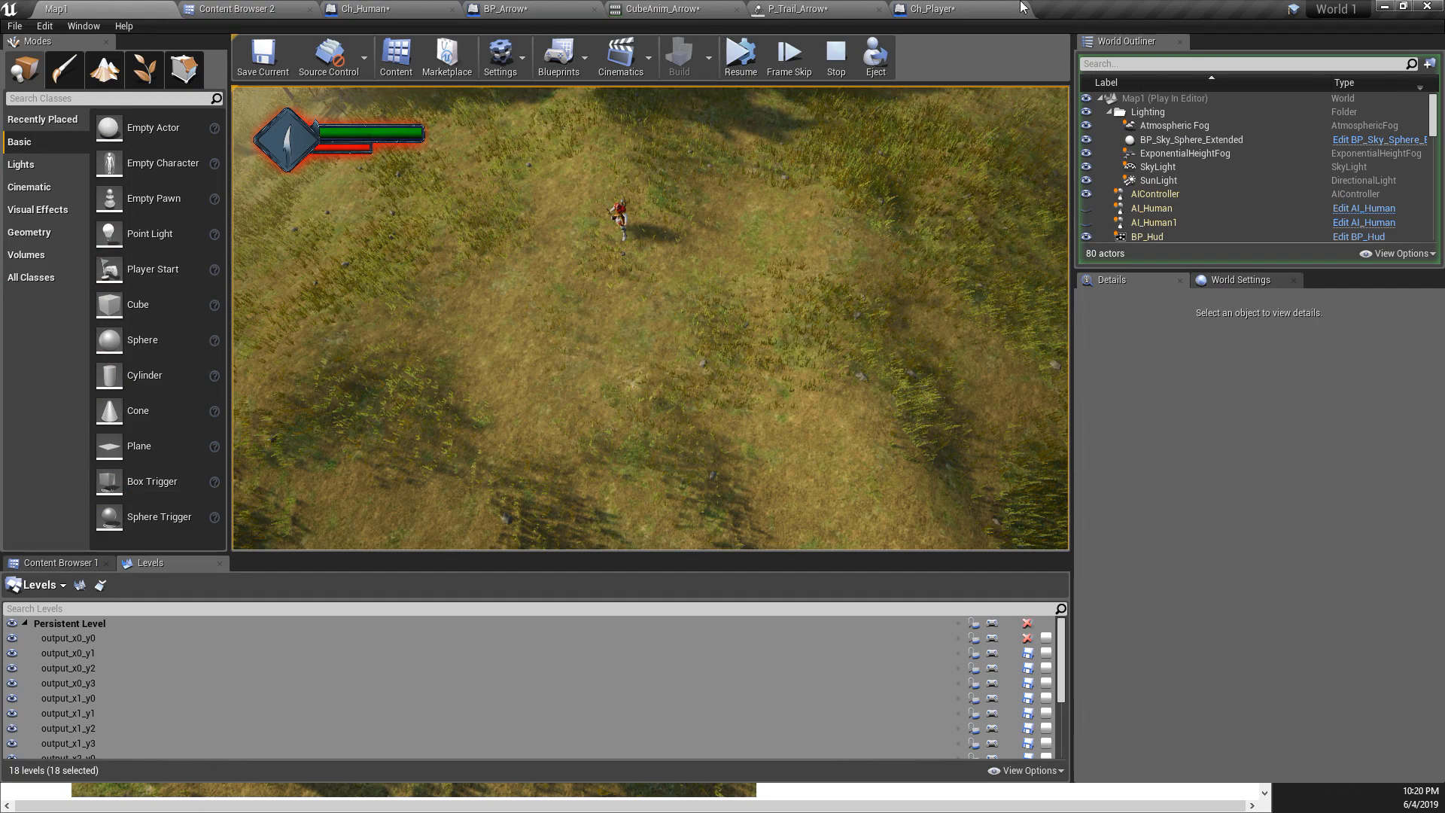
- Return to the Ch_Player Get Target graph tab
{"action": "left_click", "coordinate": [931, 8]}
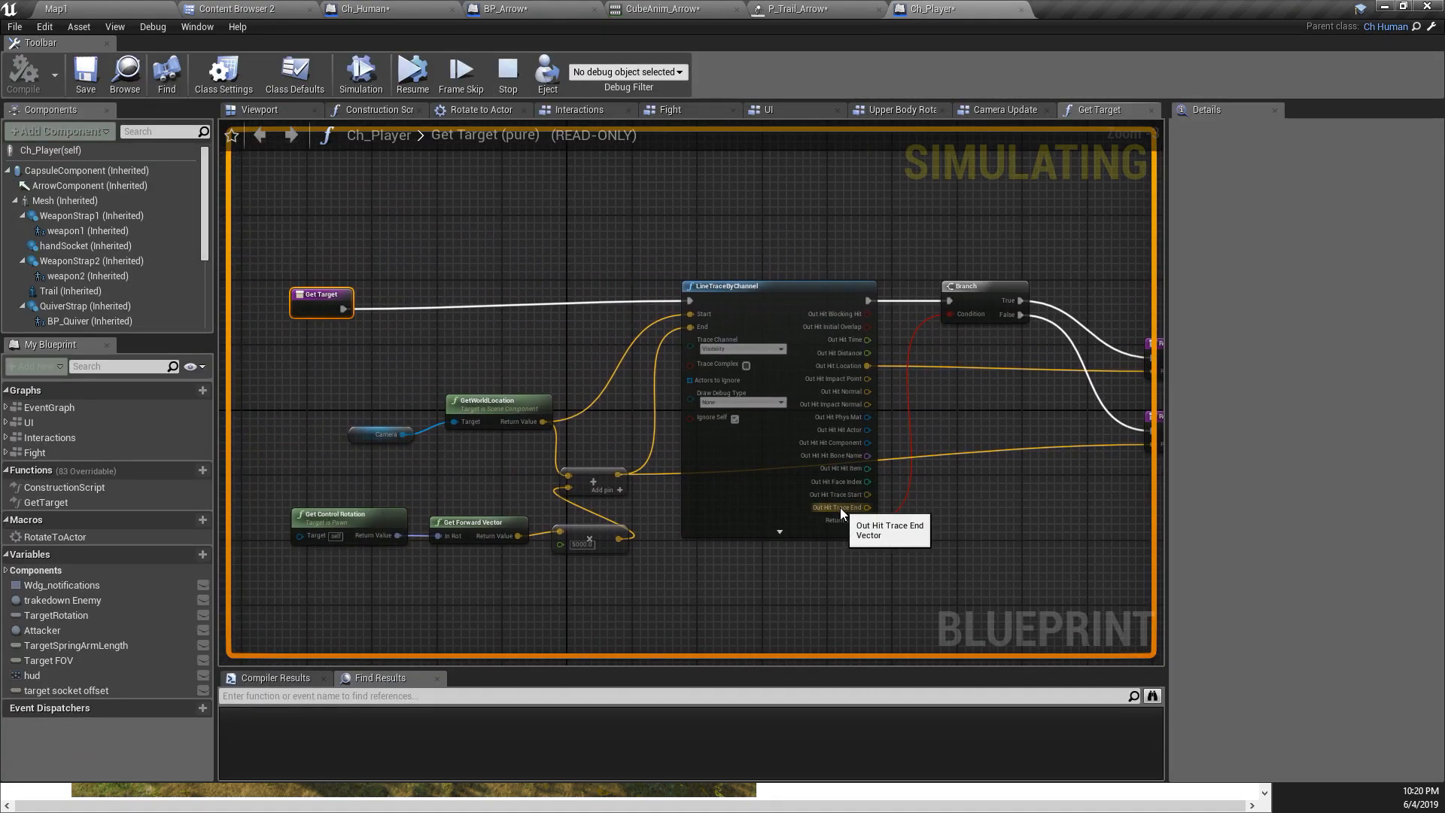
{"action": "mouse_move", "coordinate": [438, 179]}
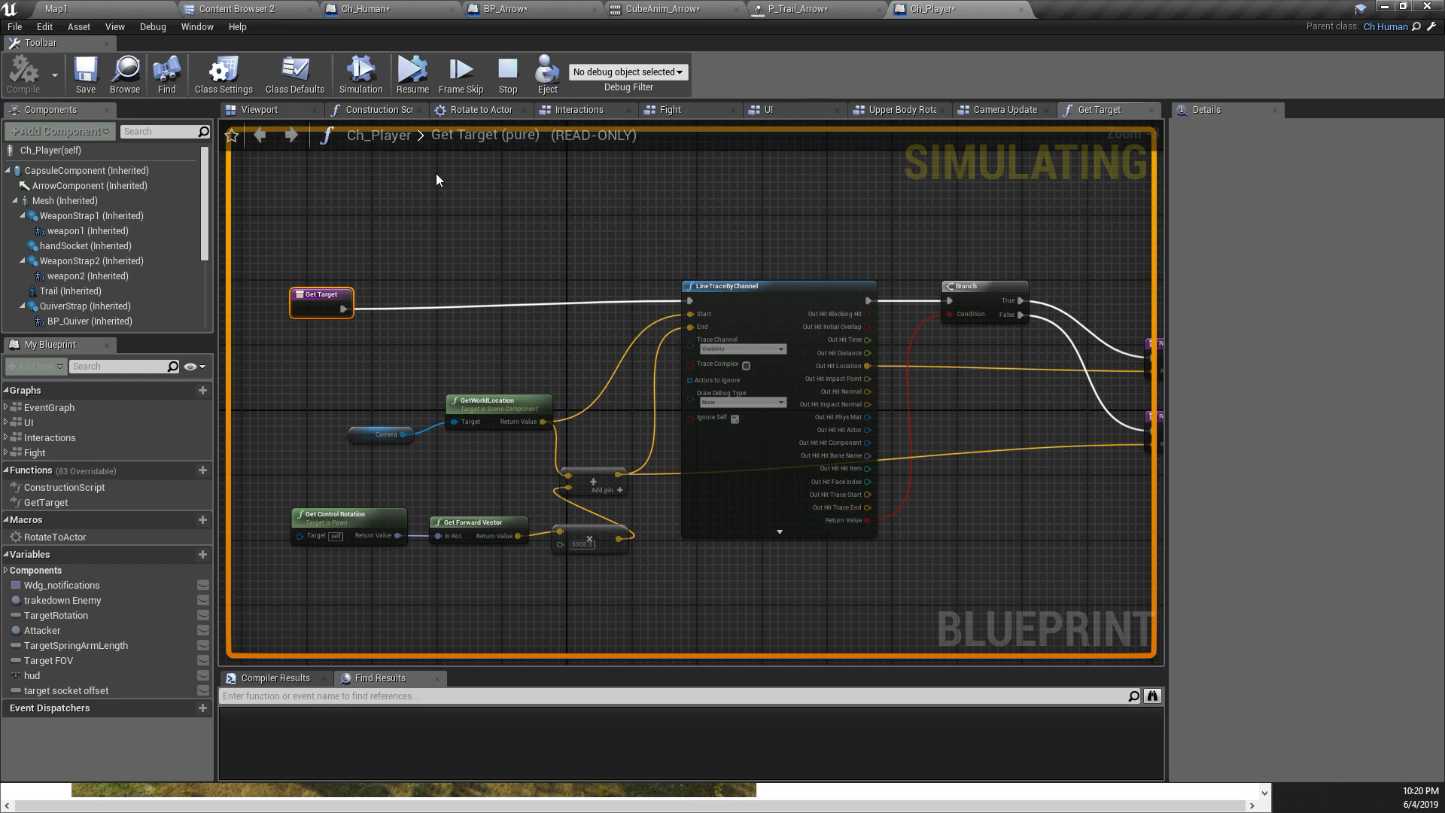
{"action": "mouse_move", "coordinate": [903, 360]}
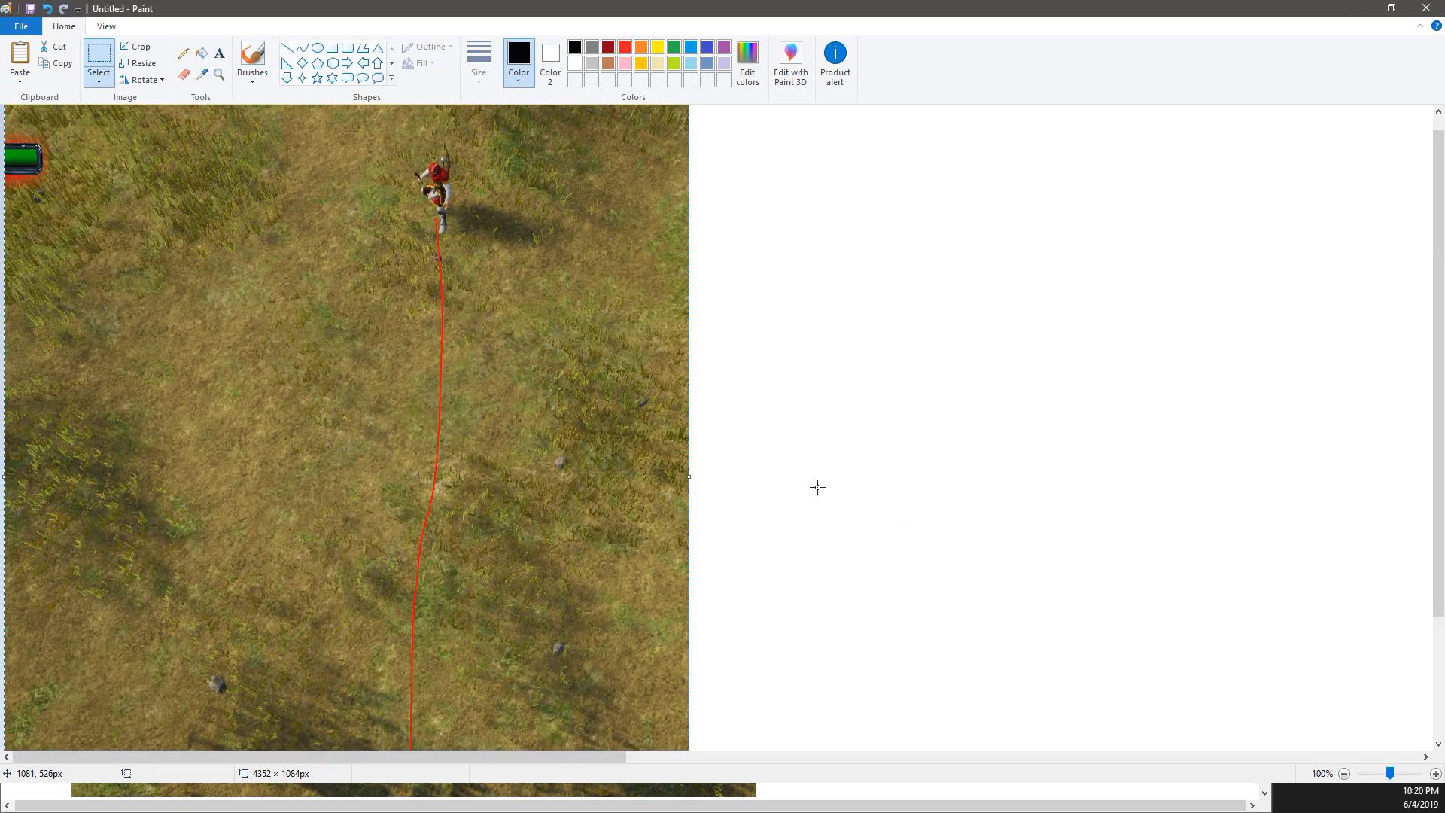
- Use Paint's zoom slider to zoom out and view the whole overhead capture
{"action": "left_click", "coordinate": [1344, 772]}
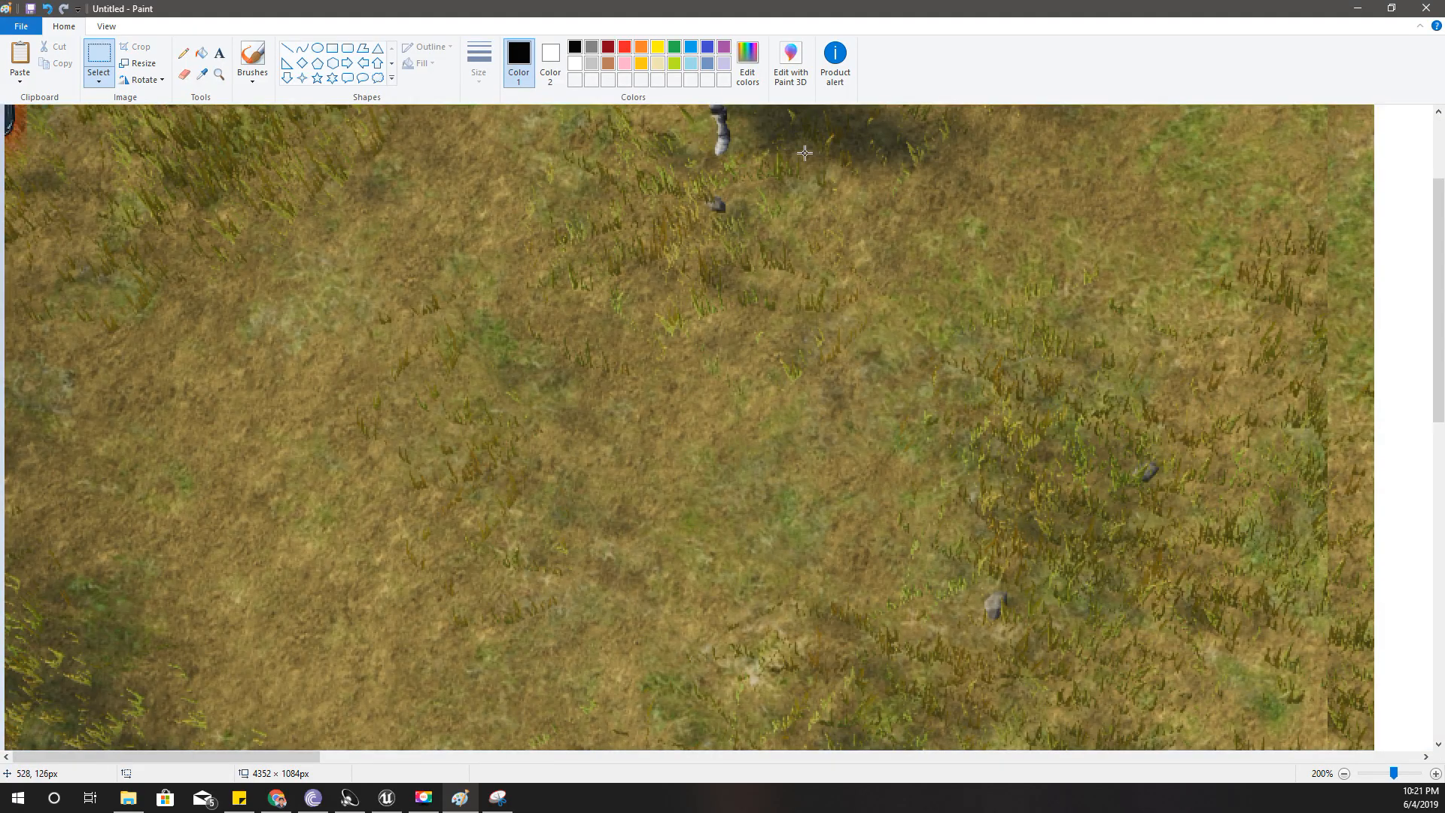
{"action": "left_click", "coordinate": [1345, 772]}
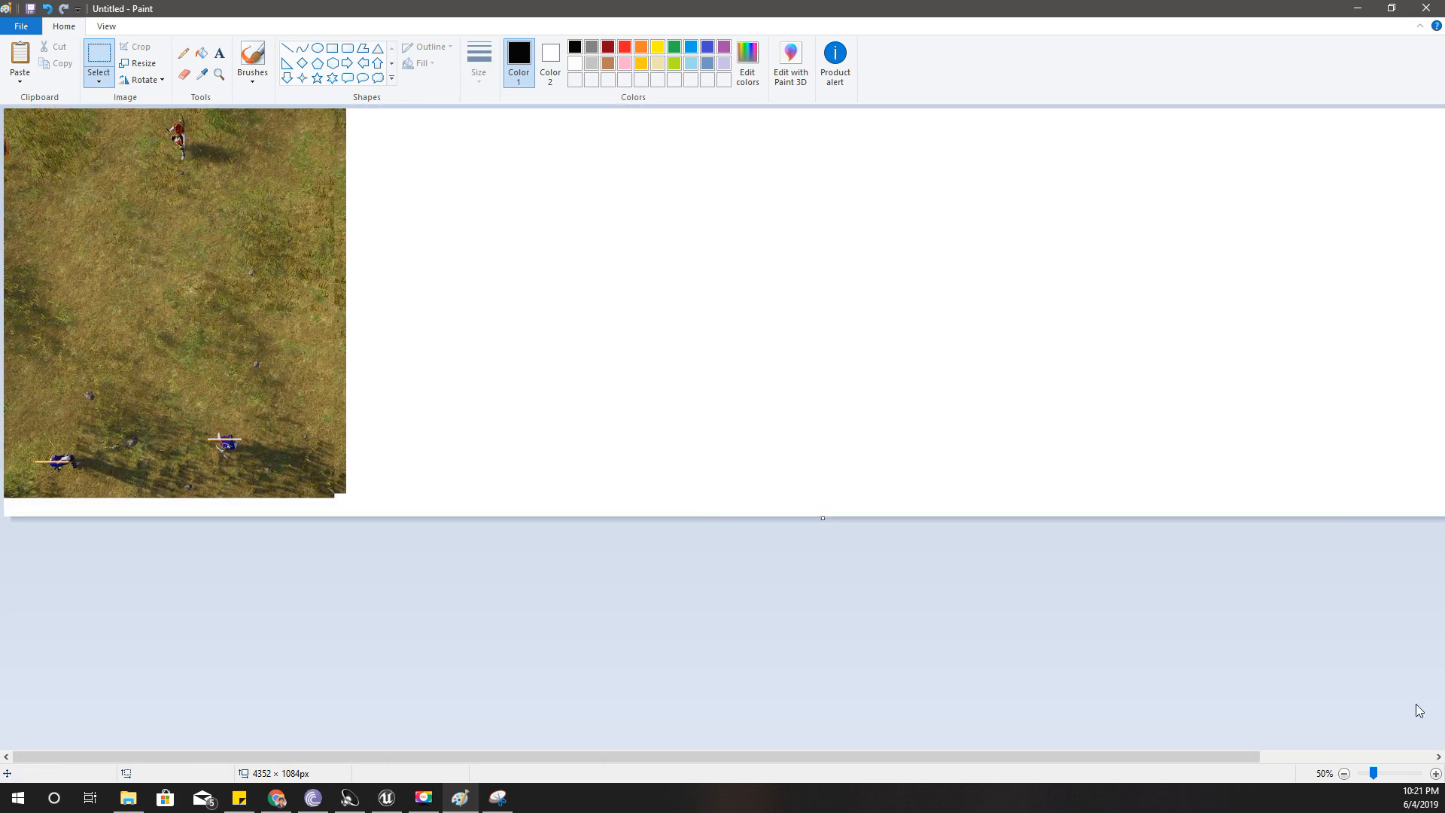
{"action": "mouse_move", "coordinate": [1372, 772]}
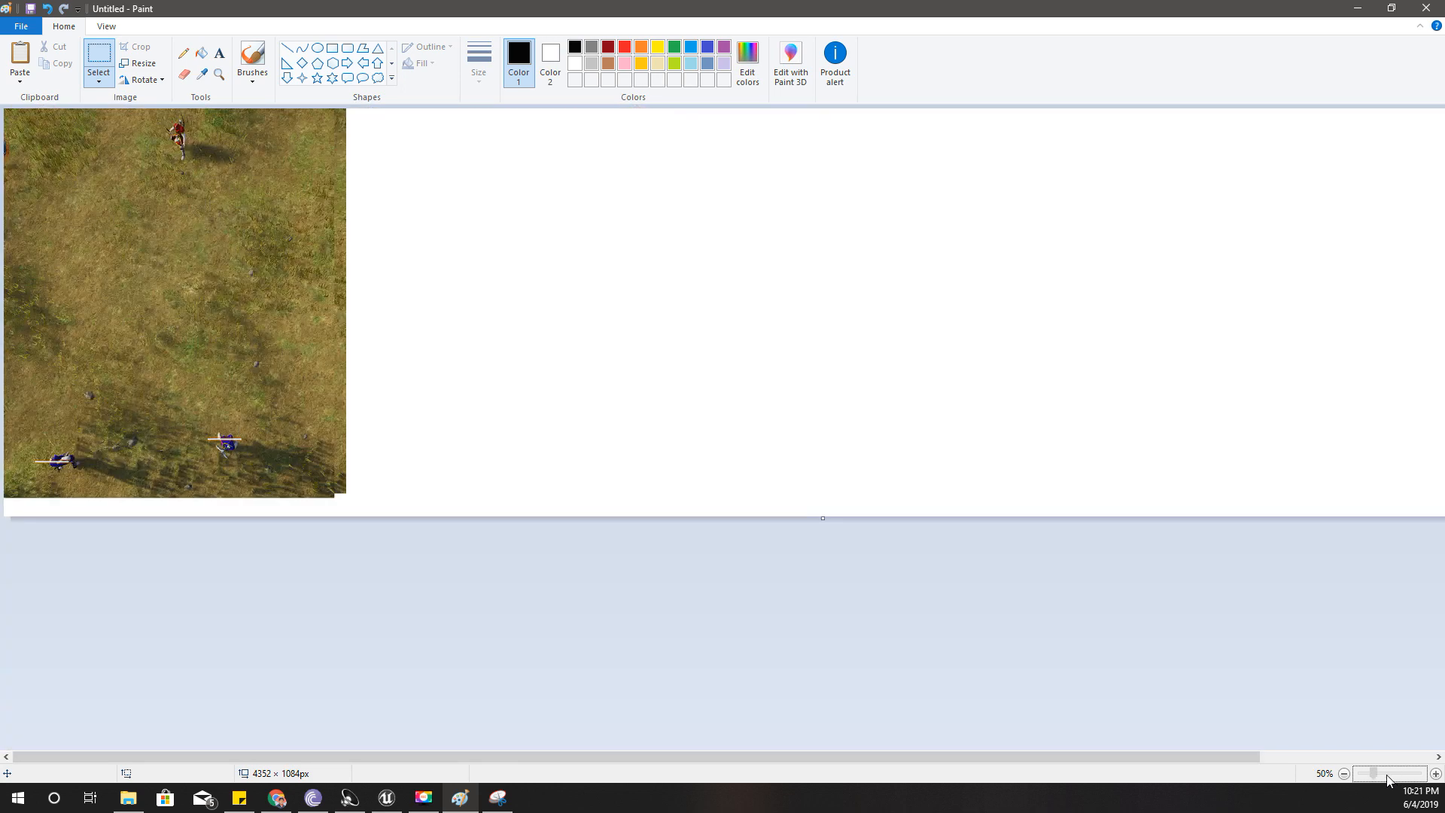
{"action": "mouse_move", "coordinate": [1387, 778]}
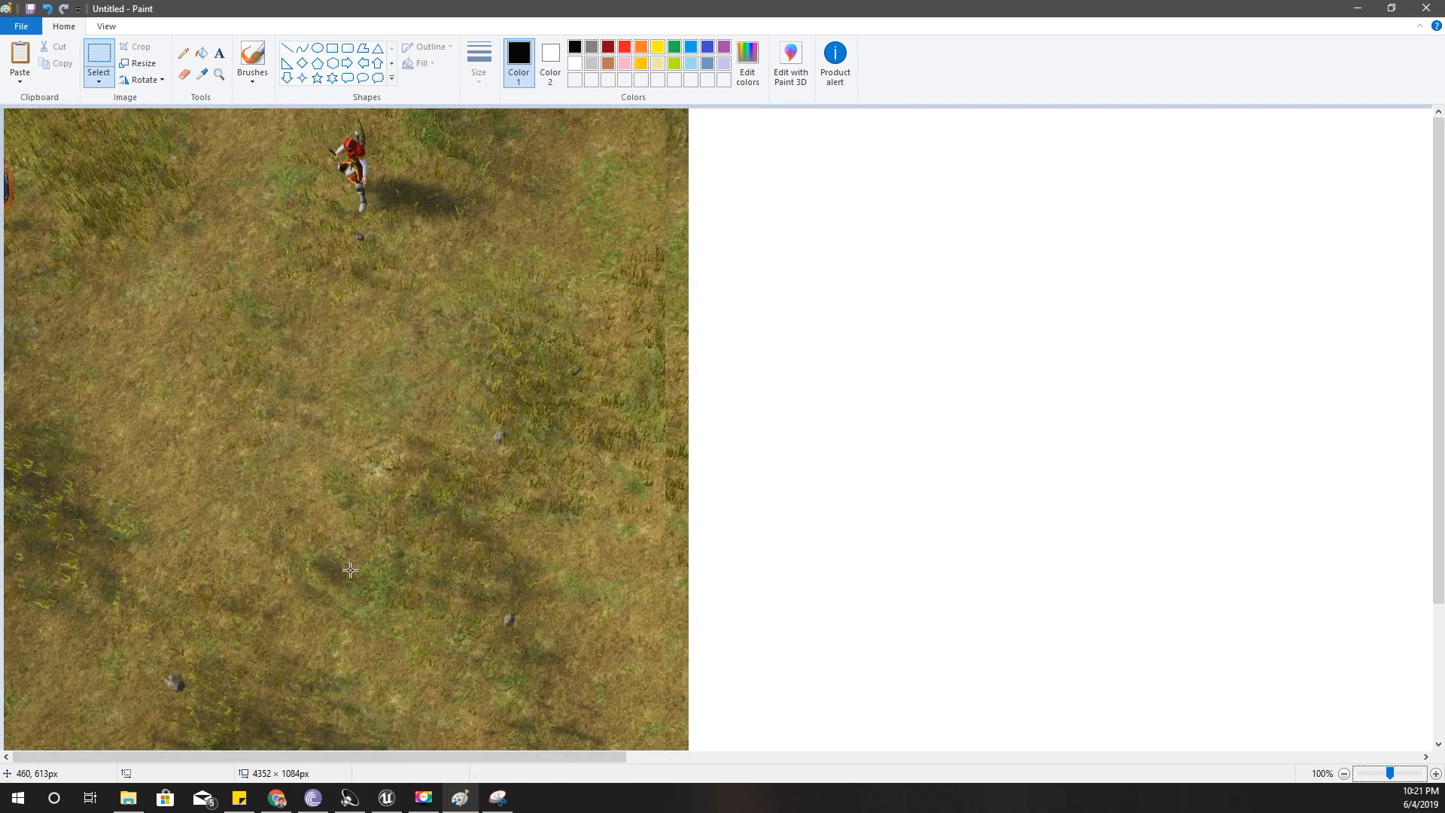
- Ring both enemies with green ellipses, then undo a stray red line
{"action": "left_click", "coordinate": [1342, 772]}
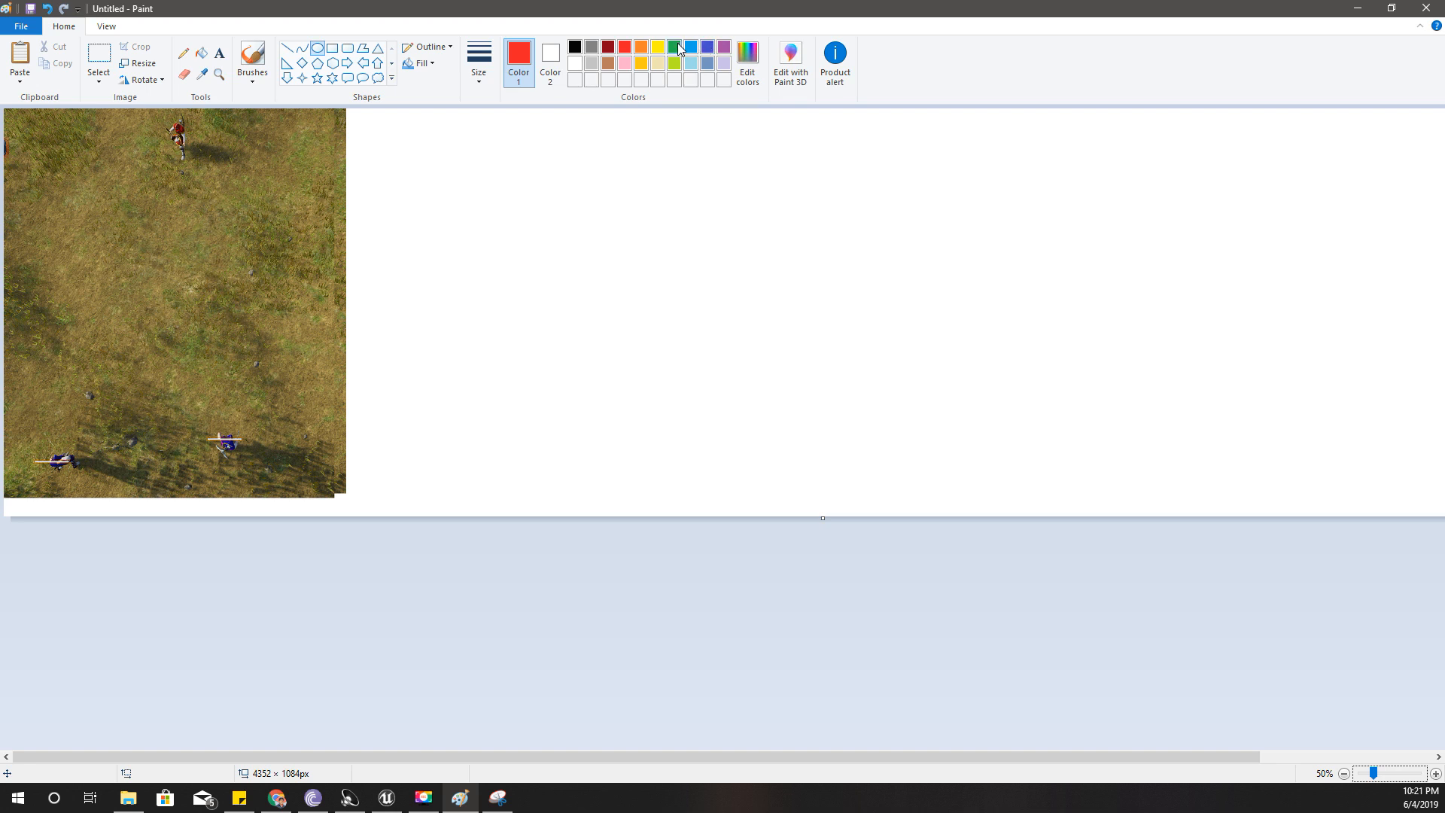
{"action": "left_click", "coordinate": [675, 47]}
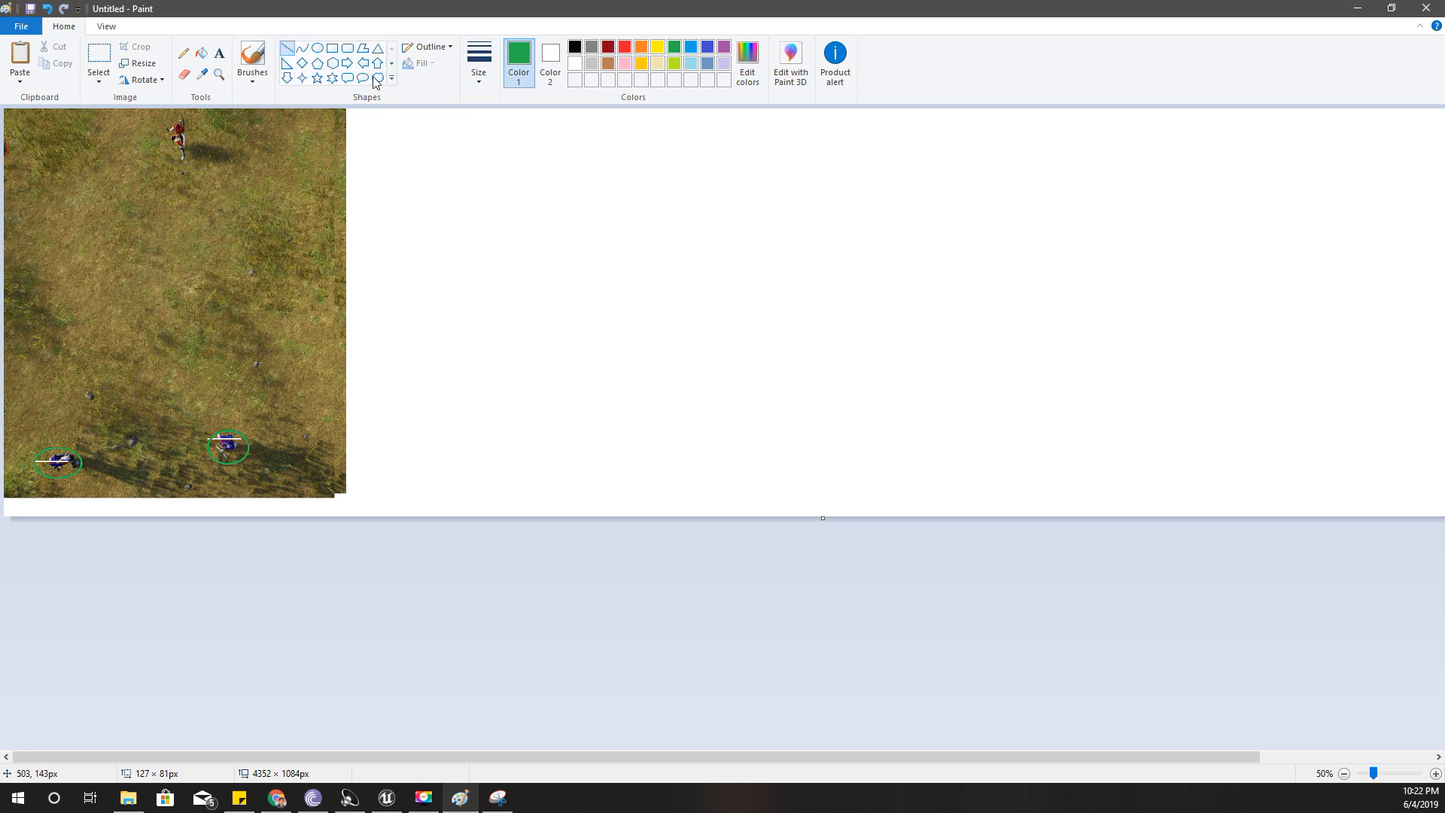
{"action": "left_click", "coordinate": [623, 46]}
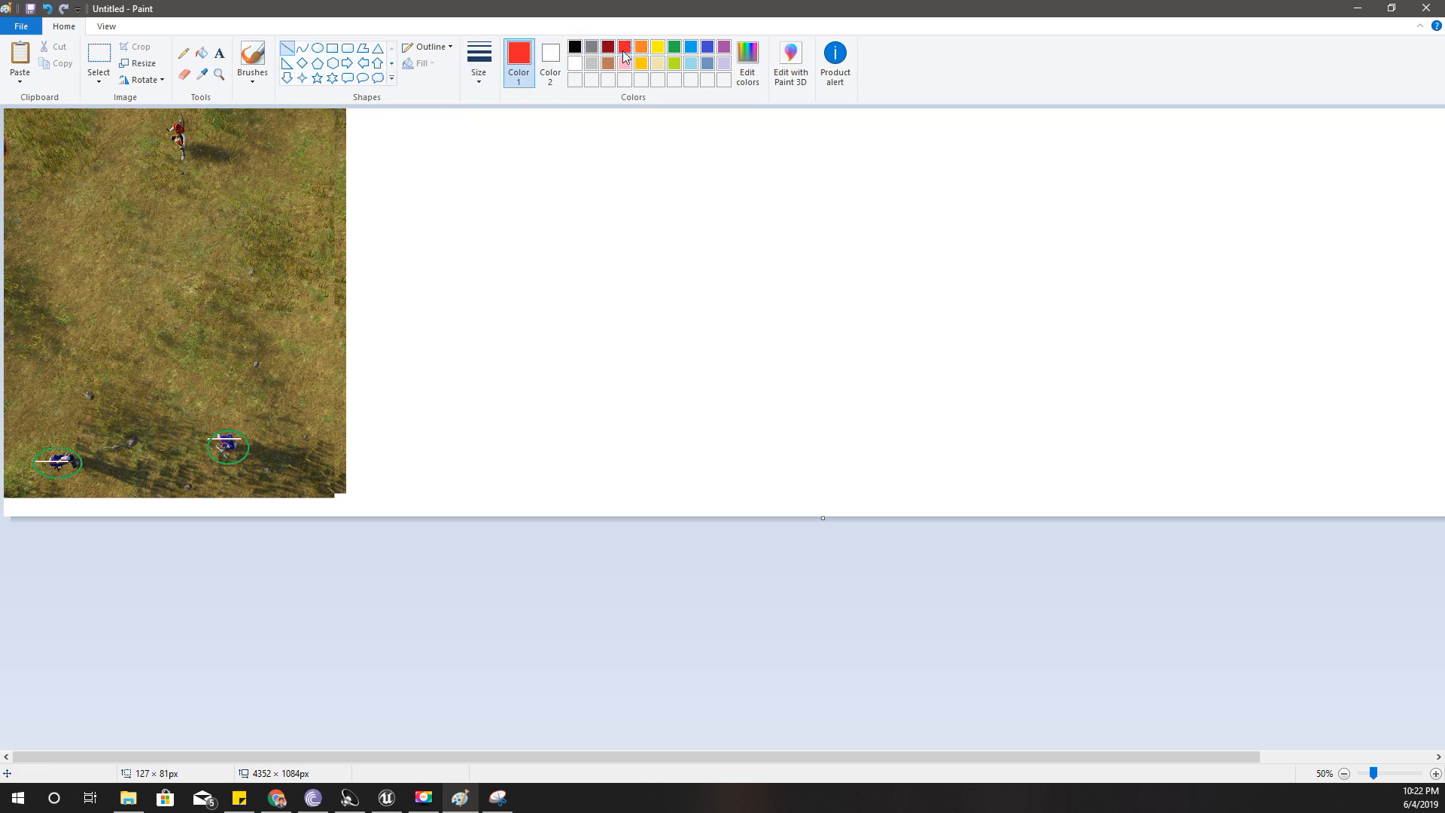
{"action": "mouse_move", "coordinate": [156, 133]}
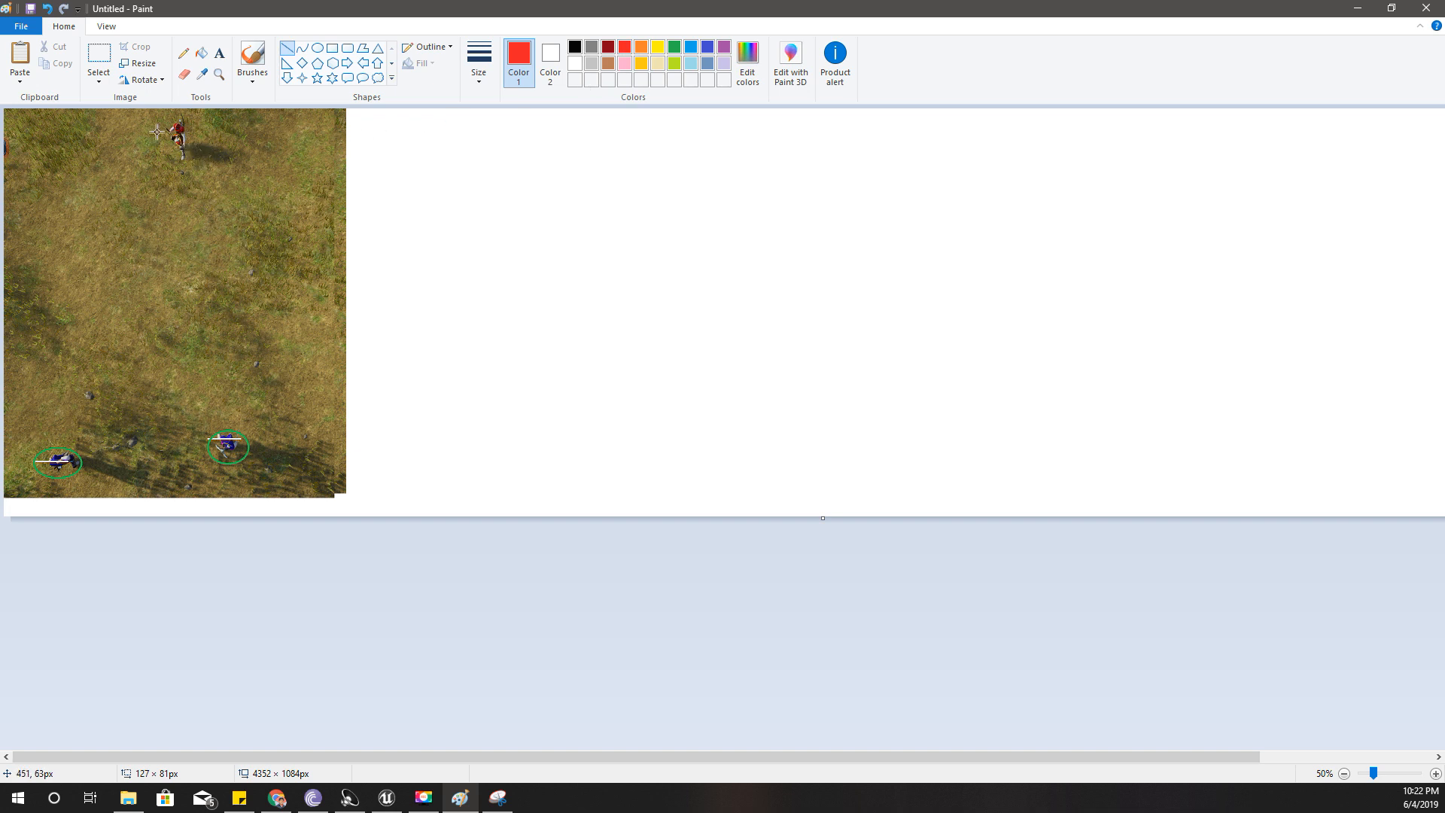
{"action": "mouse_move", "coordinate": [169, 132]}
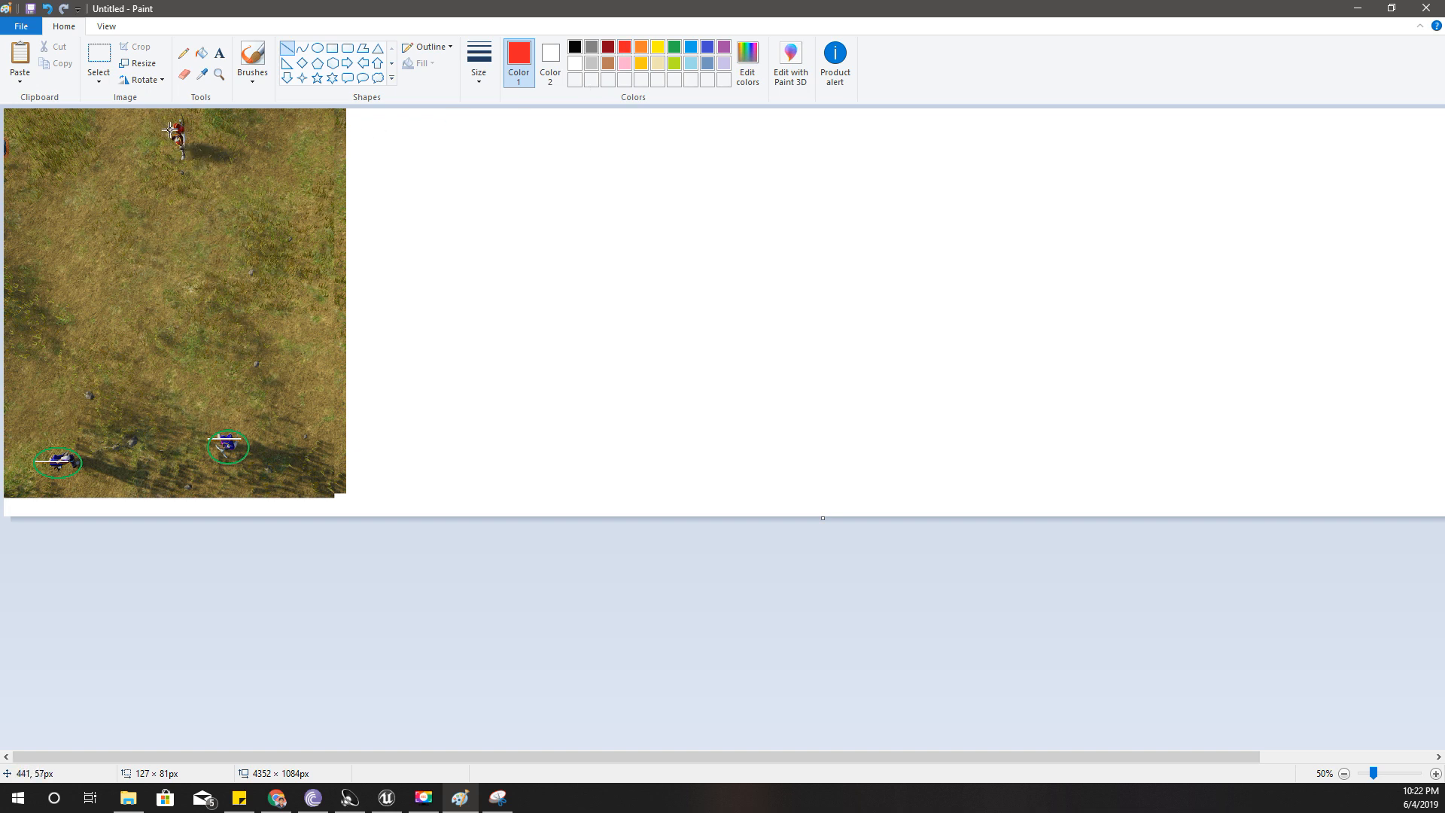
{"action": "mouse_move", "coordinate": [176, 128]}
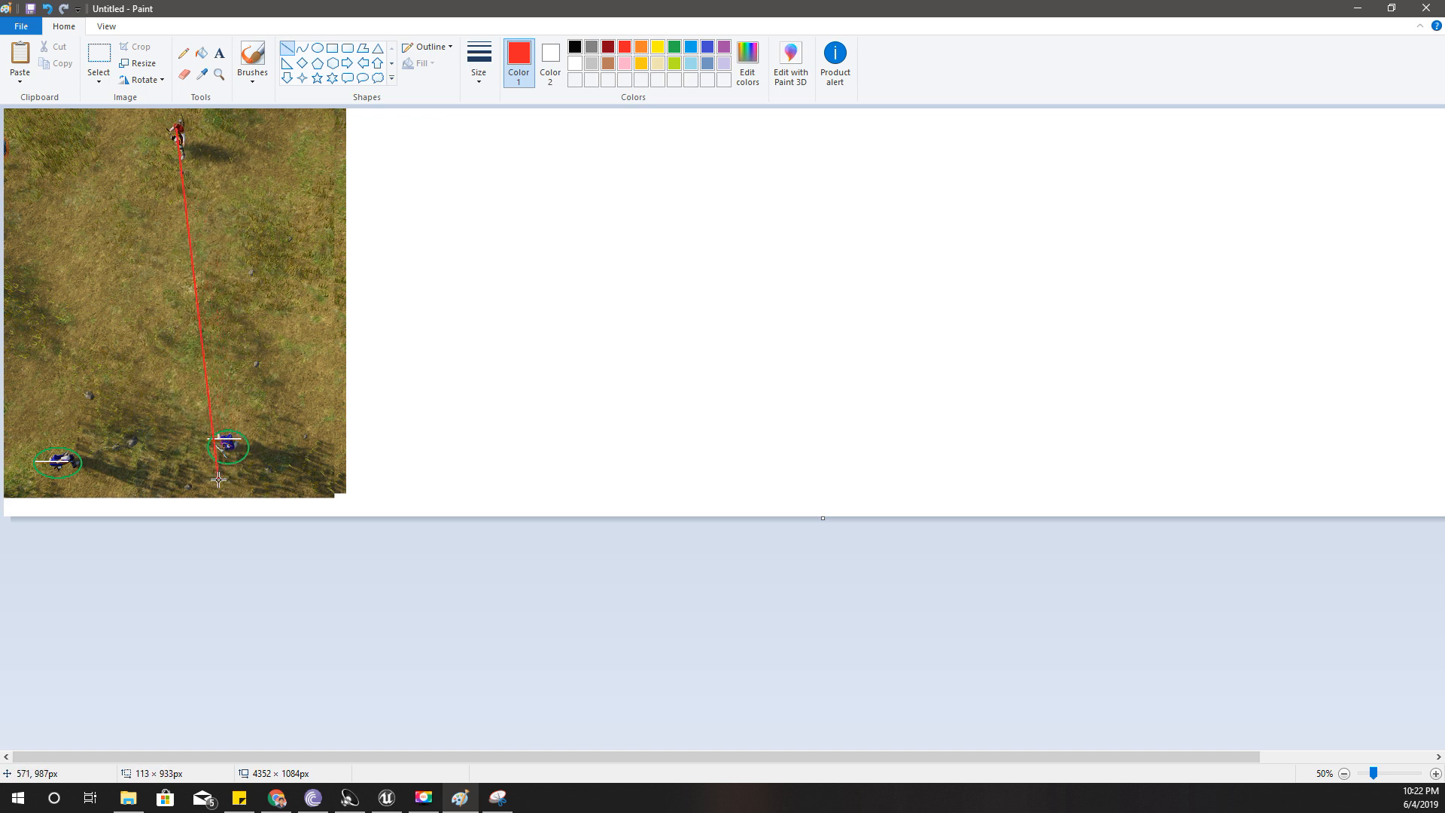
{"action": "key", "text": "ctrl+z"}
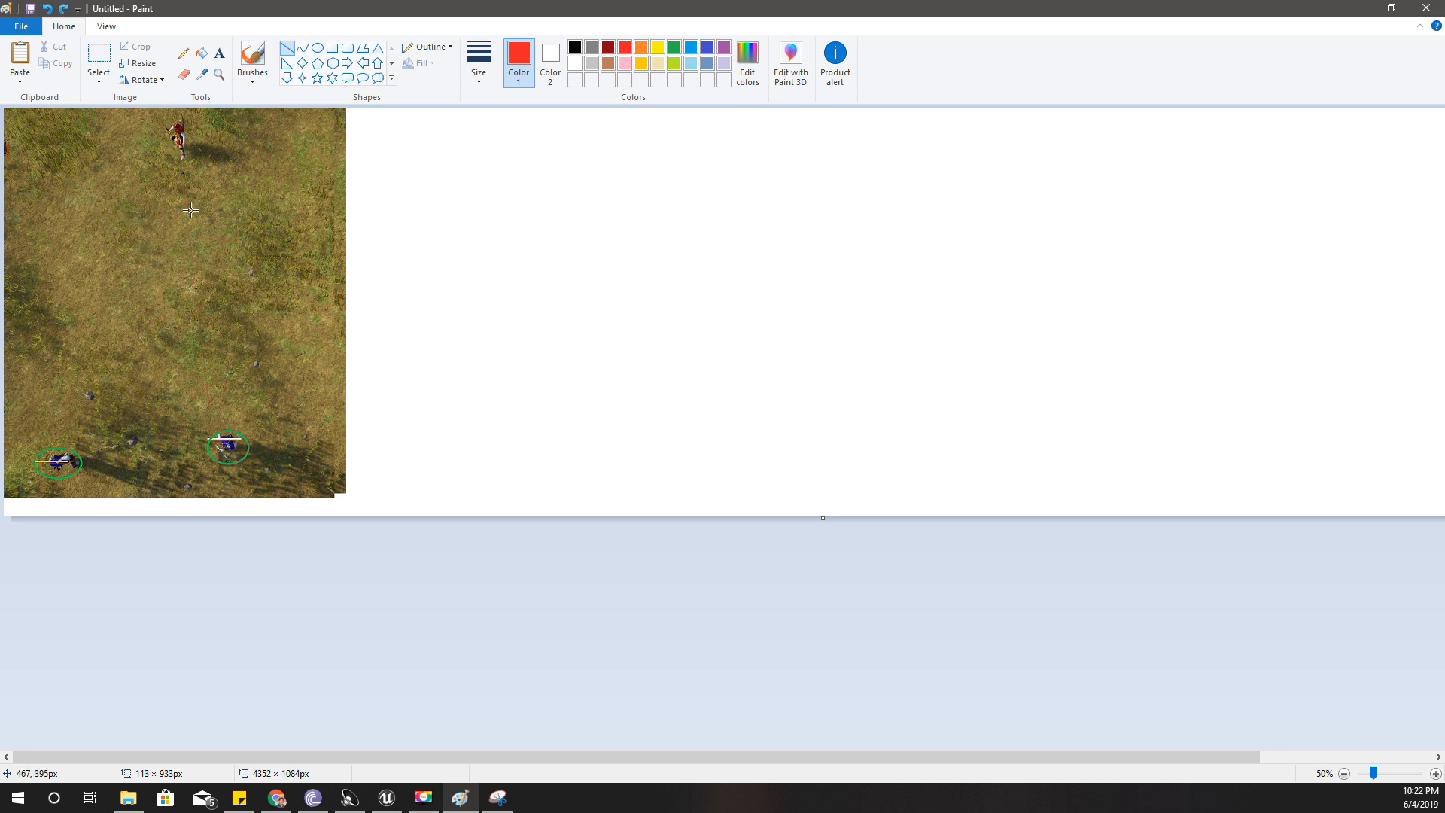
{"action": "mouse_move", "coordinate": [162, 113]}
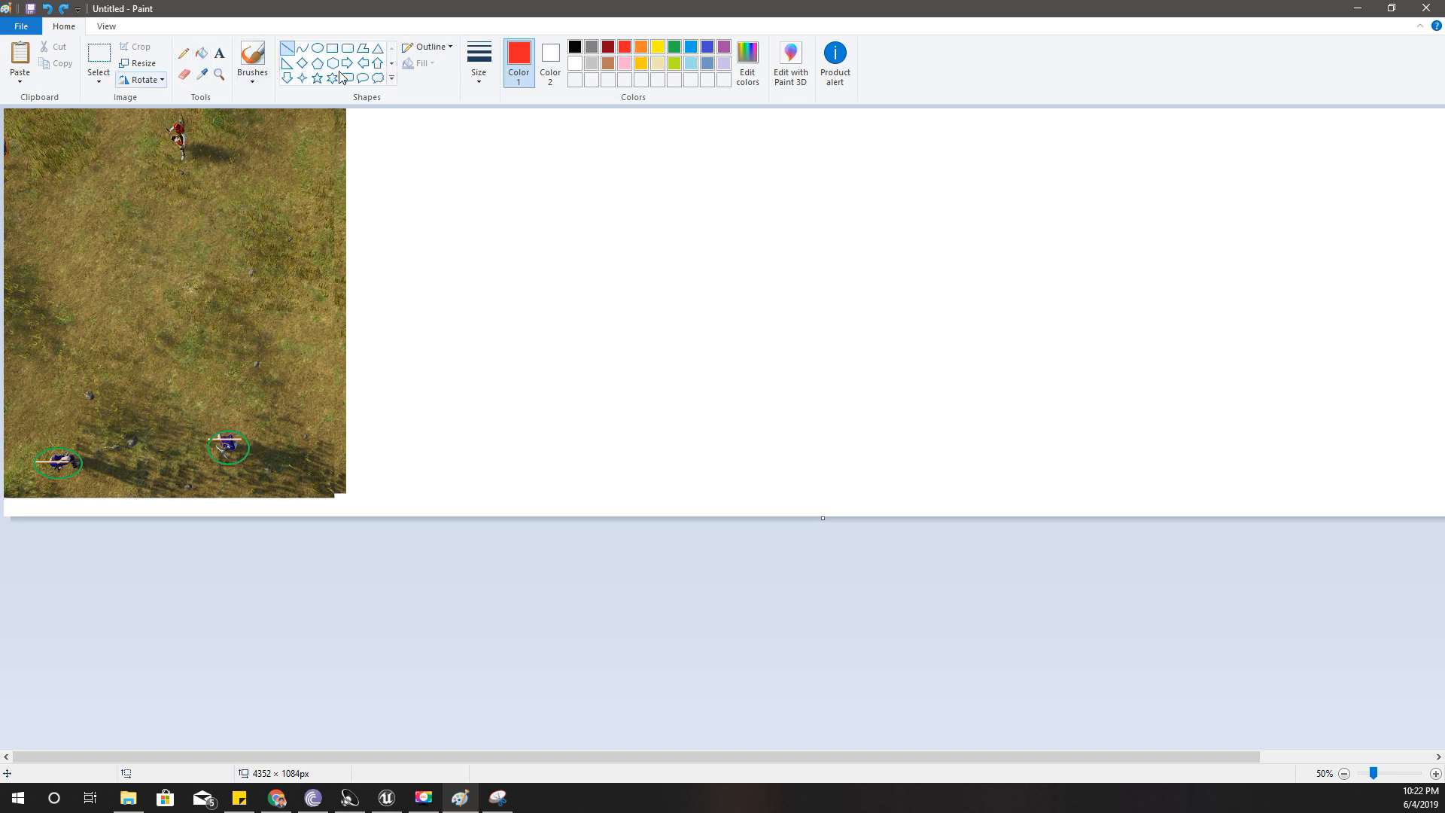
- Draw a red line through the circled enemy and zoom out to 50%
{"action": "left_click", "coordinate": [252, 63]}
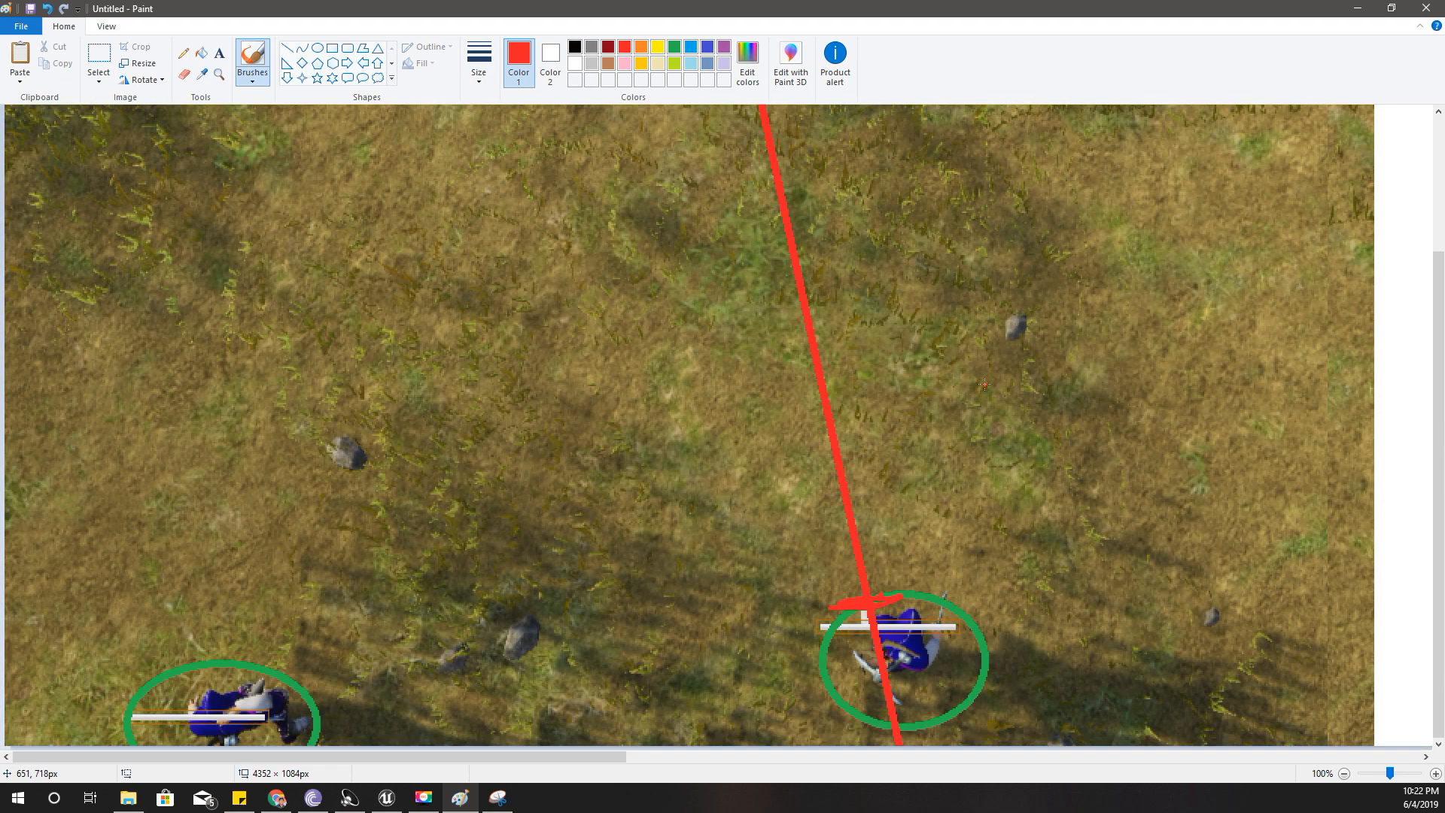
{"action": "left_click", "coordinate": [1343, 772]}
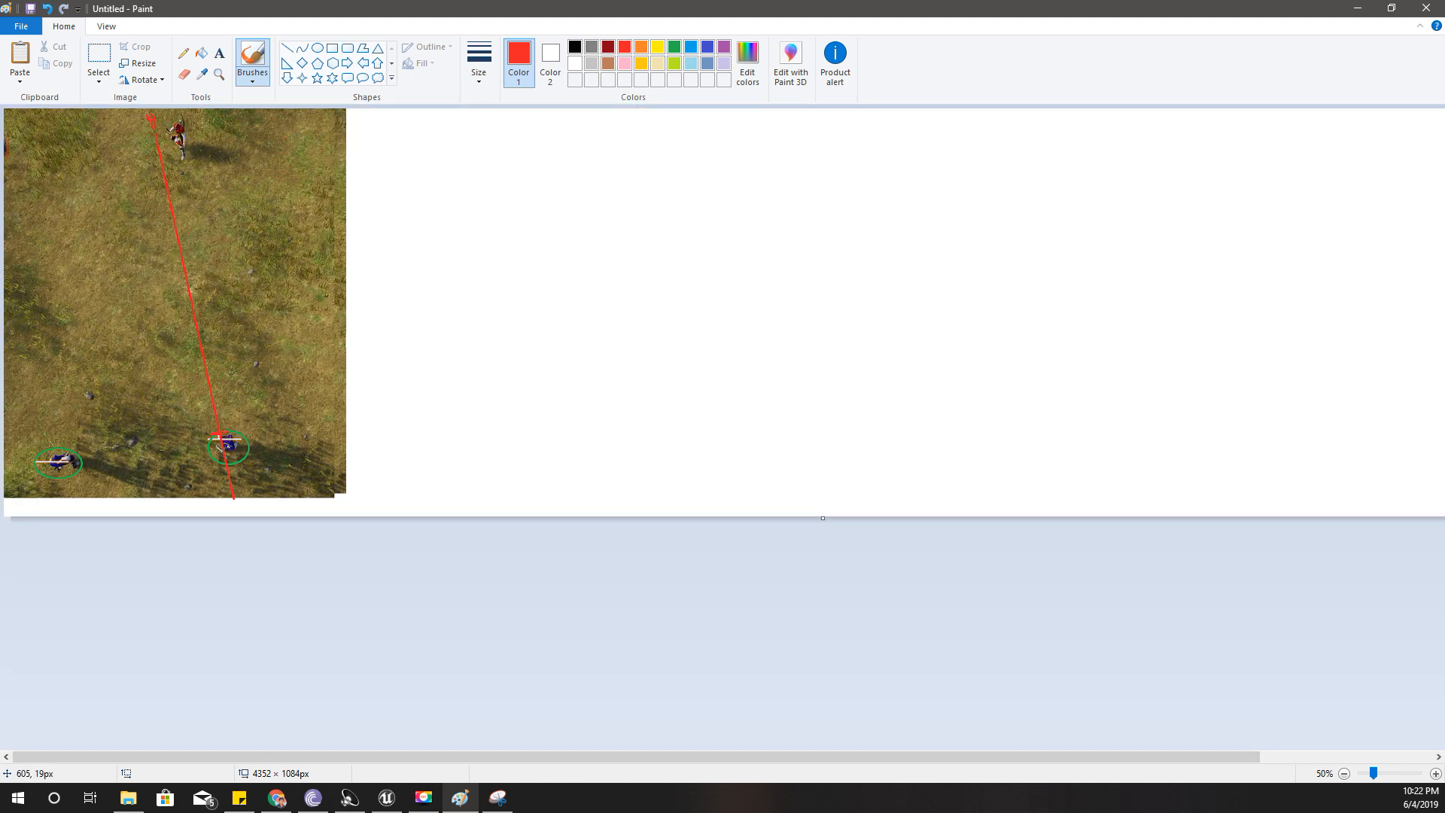
{"action": "mouse_move", "coordinate": [161, 165]}
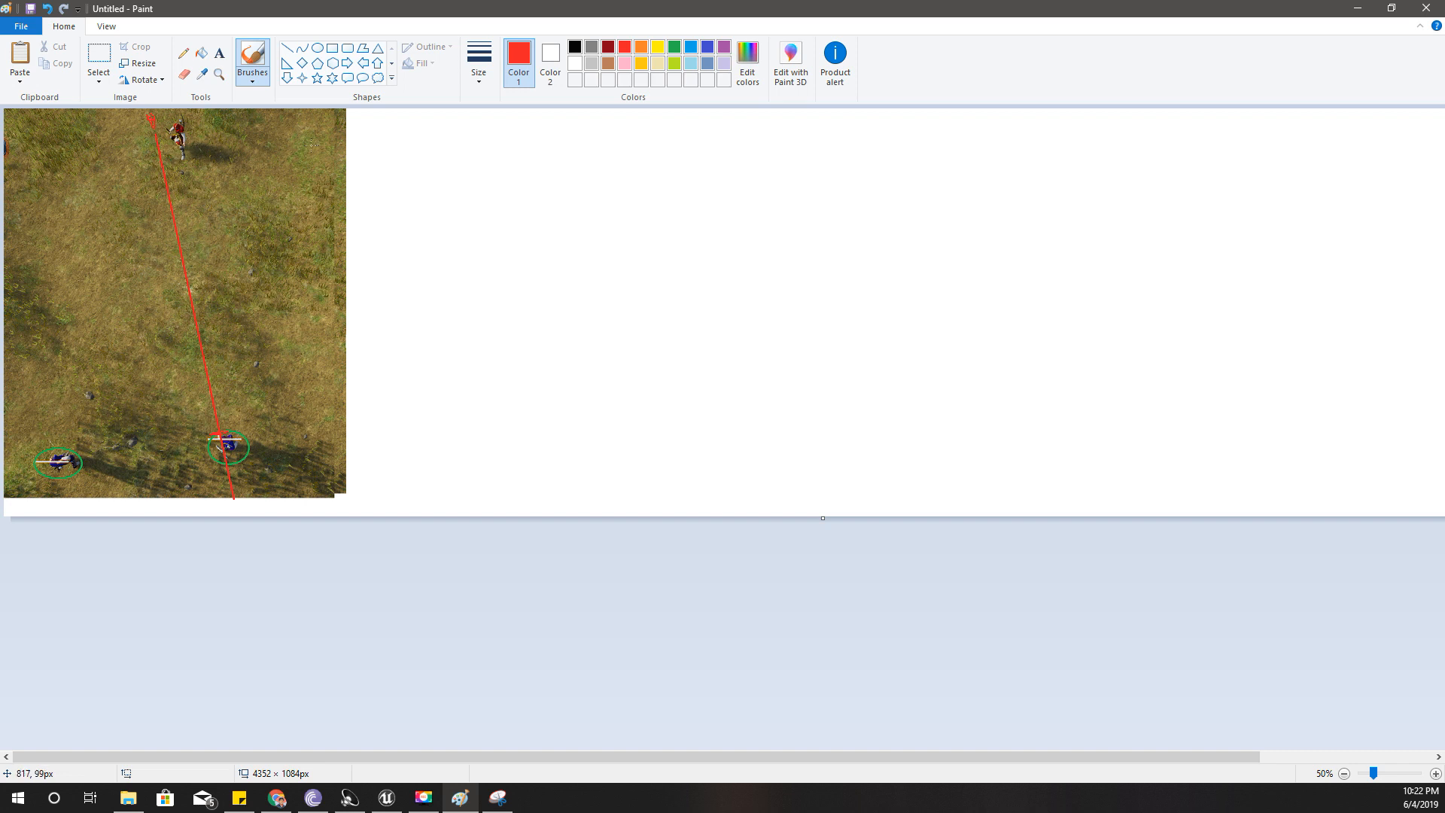
{"action": "mouse_move", "coordinate": [676, 46]}
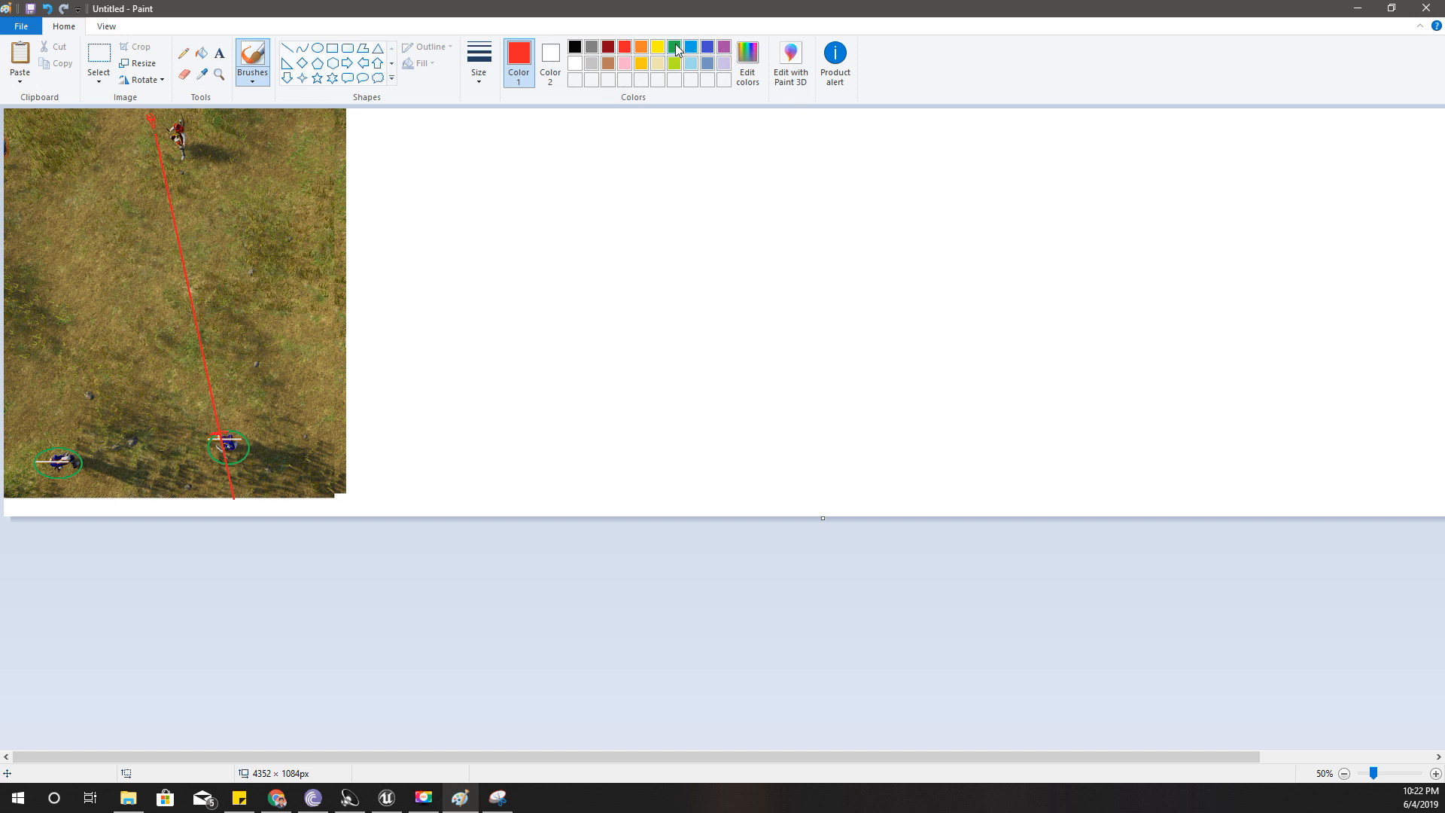
- Set Paint's drawing colour to green
{"action": "left_click", "coordinate": [673, 46]}
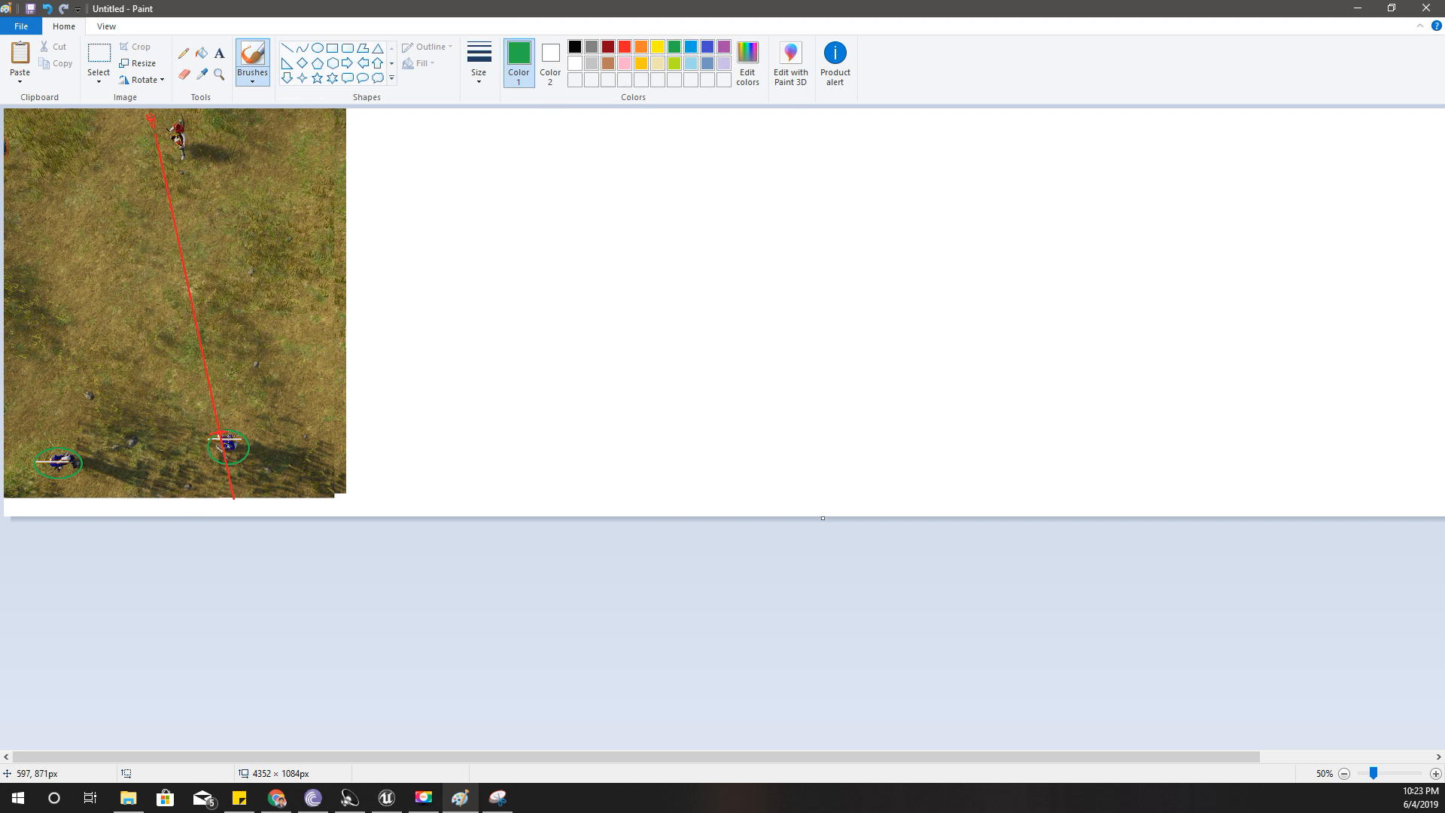
{"action": "mouse_move", "coordinate": [226, 436]}
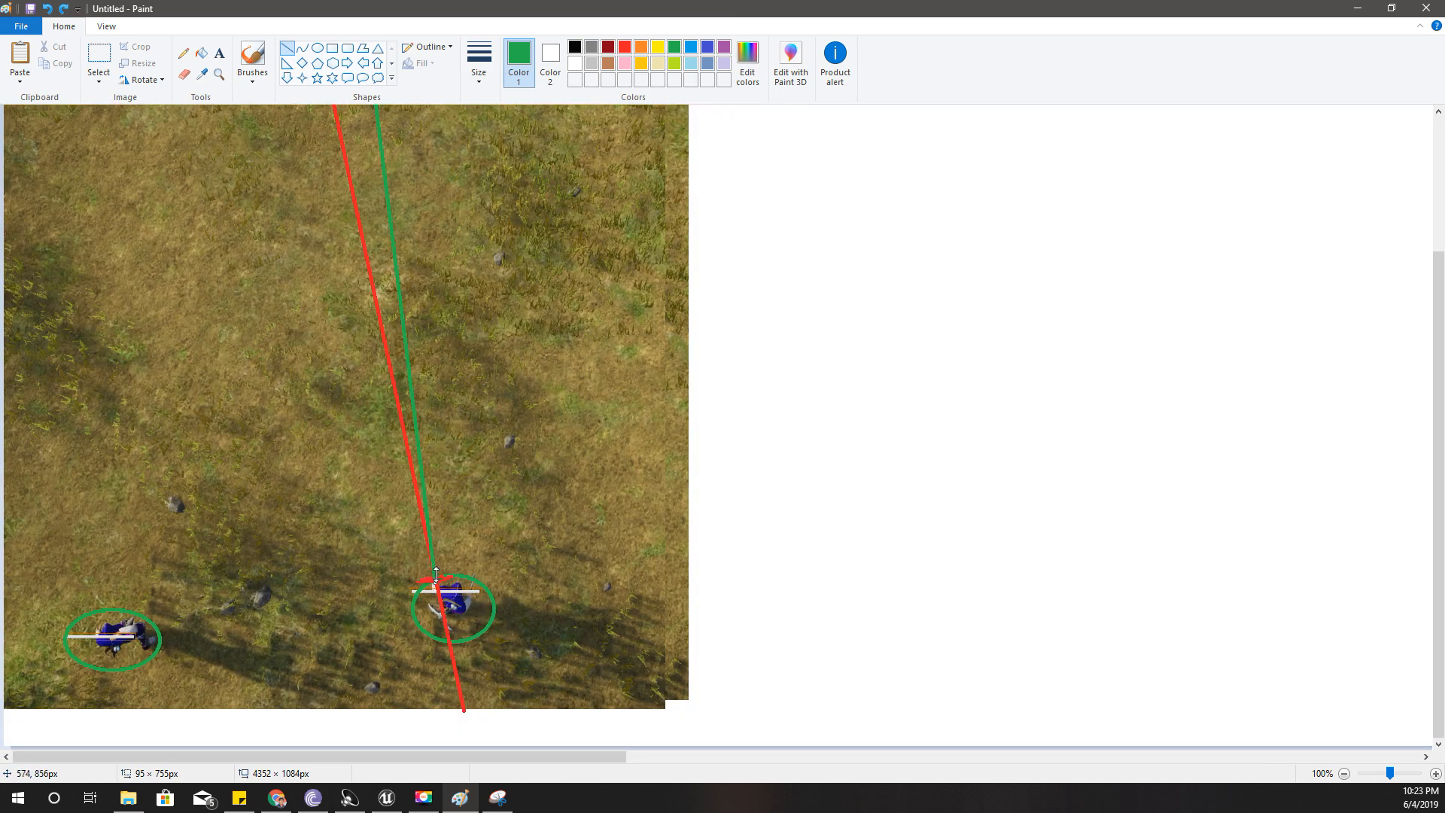
{"action": "mouse_move", "coordinate": [440, 580]}
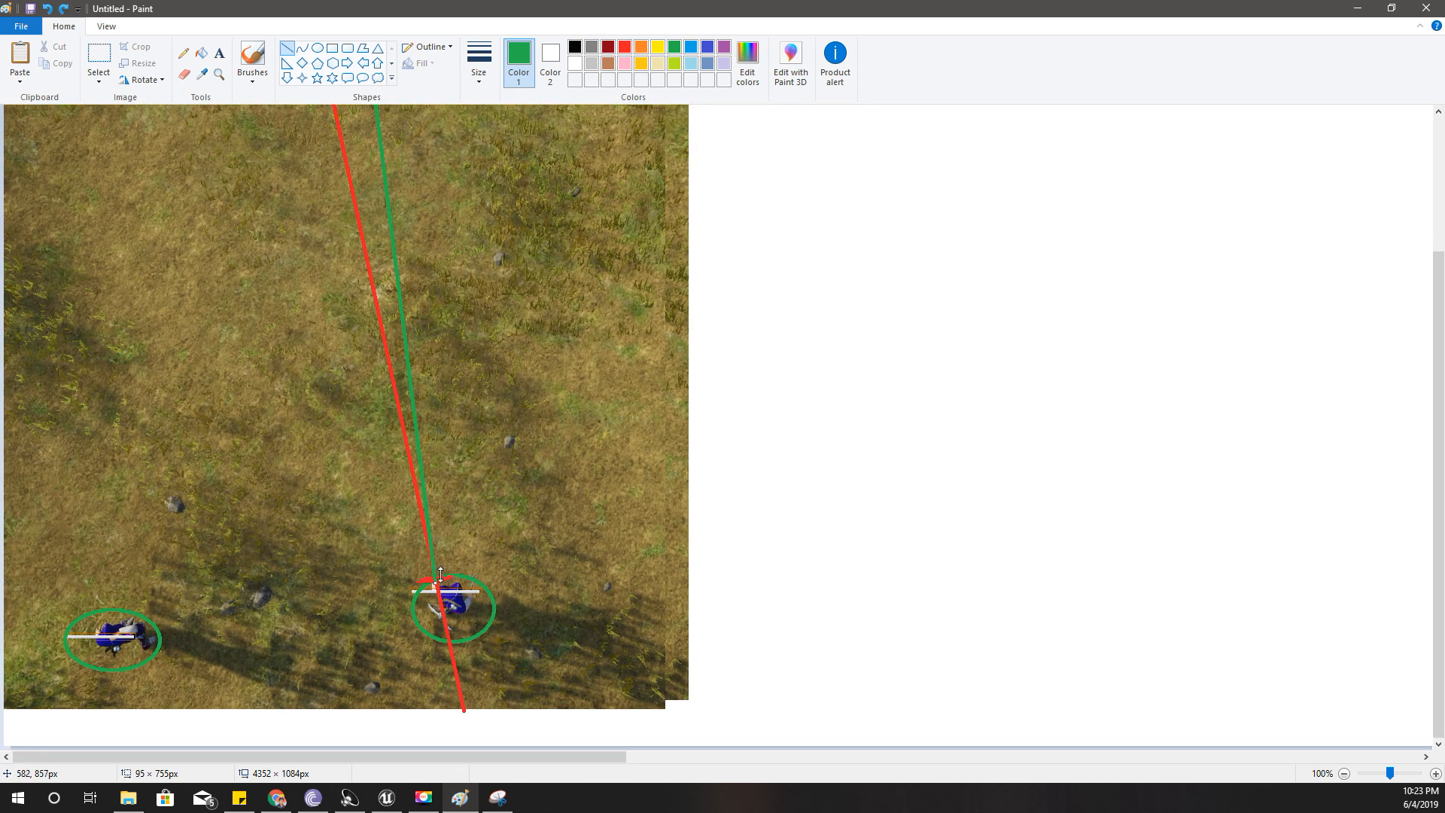
{"action": "mouse_move", "coordinate": [438, 580]}
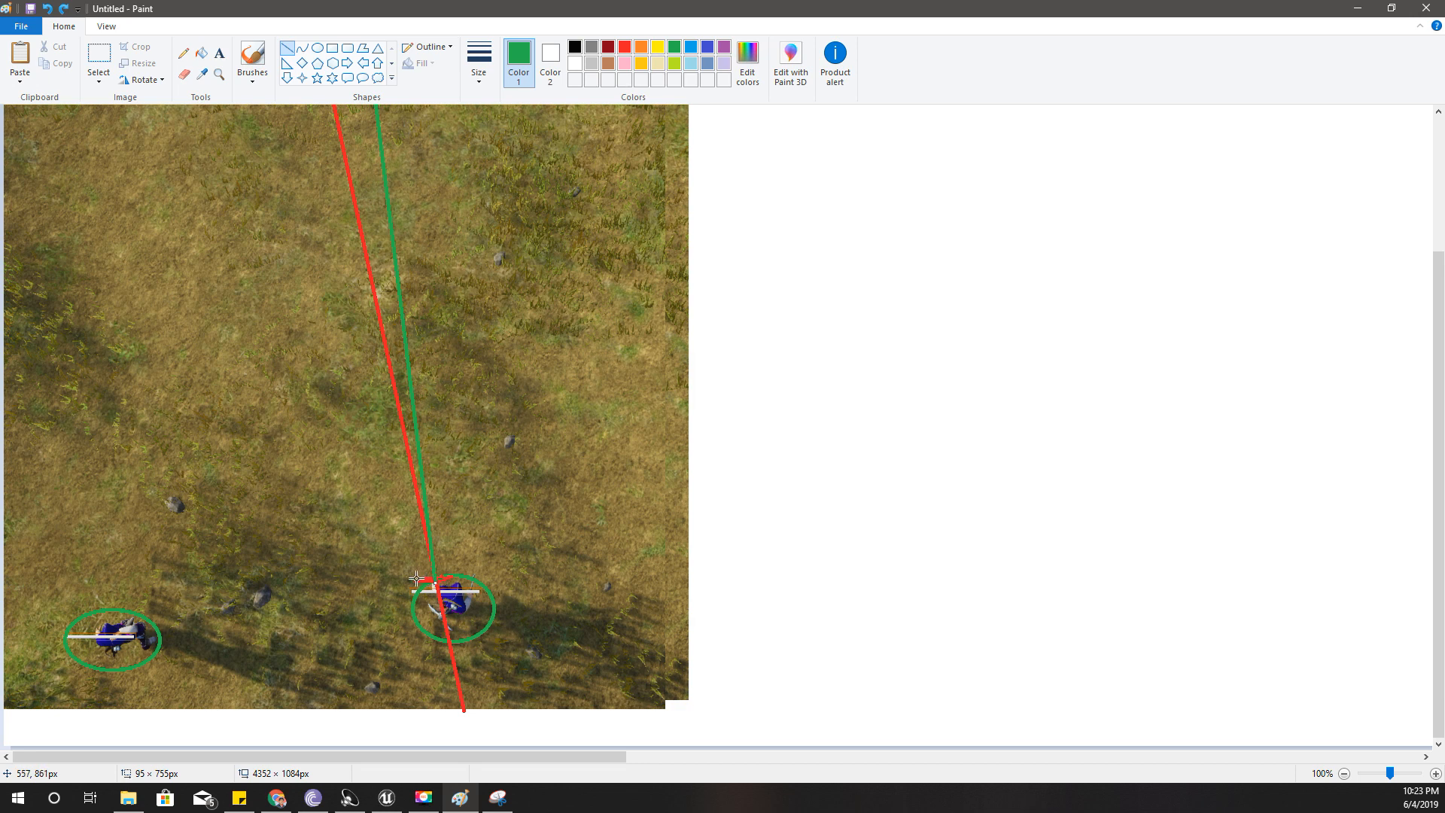
{"action": "mouse_move", "coordinate": [433, 583]}
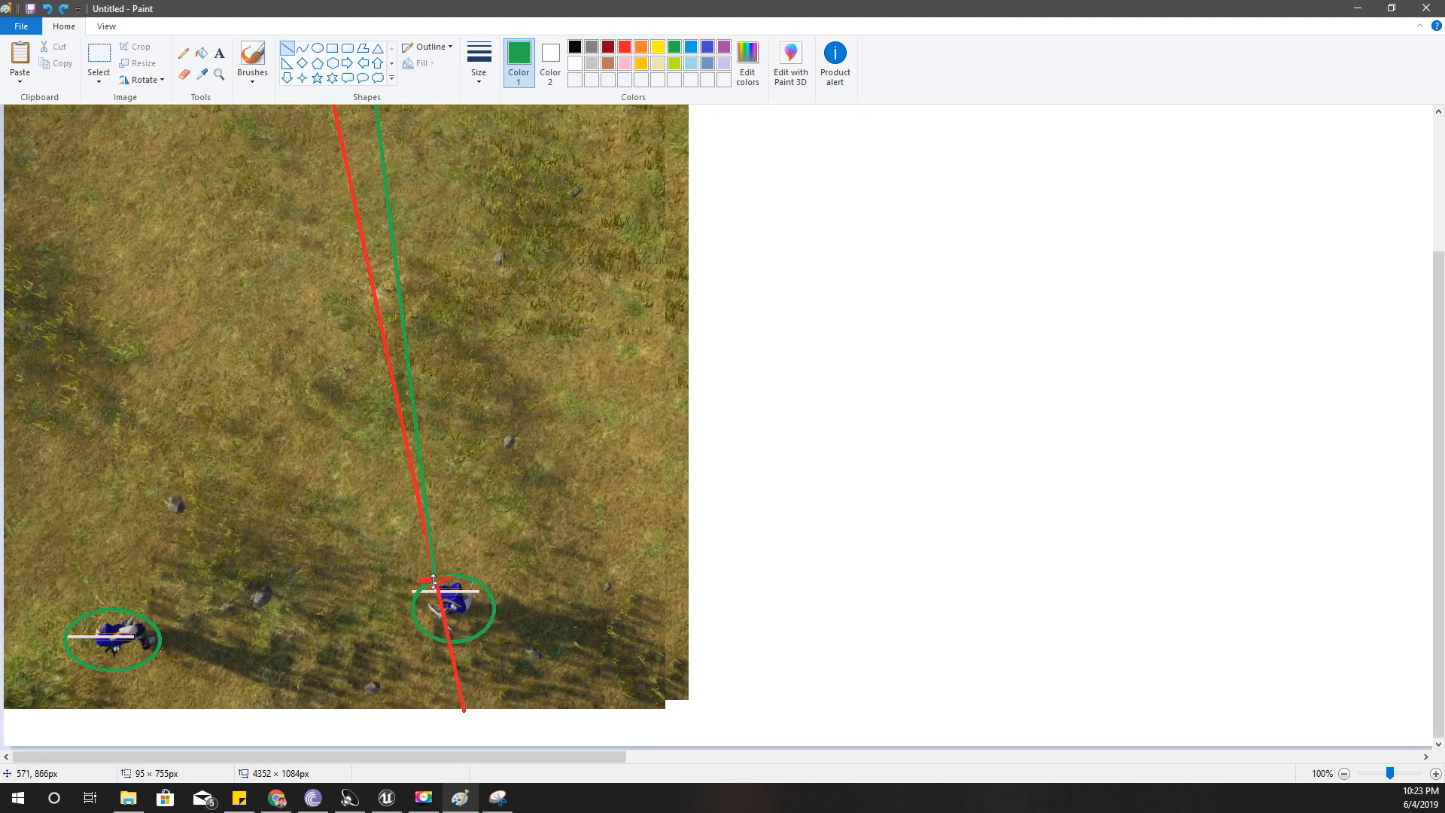
{"action": "mouse_move", "coordinate": [491, 22]}
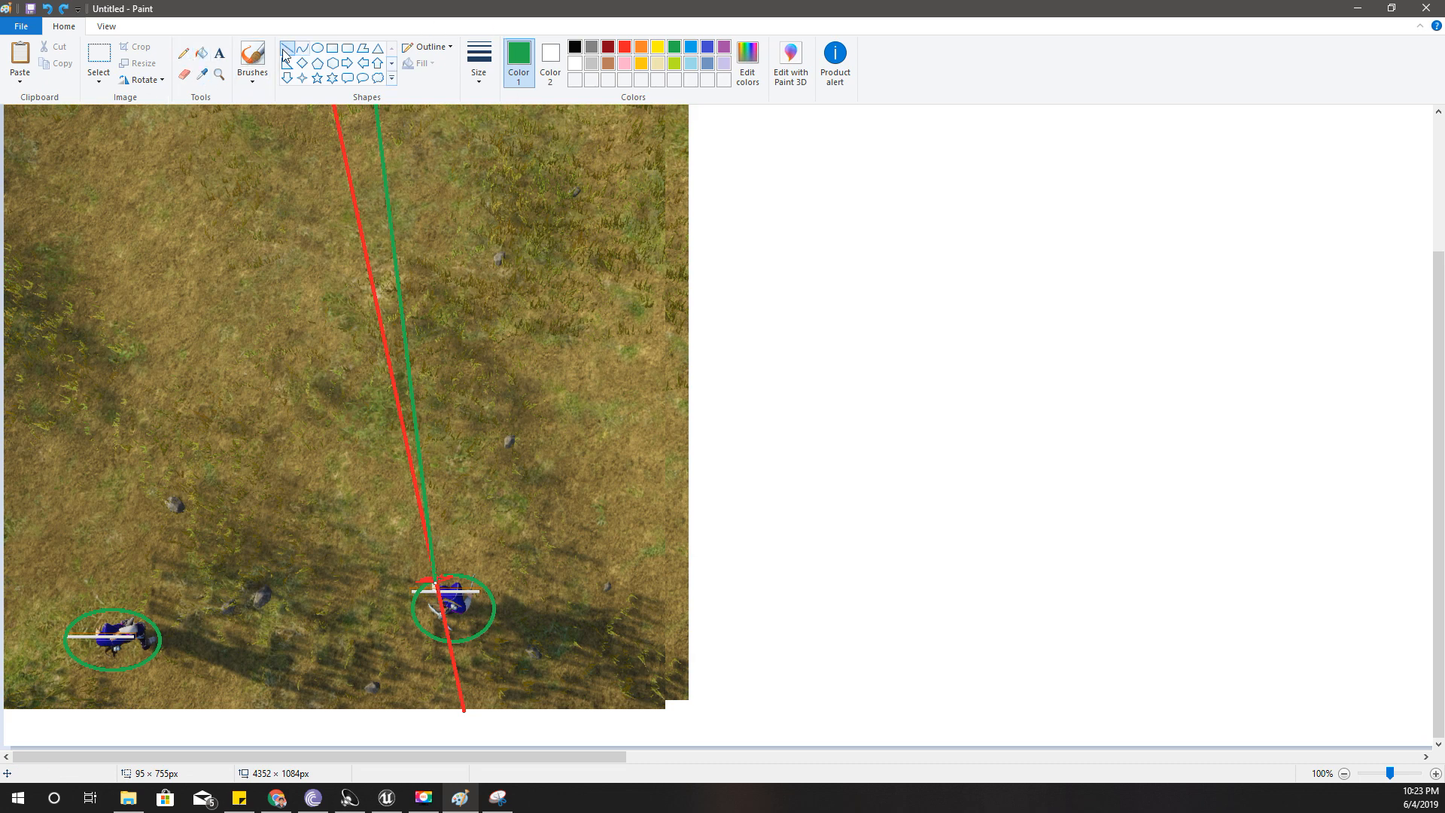
{"action": "mouse_move", "coordinate": [438, 575]}
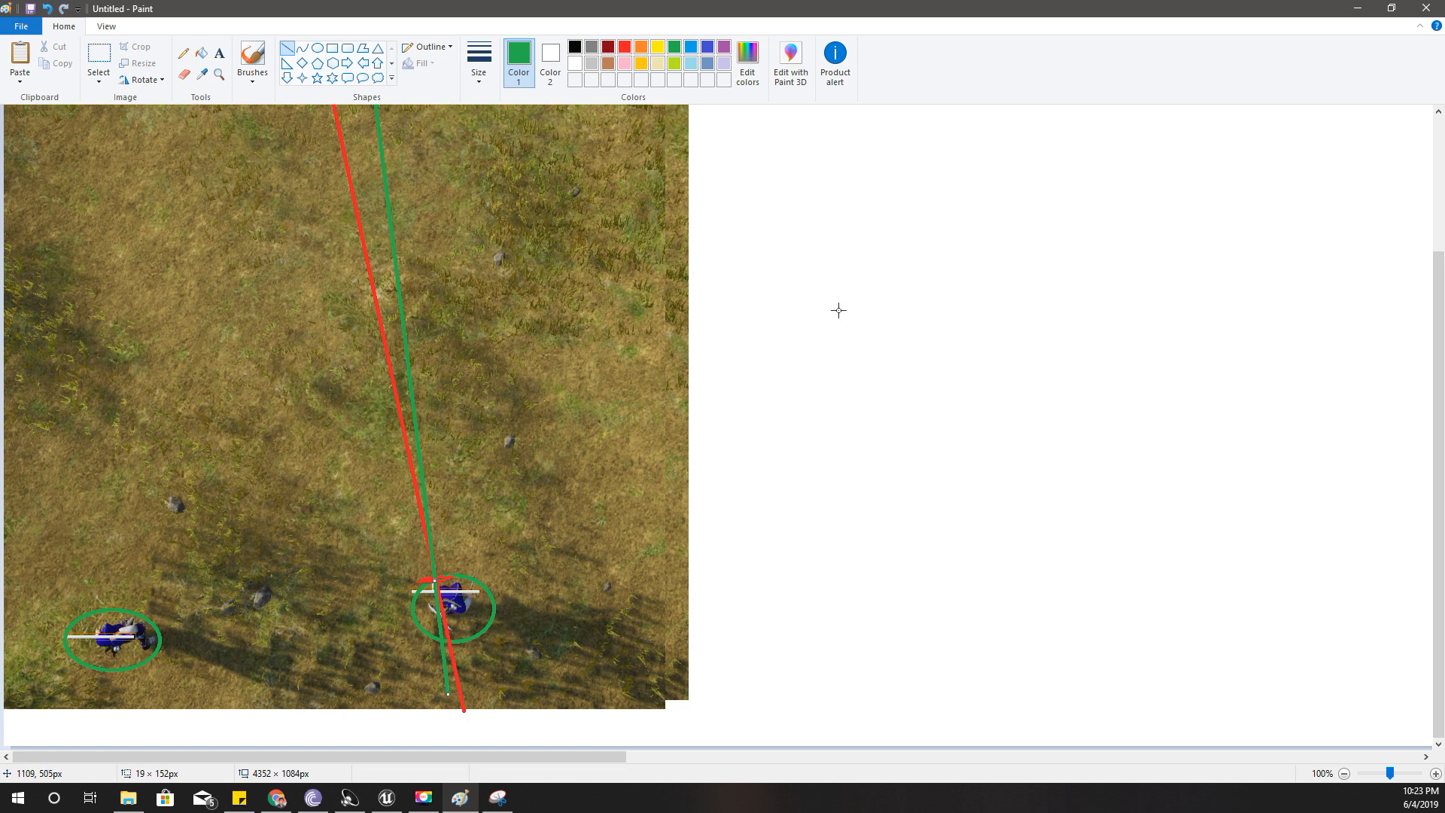
{"action": "mouse_move", "coordinate": [839, 343]}
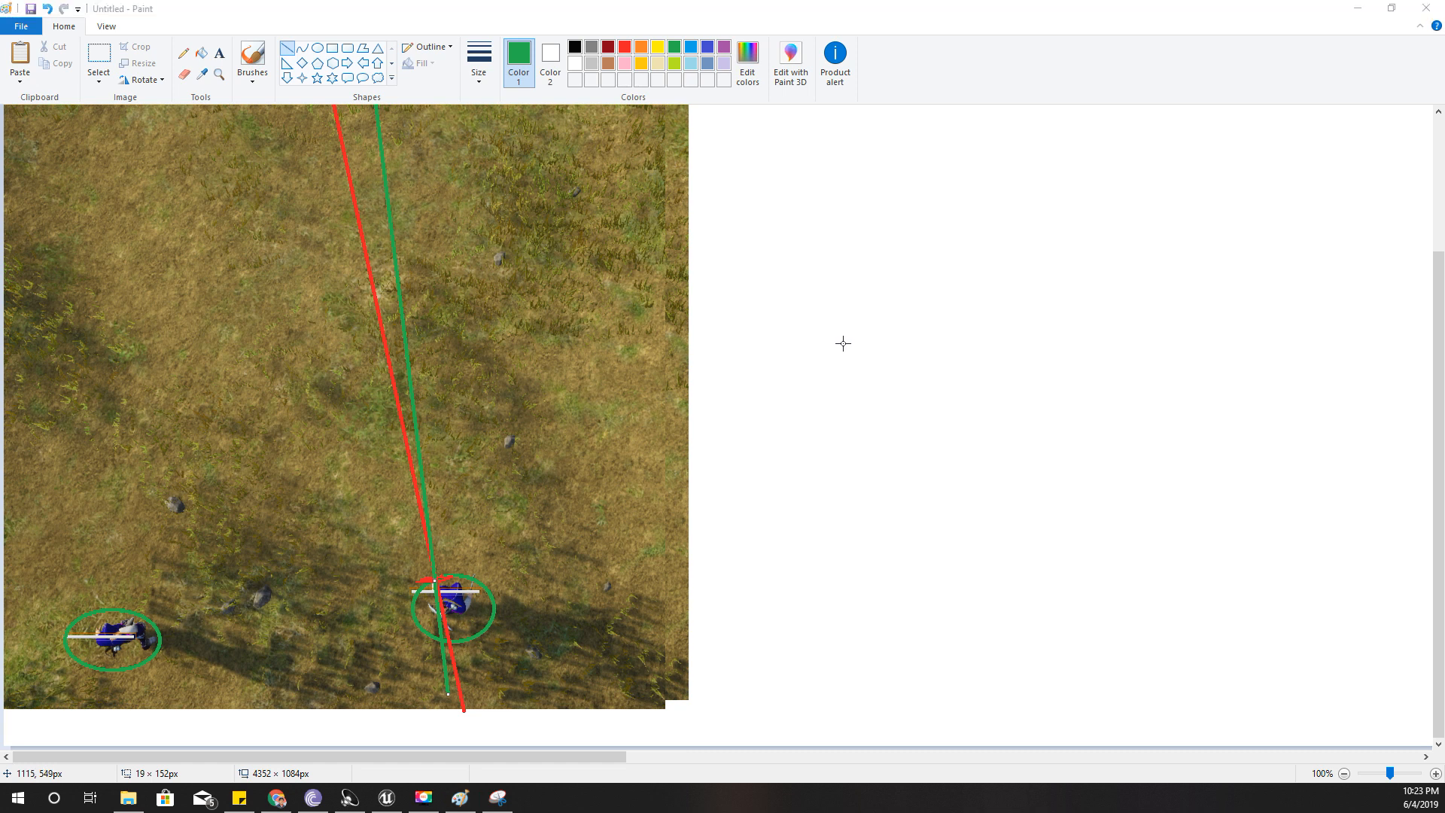
- Switch back to the Unreal Editor from the taskbar
{"action": "left_click", "coordinate": [386, 798]}
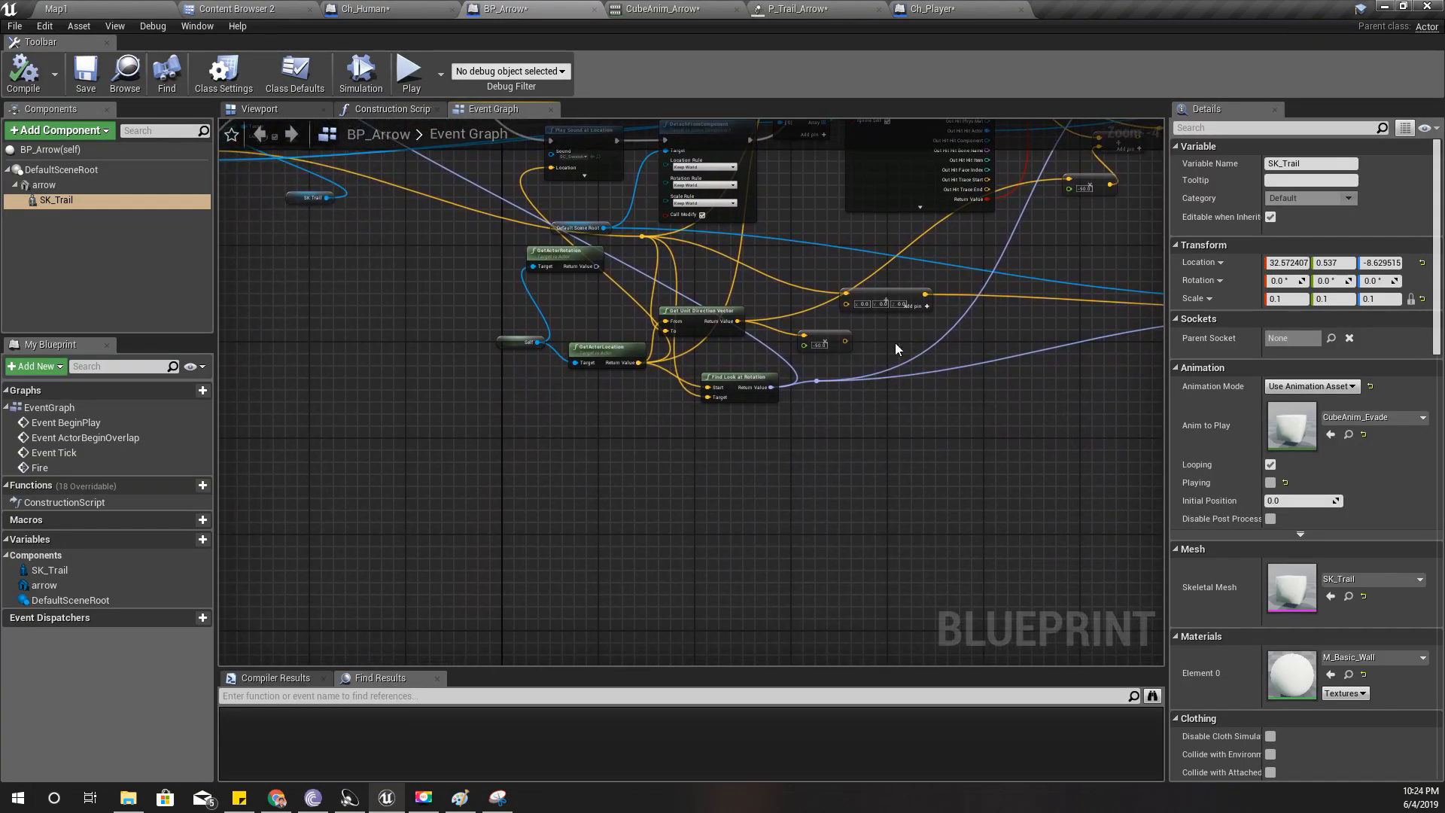
{"action": "mouse_move", "coordinate": [488, 284]}
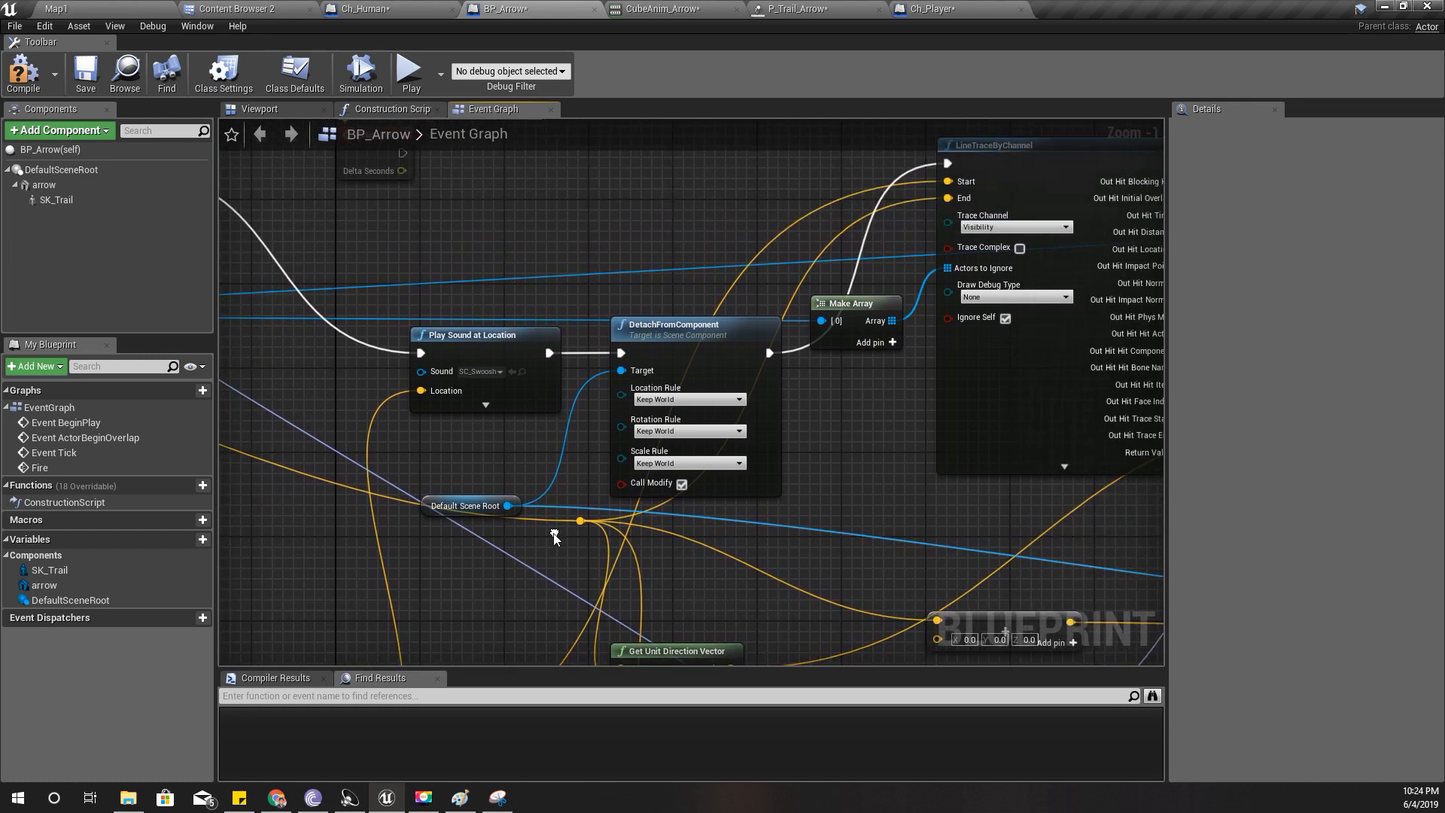
{"action": "mouse_move", "coordinate": [654, 379]}
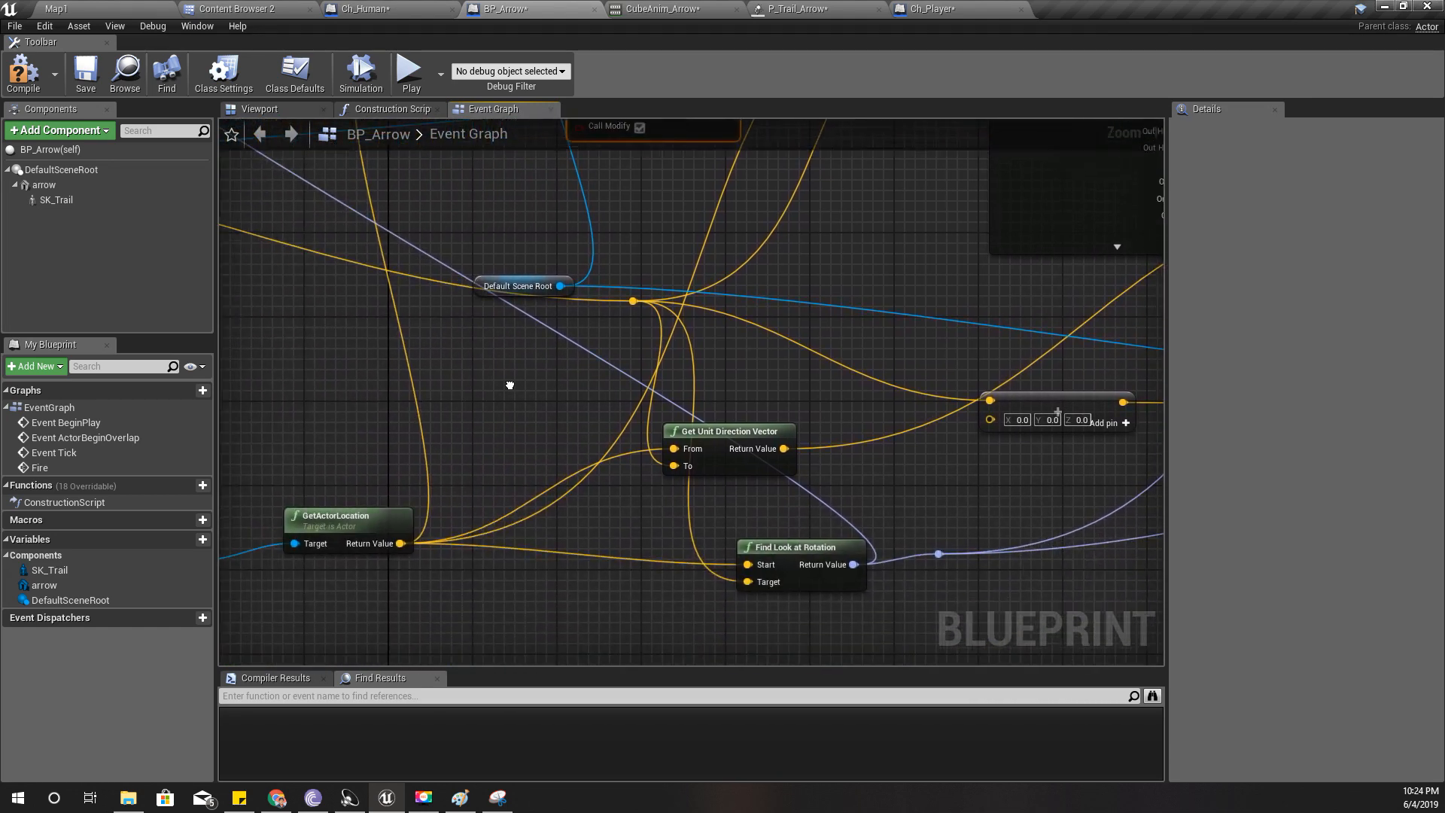
- Feed actor location plus the direction vector ×50 into the trace End, then compile BP_Arrow
{"action": "left_click_drag", "start_coordinate": [509, 384], "coordinate": [754, 298]}
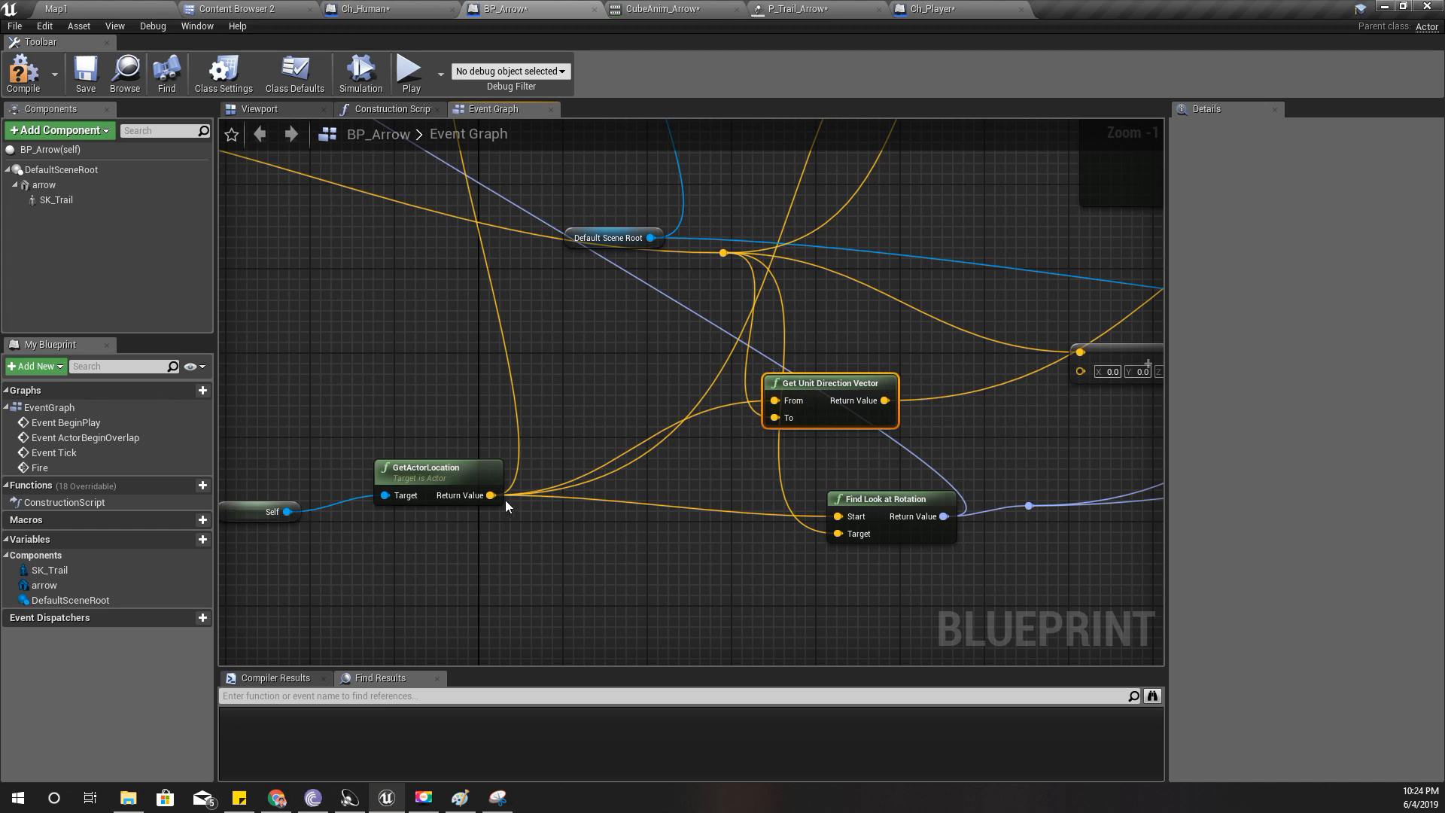
{"action": "mouse_move", "coordinate": [822, 375]}
{"action": "type", "text": "+"}
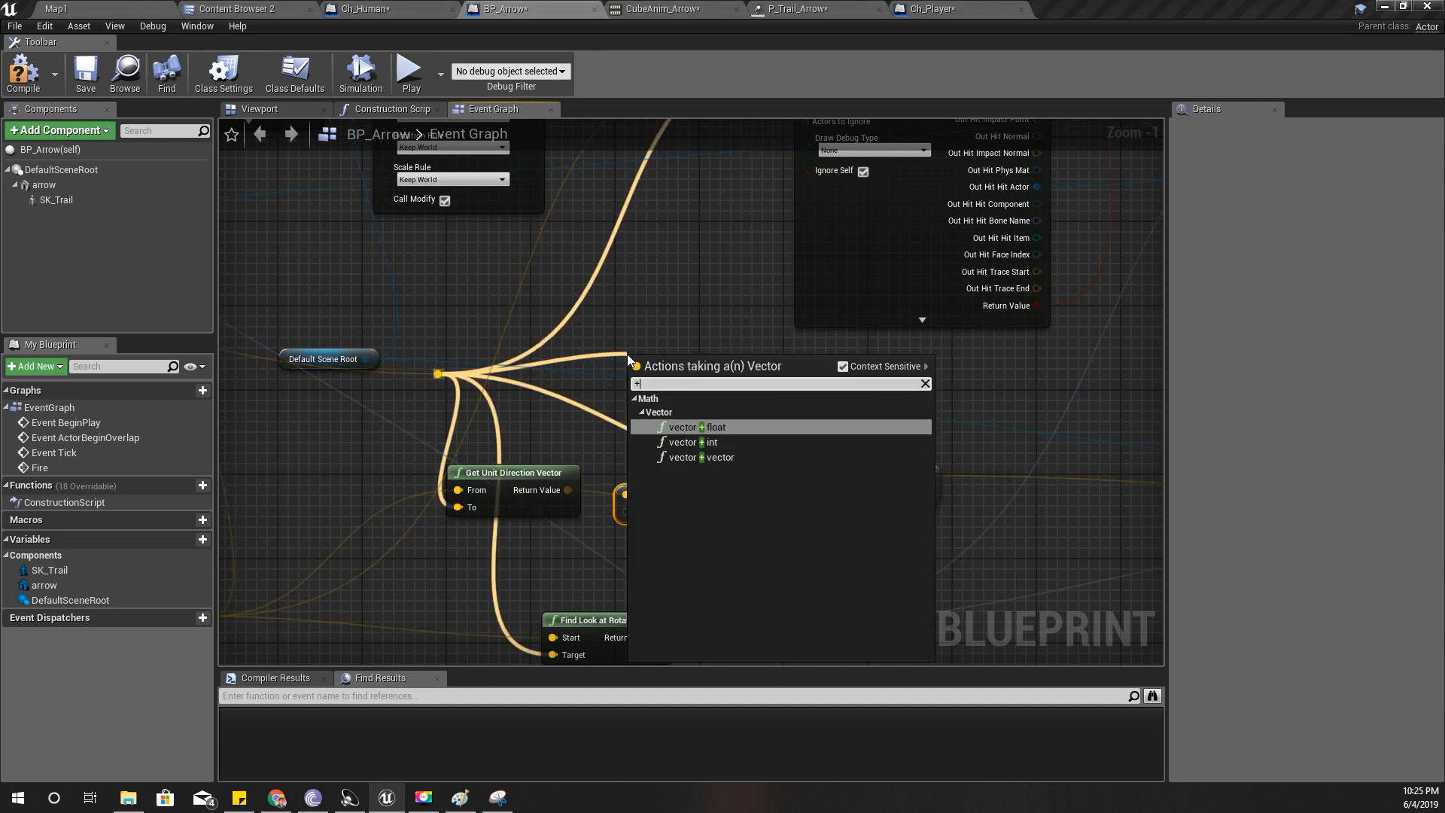
{"action": "left_click", "coordinate": [691, 427]}
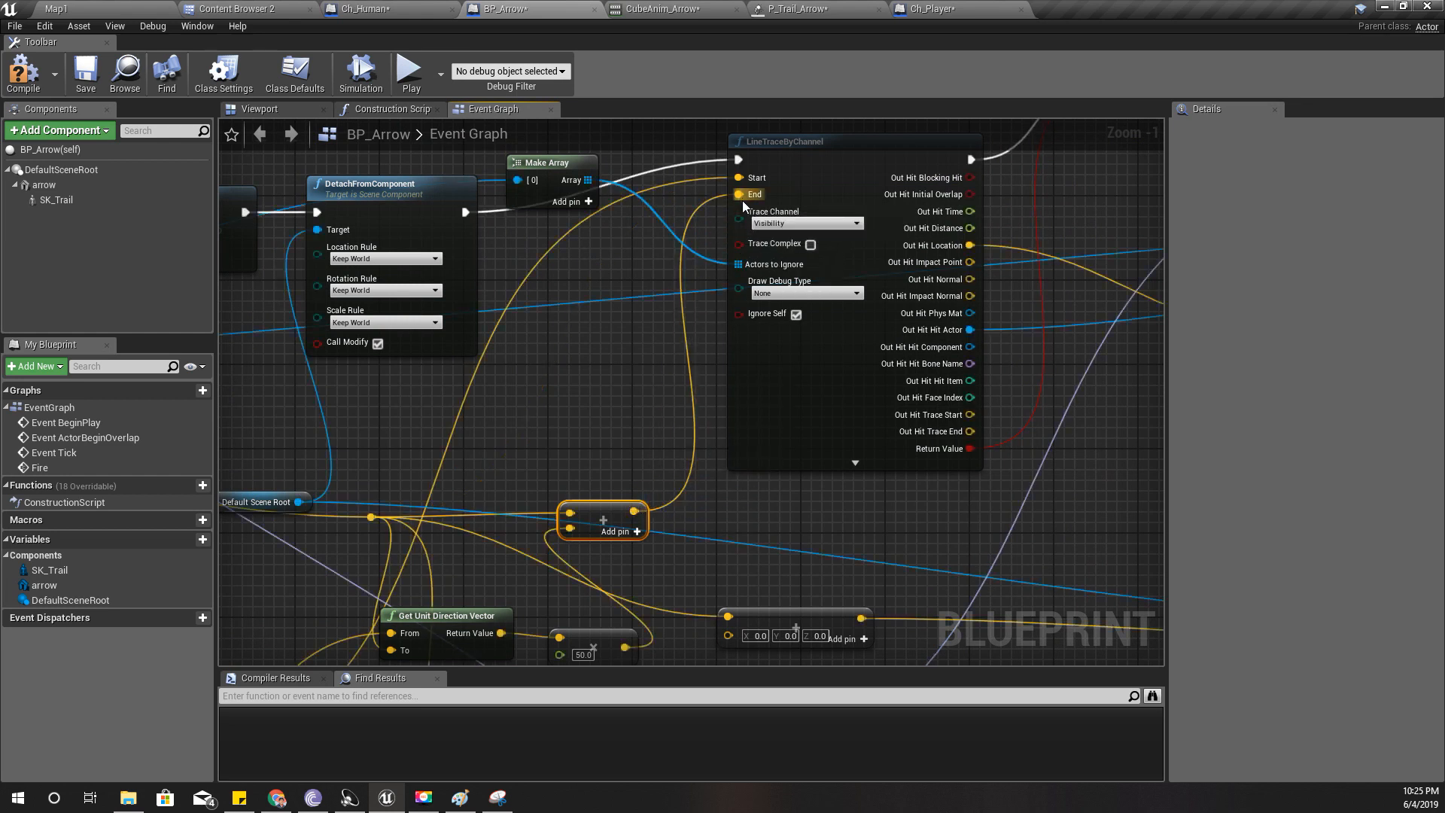
{"action": "left_click", "coordinate": [459, 797]}
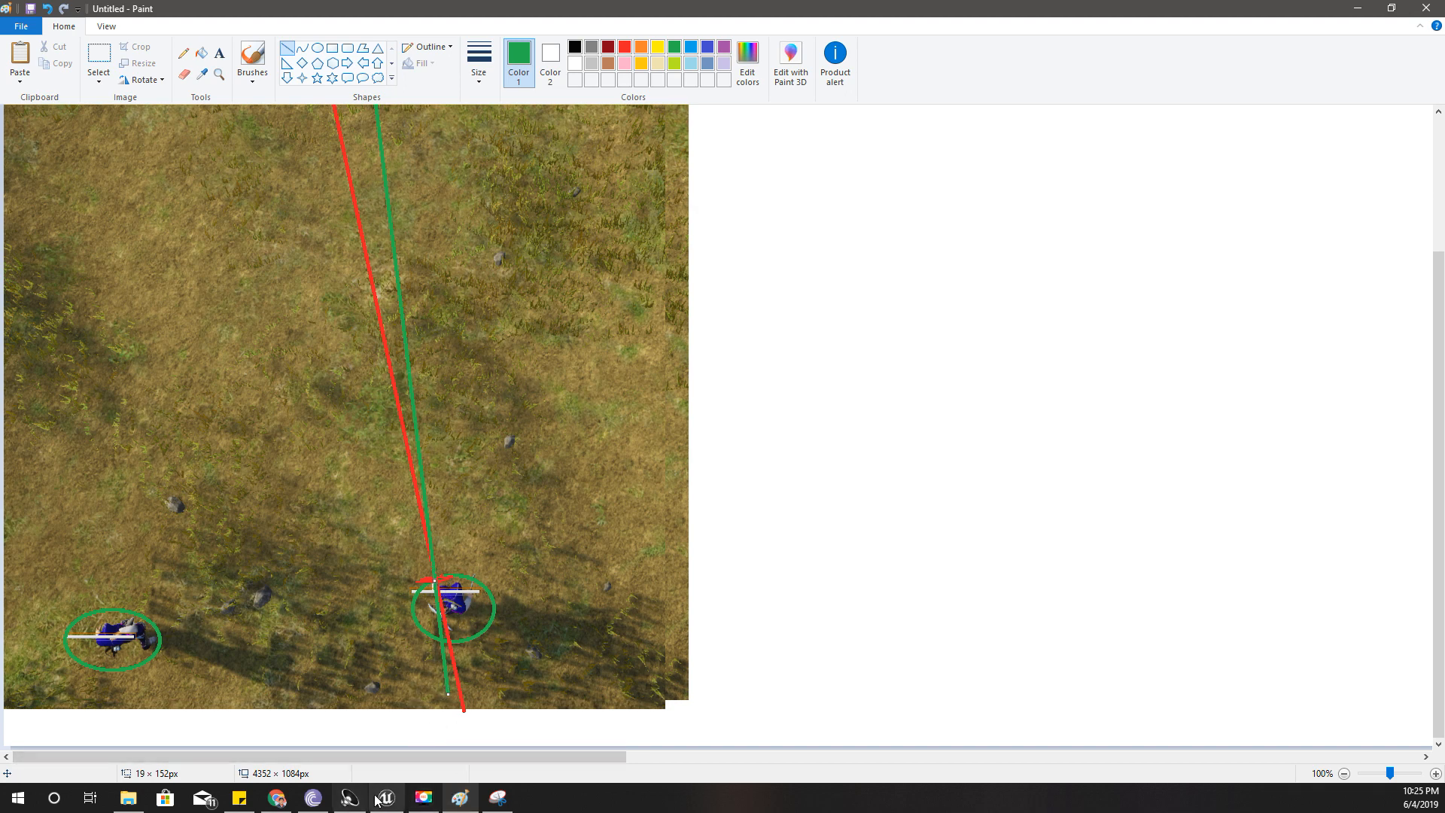
{"action": "left_click", "coordinate": [385, 798]}
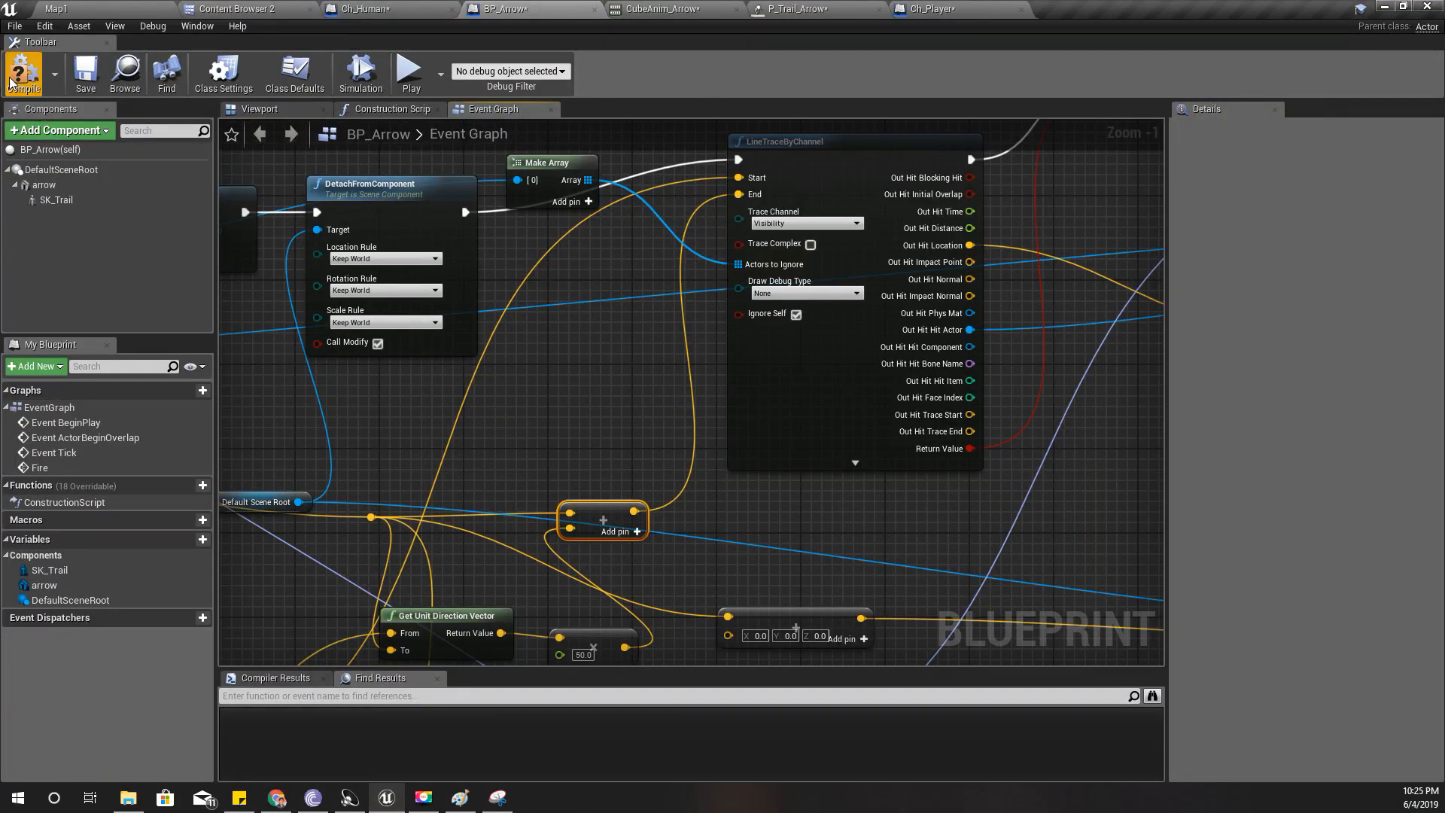
{"action": "left_click", "coordinate": [24, 74]}
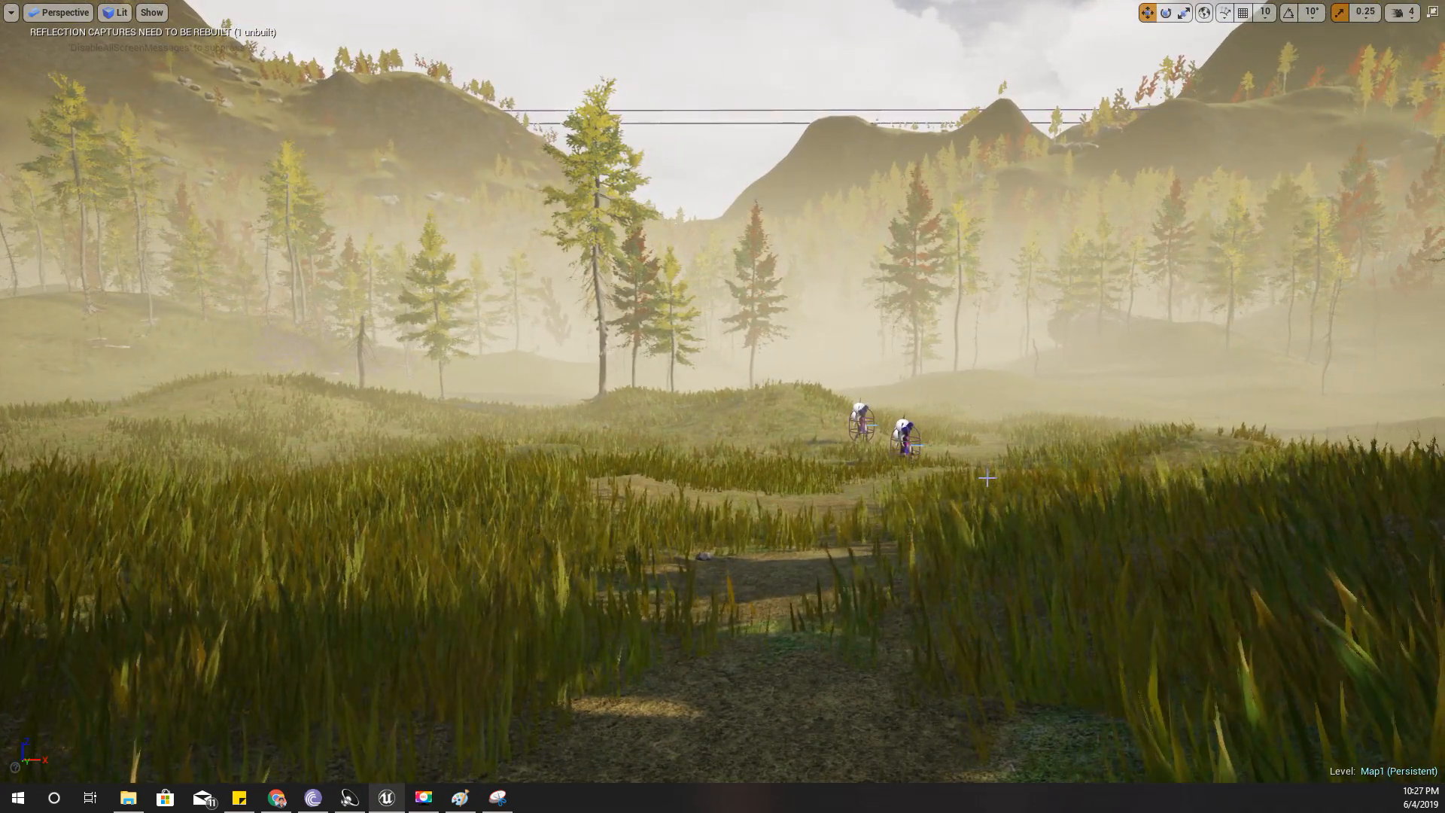
- Play the level to test the extended arrow trace against enemies
{"action": "key", "text": "alt+p"}
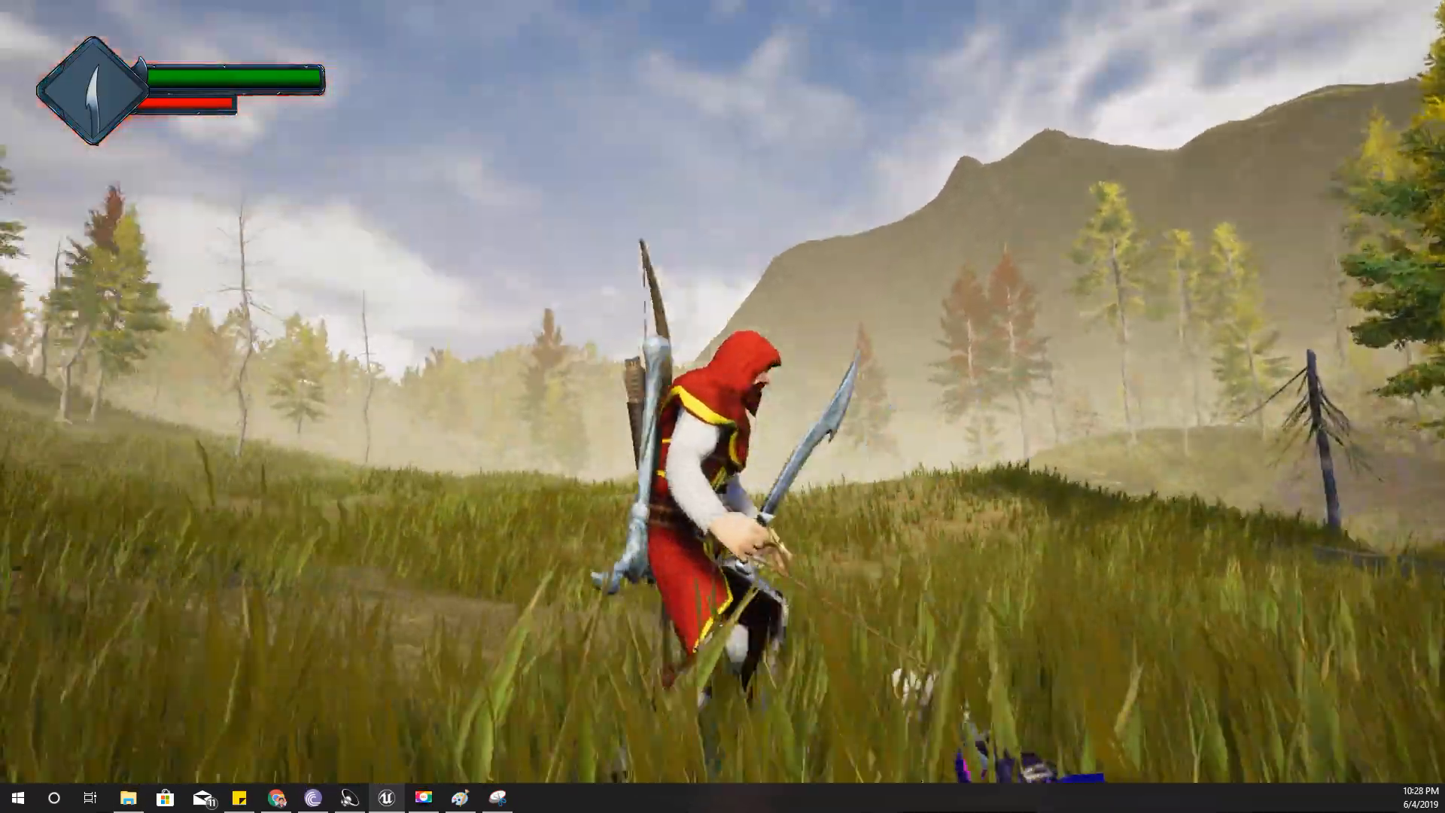
{"action": "mouse_move", "coordinate": [722, 406]}
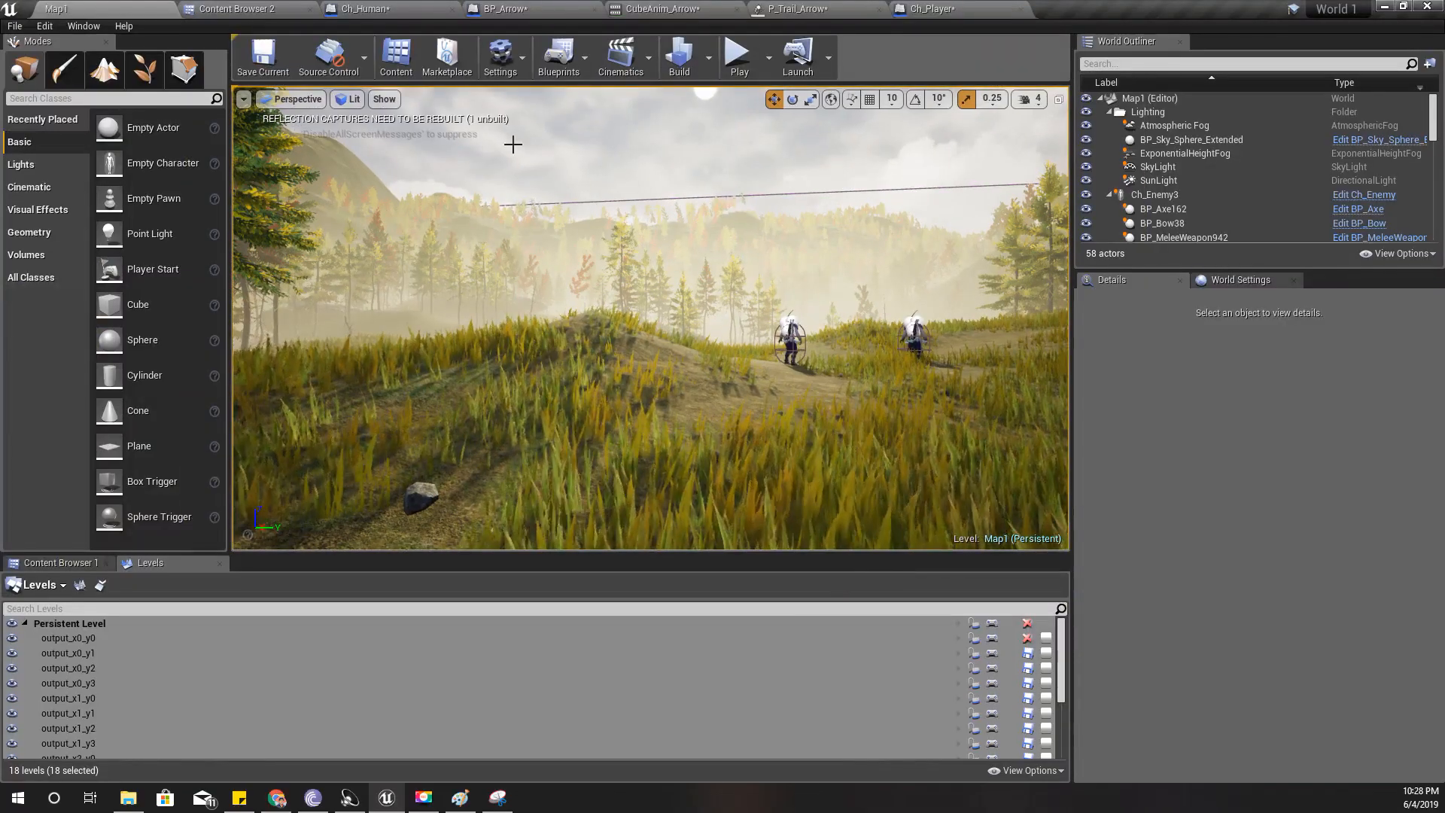
{"action": "left_click", "coordinate": [360, 8]}
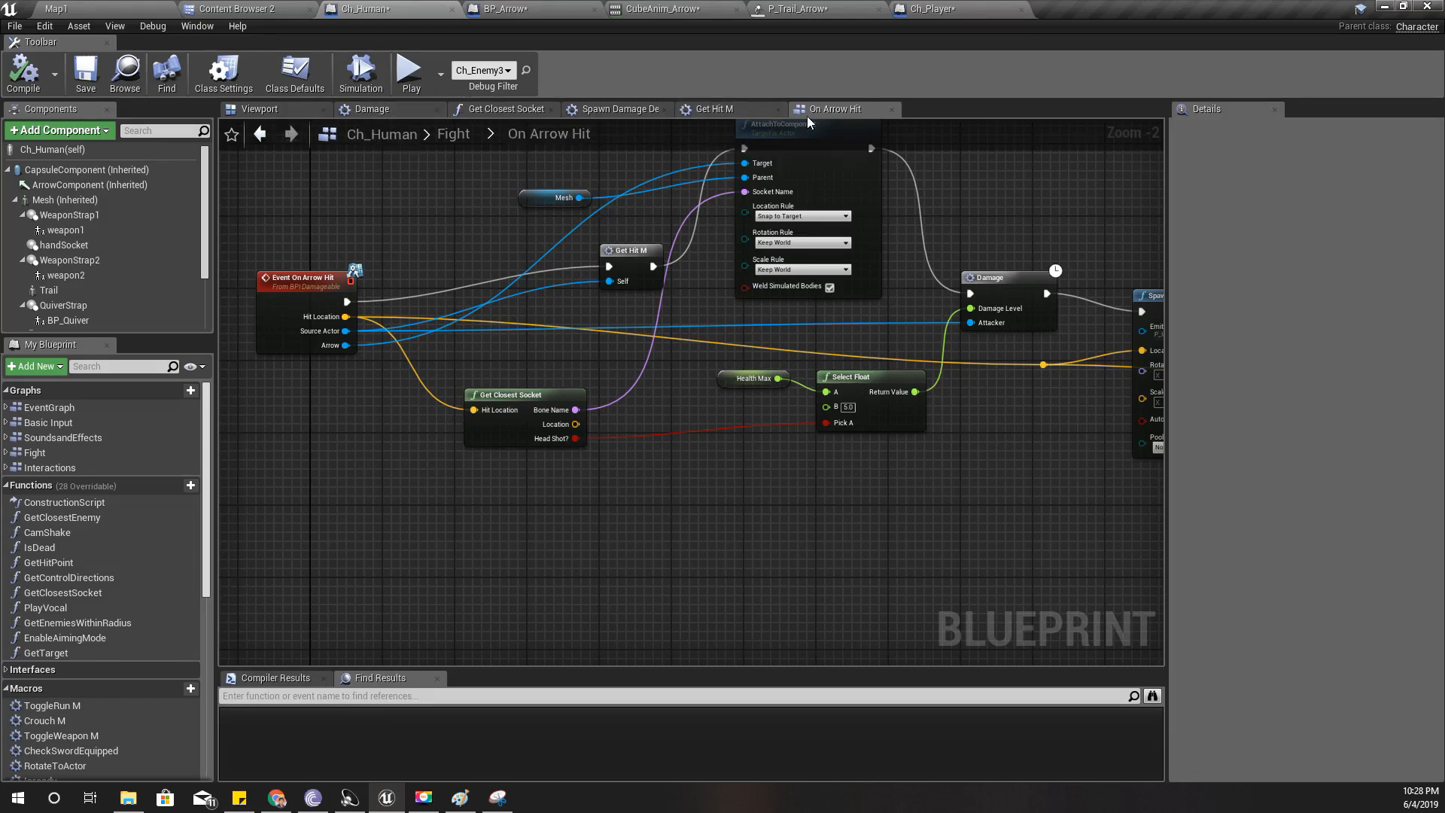
{"action": "mouse_move", "coordinate": [717, 127]}
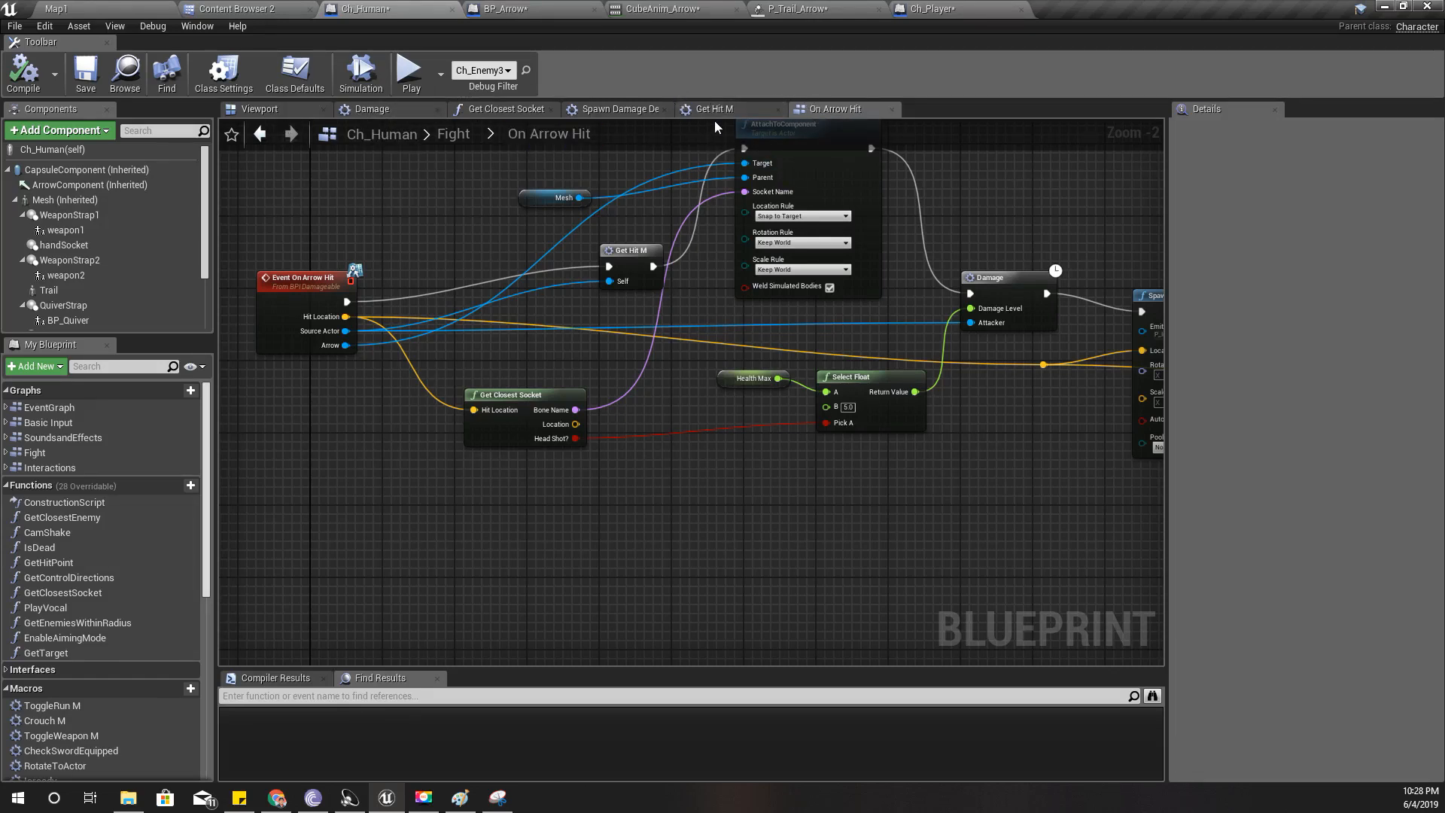
{"action": "left_click", "coordinate": [473, 133]}
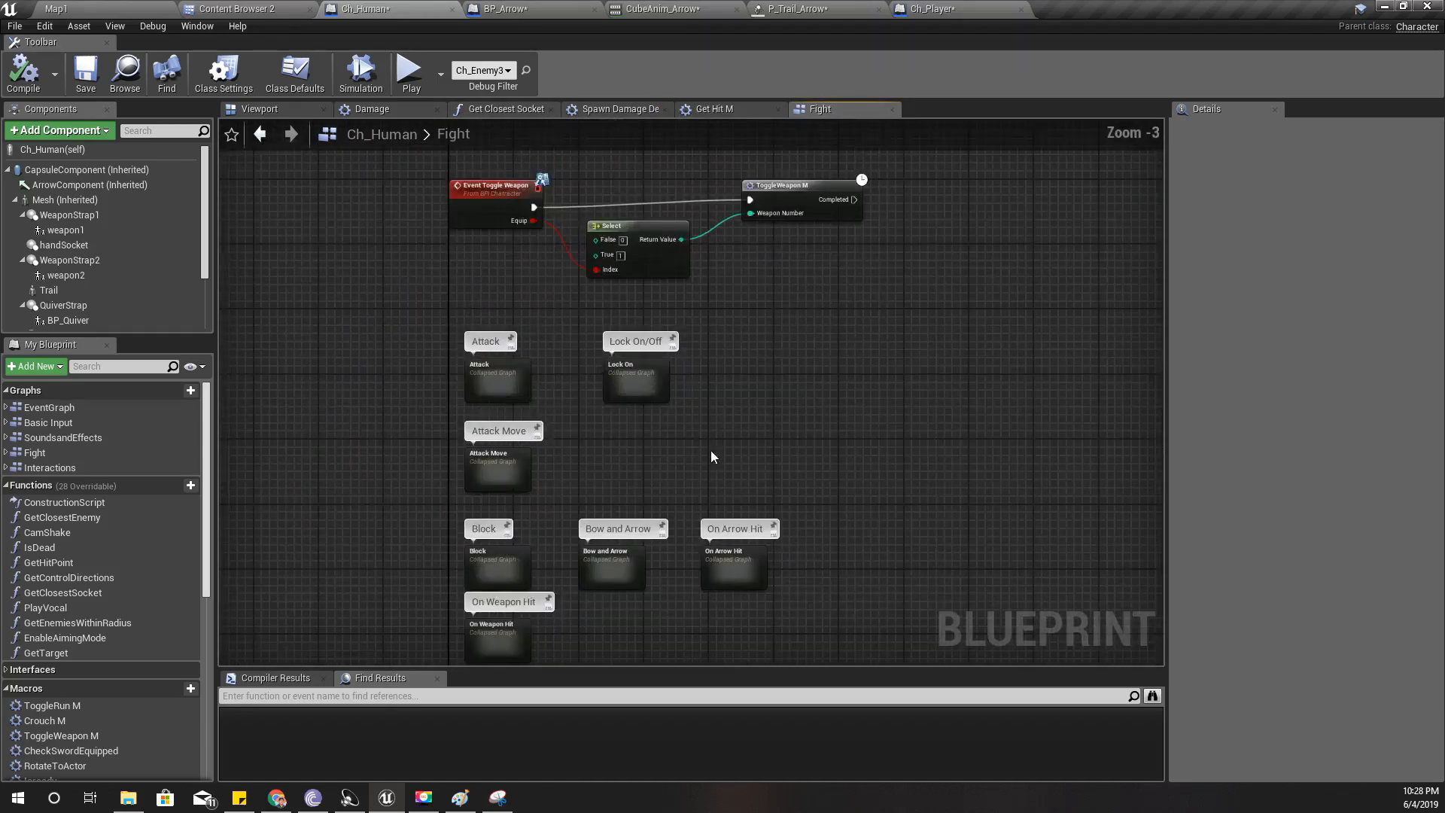
{"action": "scroll", "scroll_direction": "down", "scroll_amount": 3}
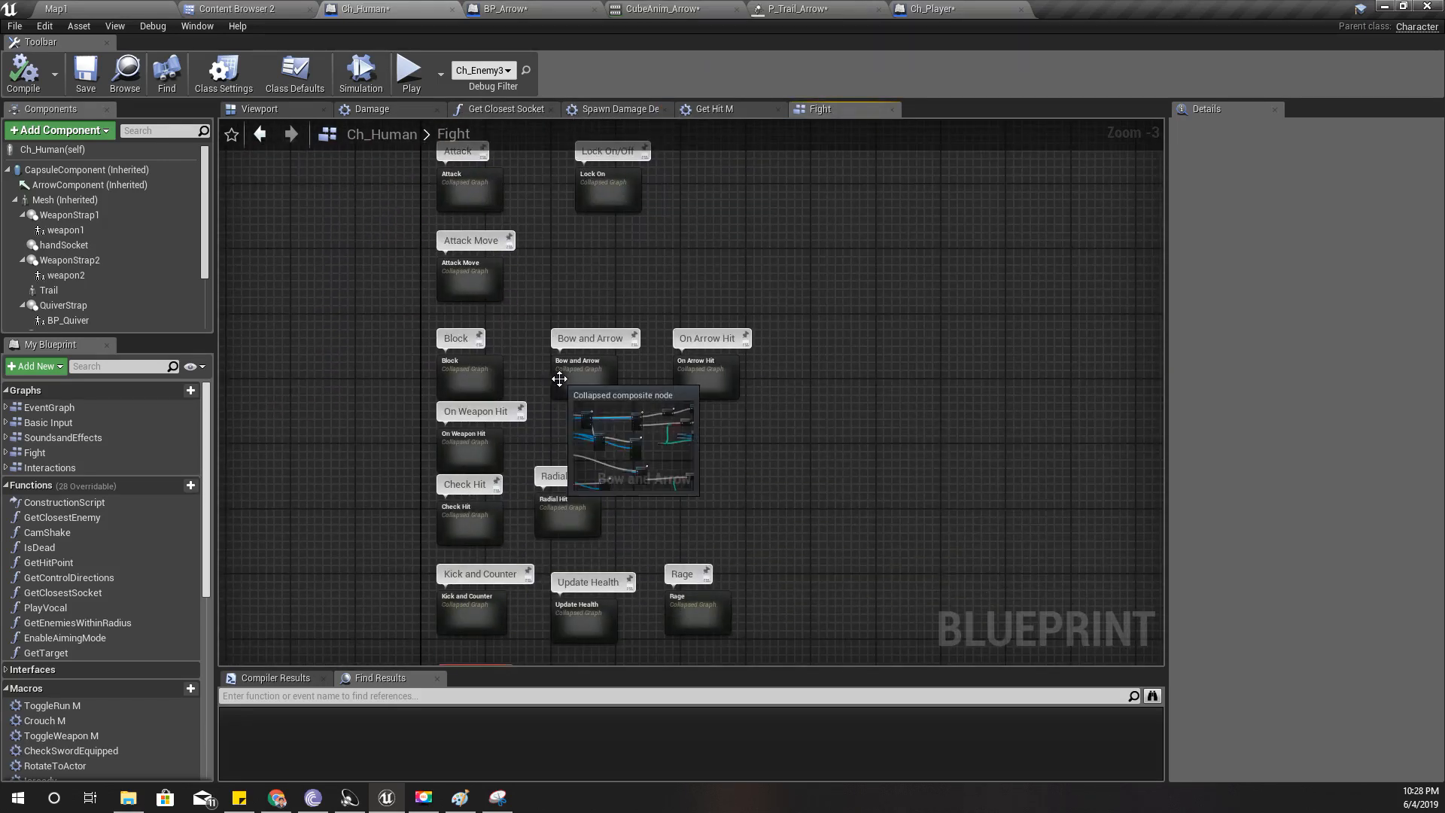
{"action": "double_click", "coordinate": [595, 337]}
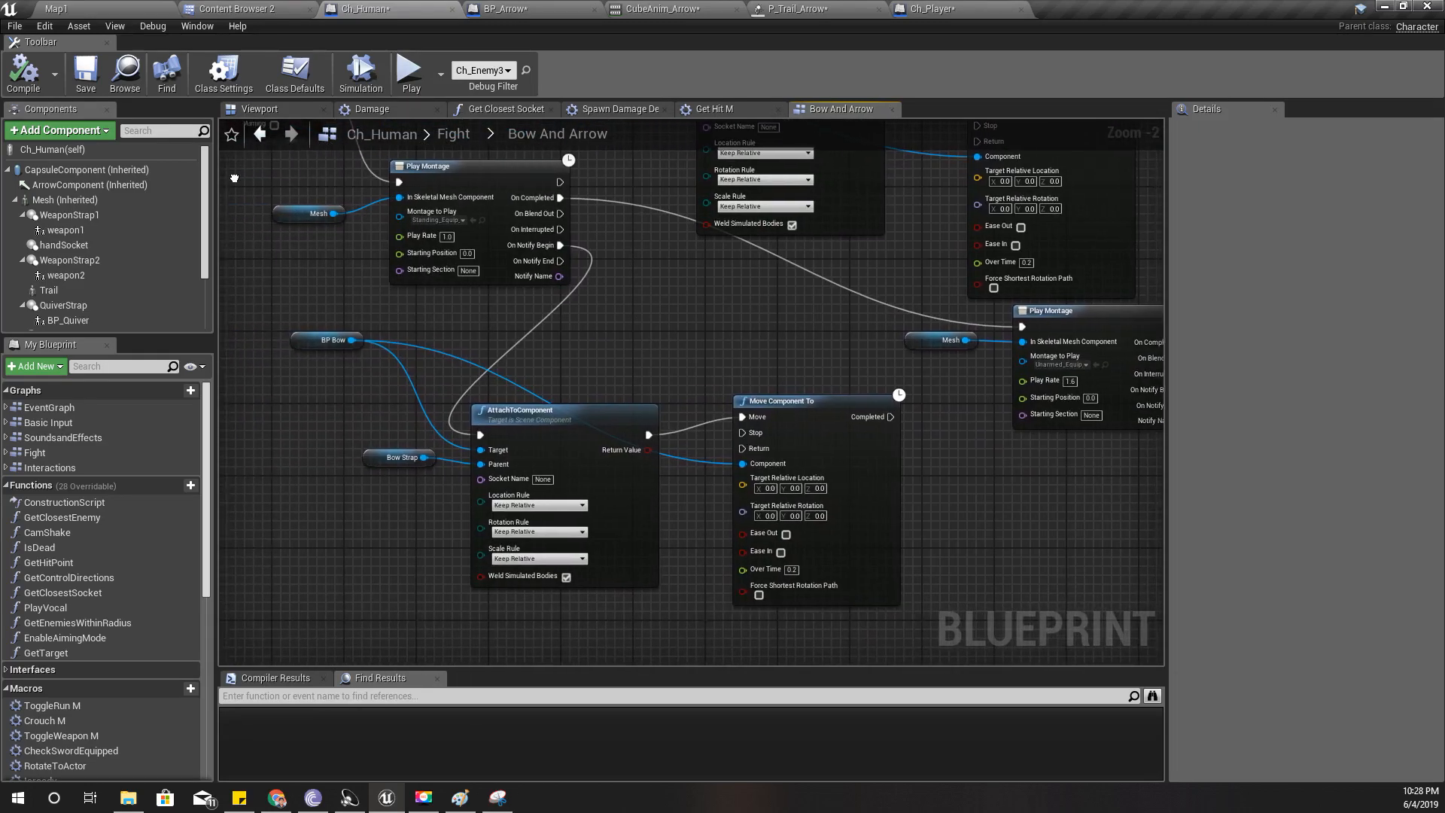
{"action": "mouse_move", "coordinate": [1078, 381]}
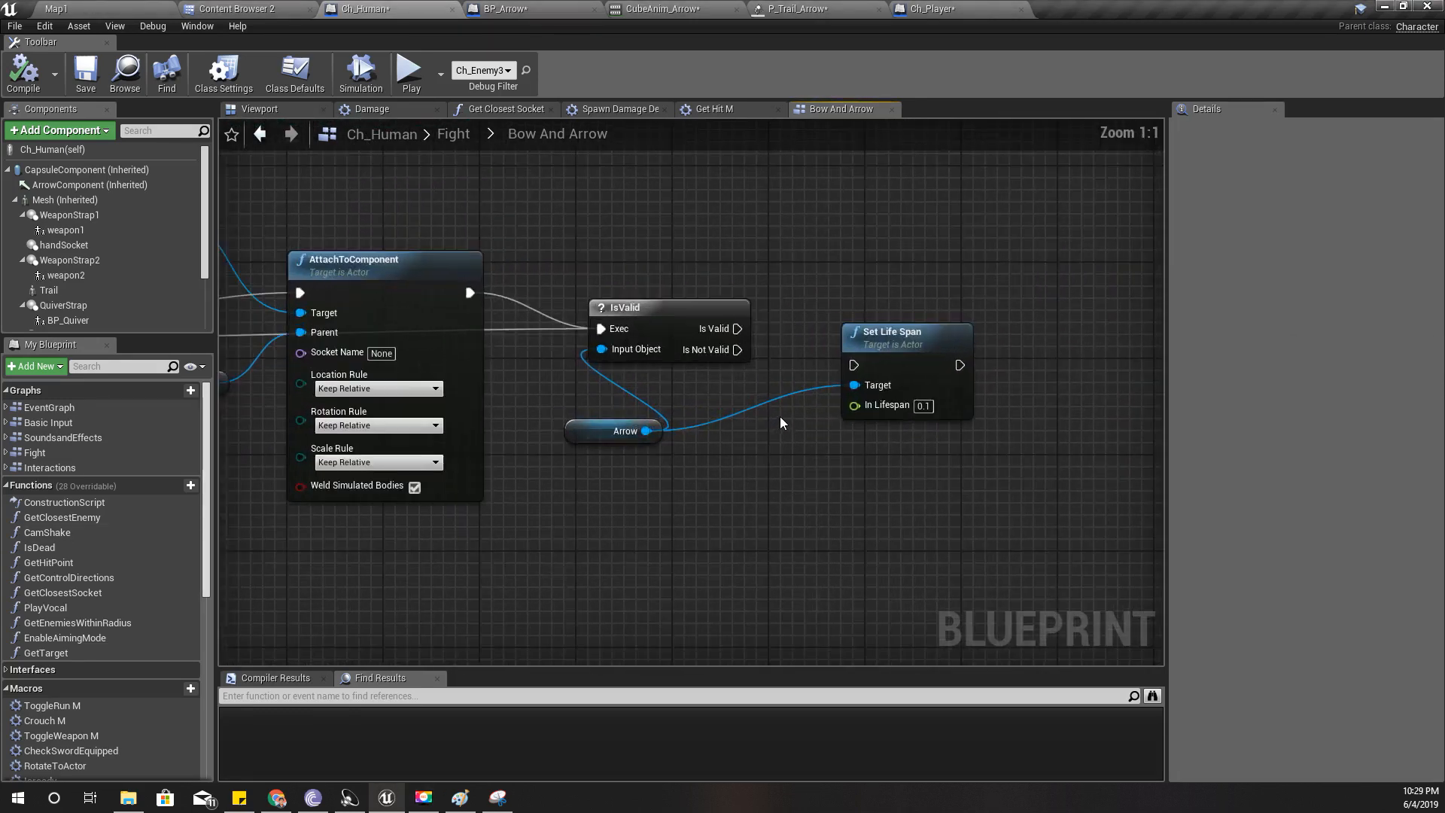
{"action": "mouse_move", "coordinate": [916, 346]}
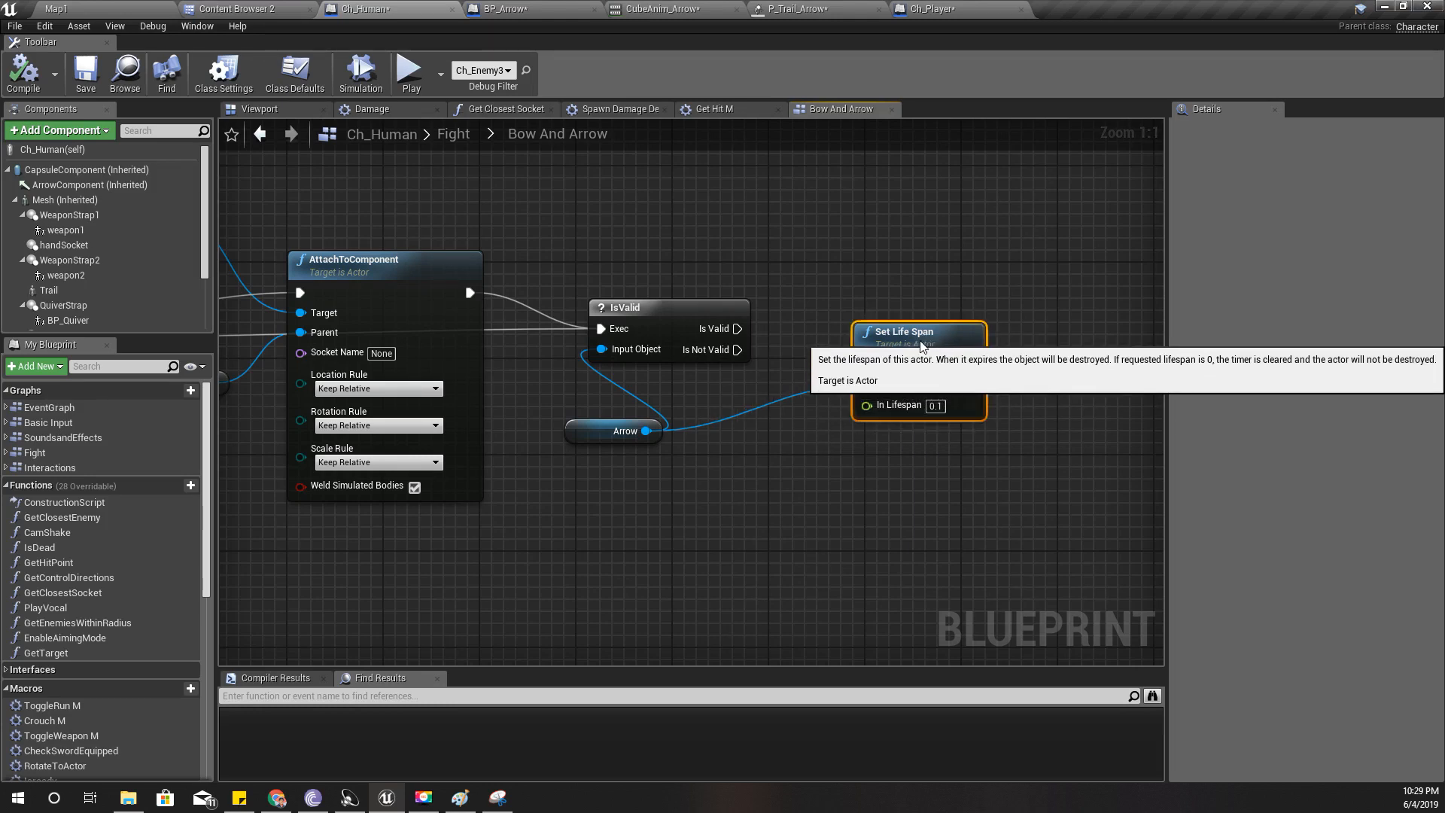
{"action": "mouse_move", "coordinate": [797, 434]}
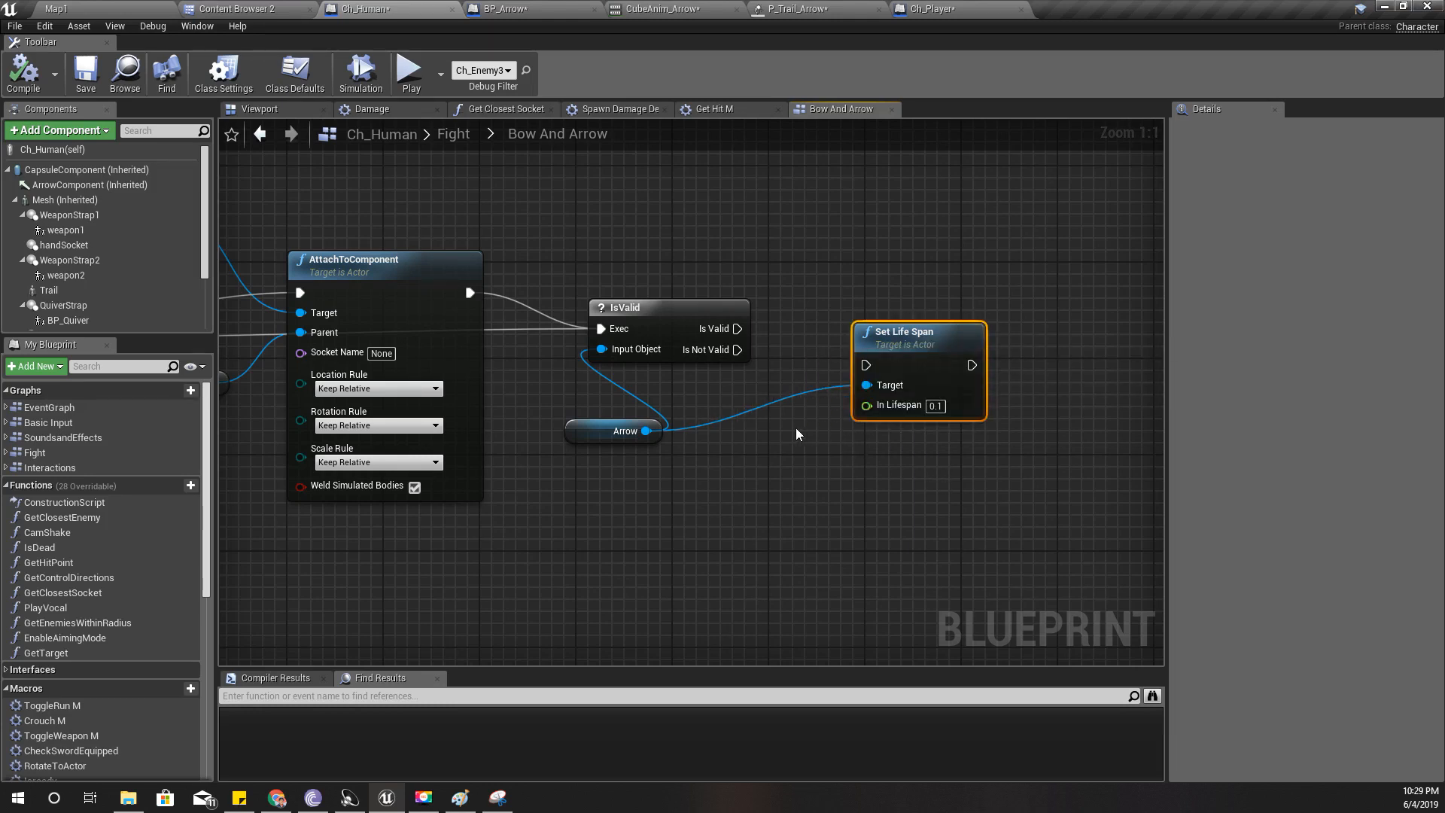
{"action": "mouse_move", "coordinate": [769, 440]}
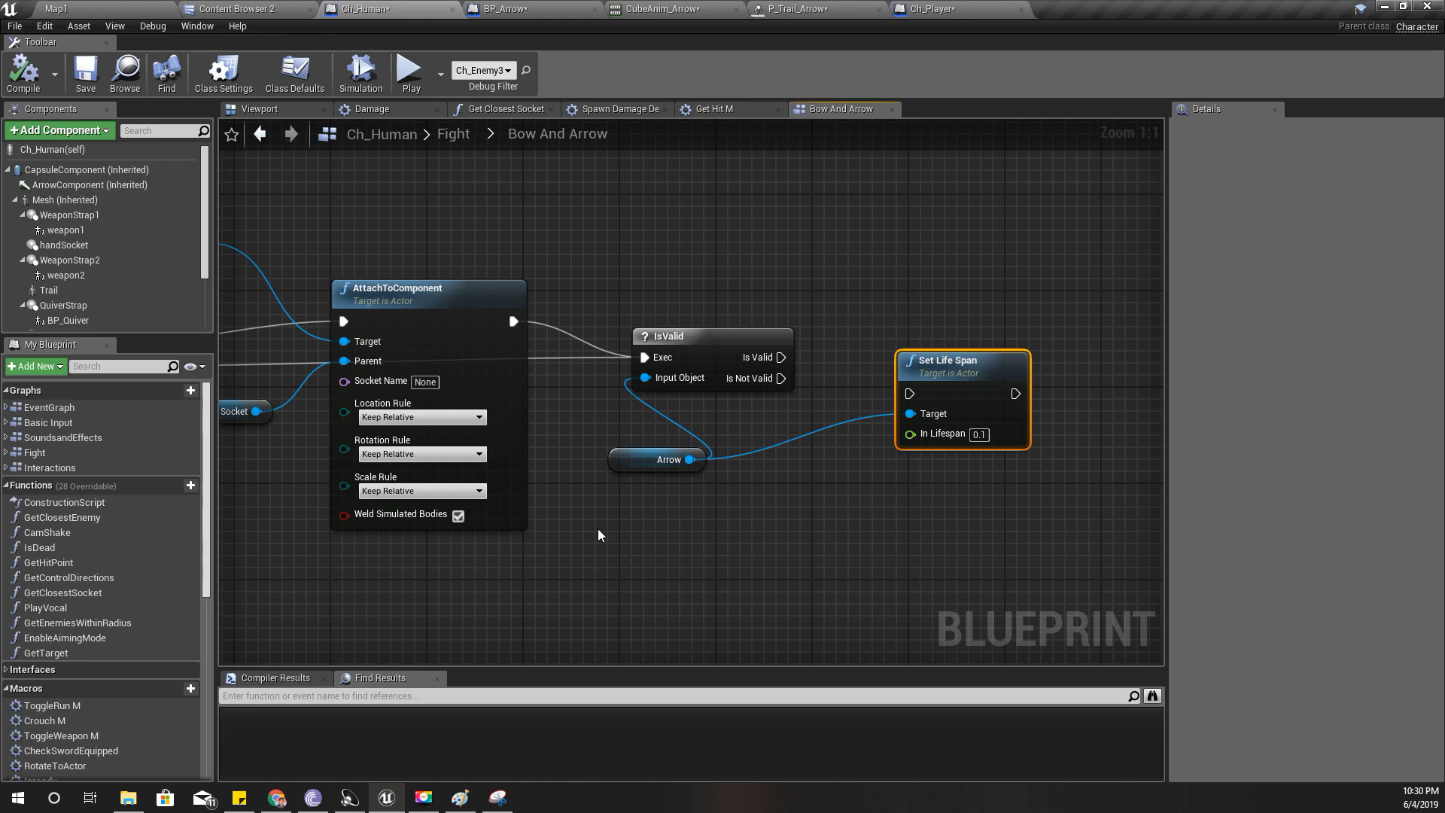
{"action": "mouse_move", "coordinate": [291, 787]}
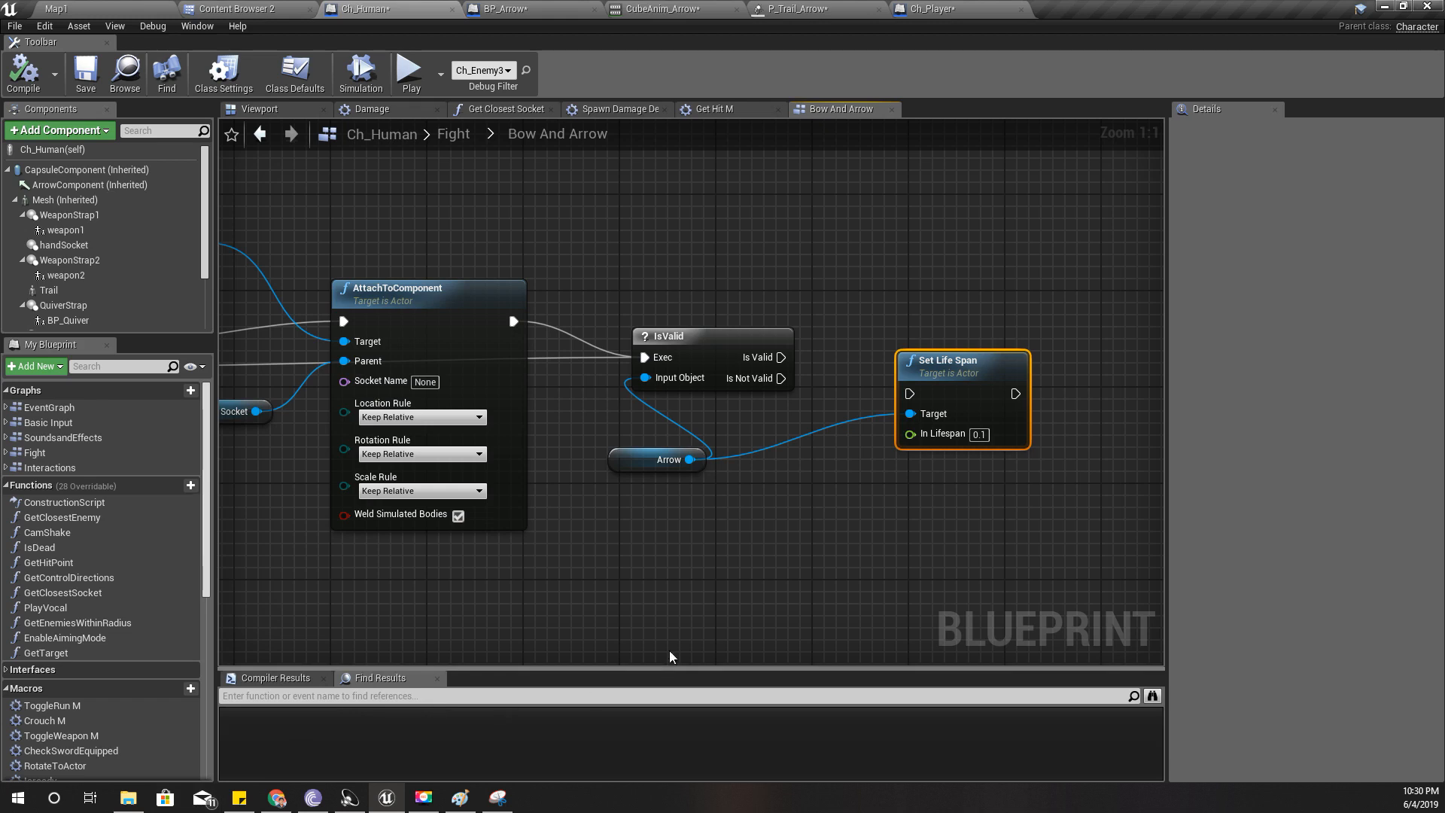
{"action": "mouse_move", "coordinate": [670, 637]}
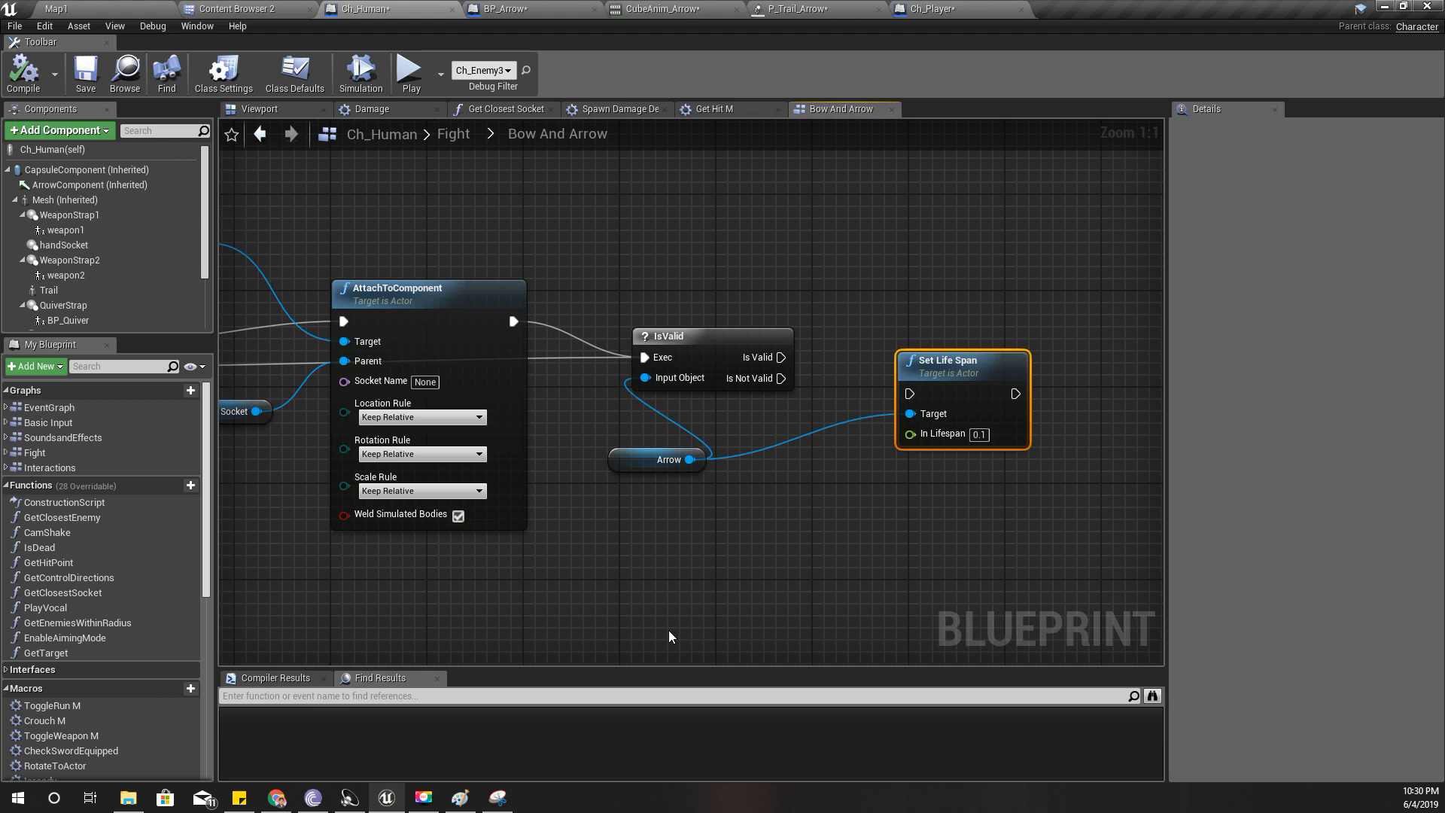
{"action": "mouse_move", "coordinate": [656, 459]}
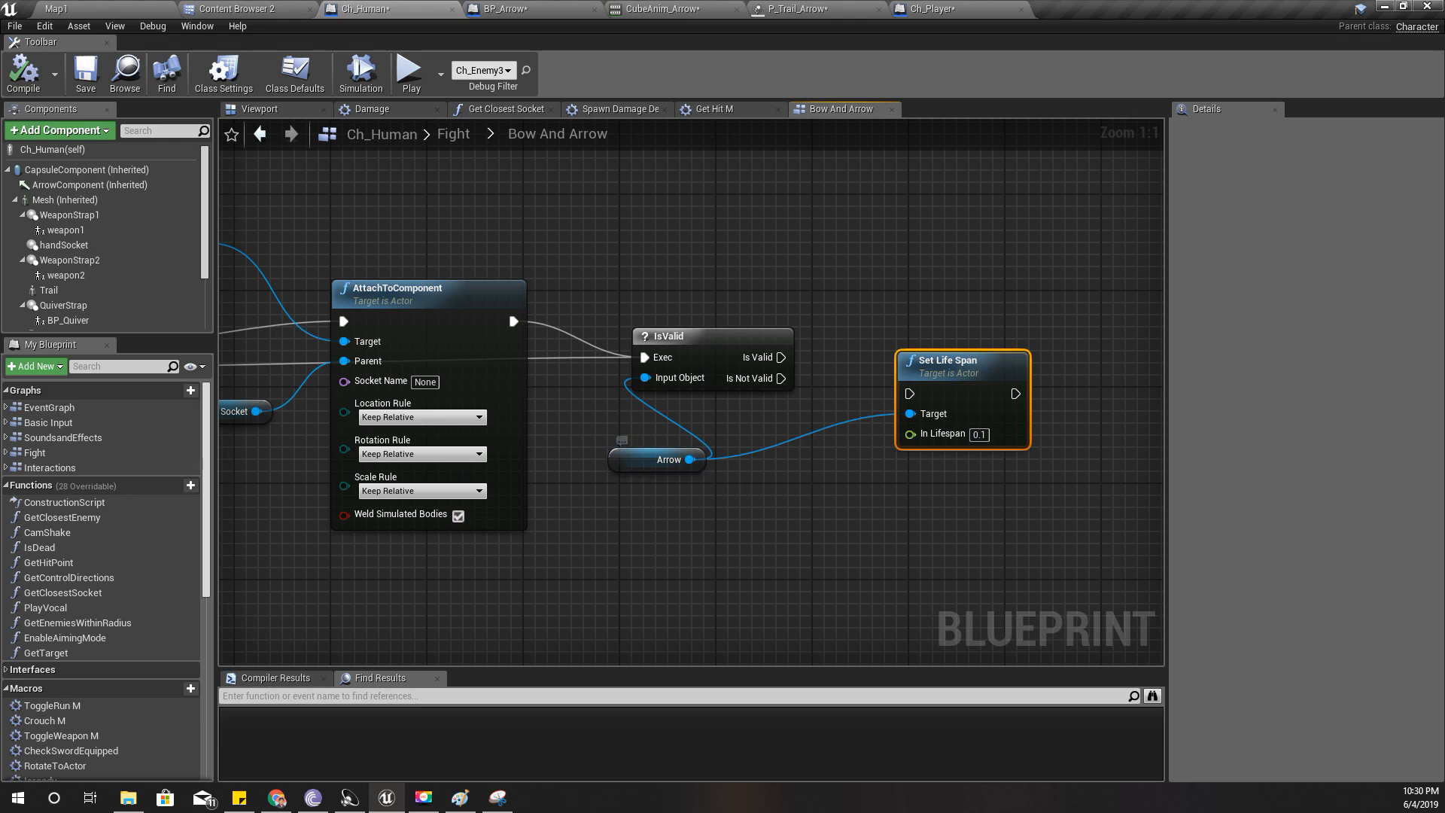
{"action": "scroll", "scroll_direction": "down", "scroll_amount": 3}
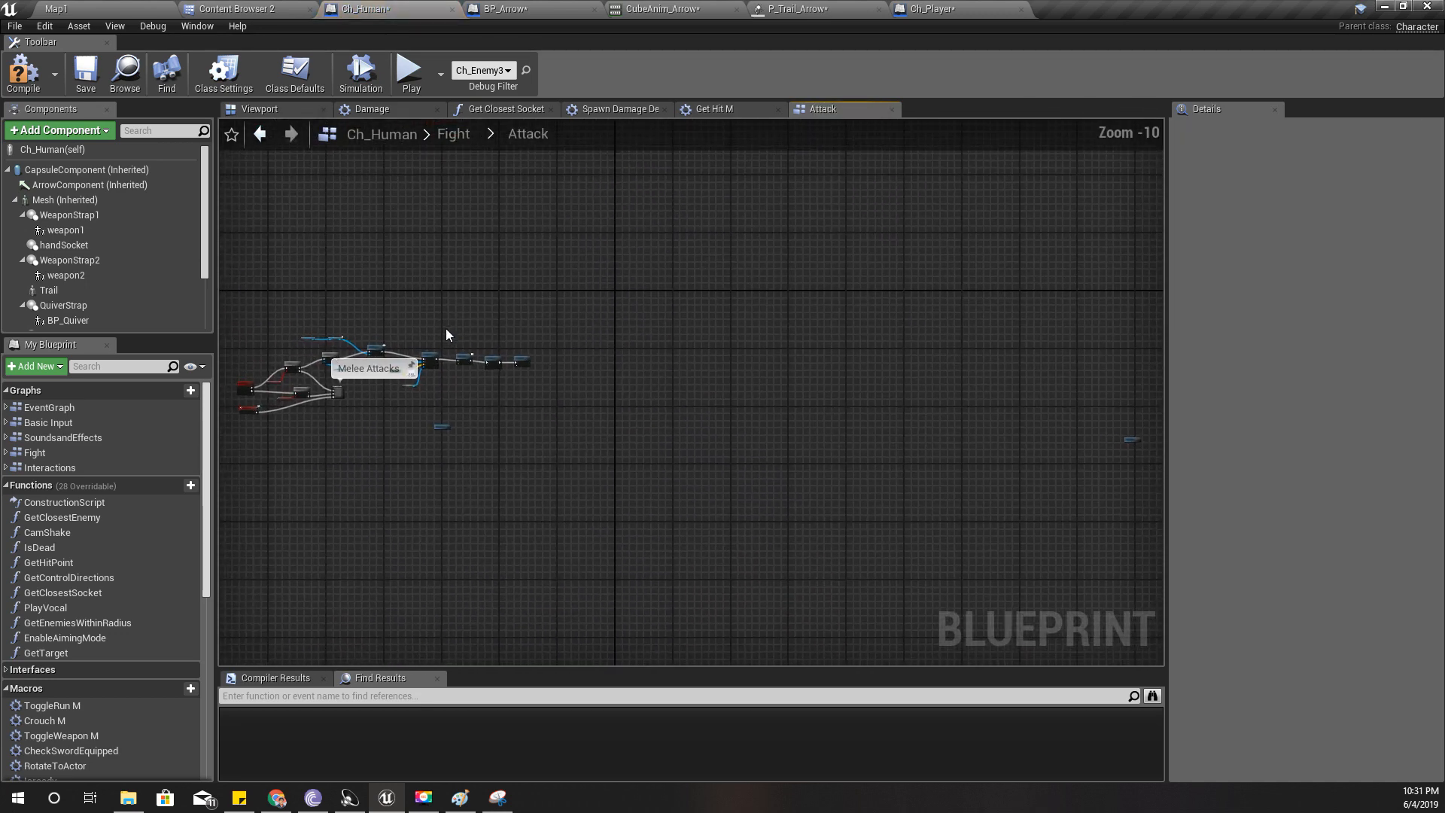
- Add a Set Arrow node after Fire and before Delay in Ch_Human's Attack graph
{"action": "scroll", "scroll_direction": "up", "scroll_amount": 3}
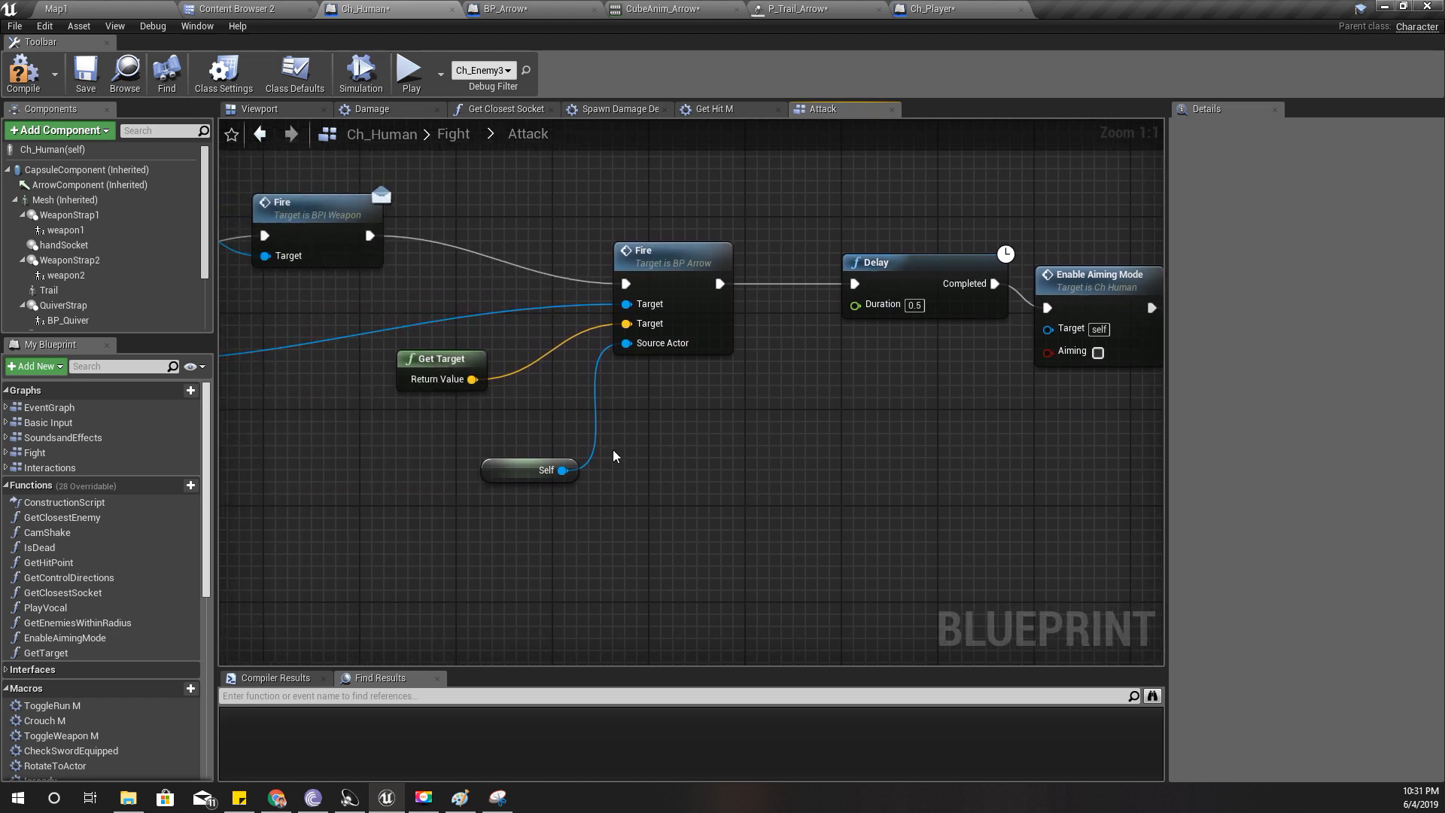
{"action": "mouse_move", "coordinate": [933, 388]}
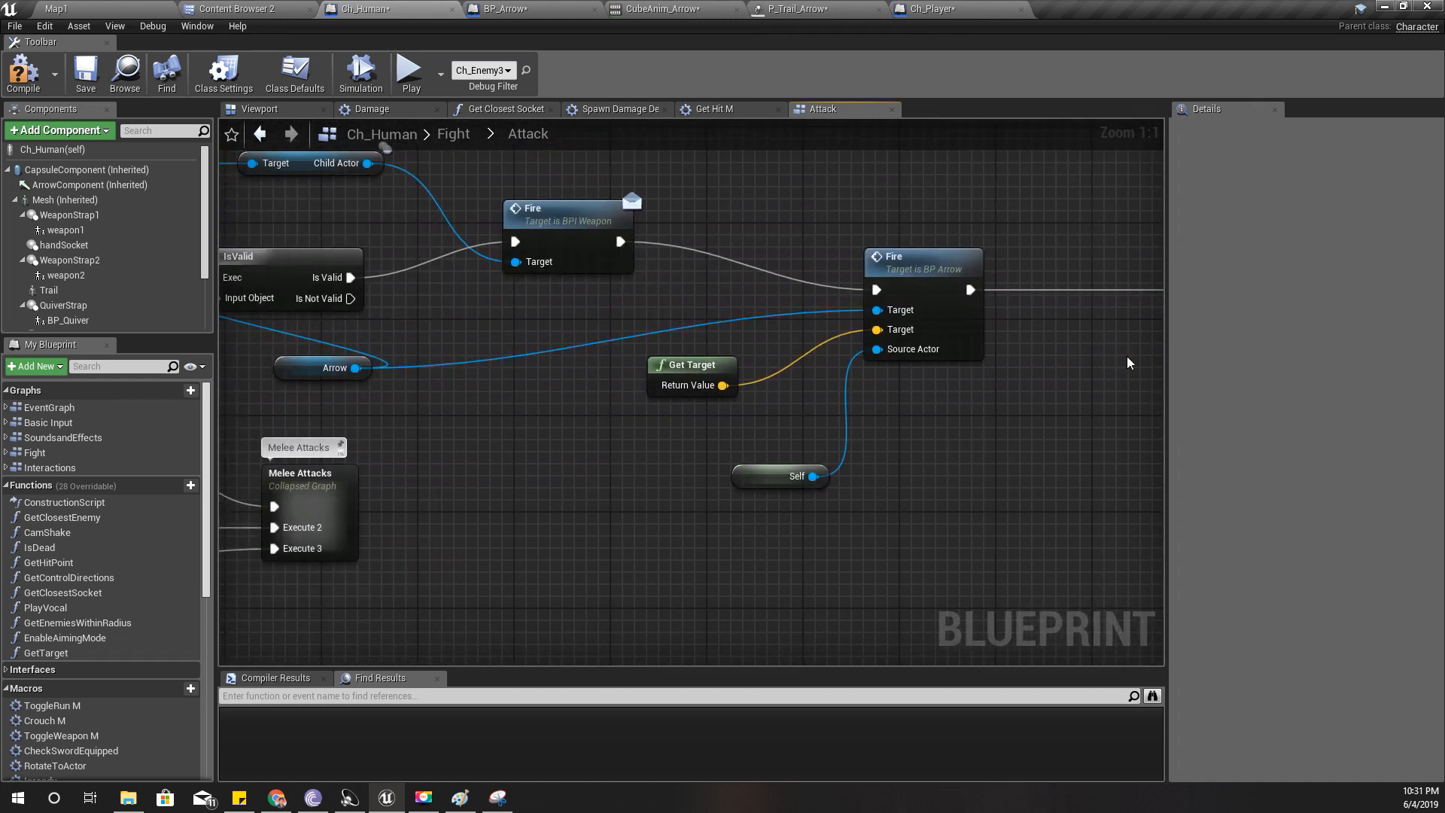
{"action": "mouse_move", "coordinate": [136, 562]}
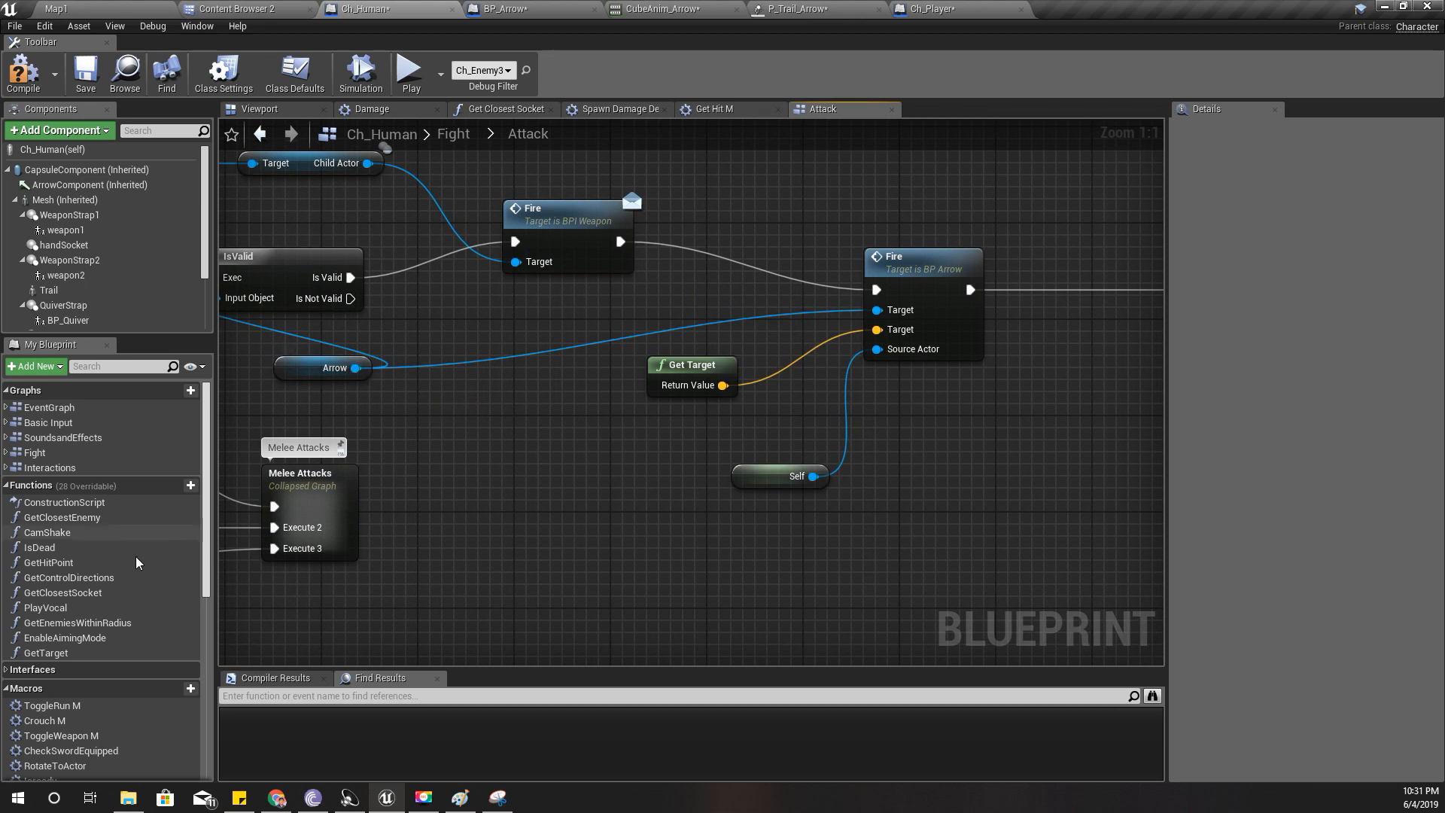
{"action": "mouse_move", "coordinate": [348, 368]}
{"action": "type", "text": "set"}
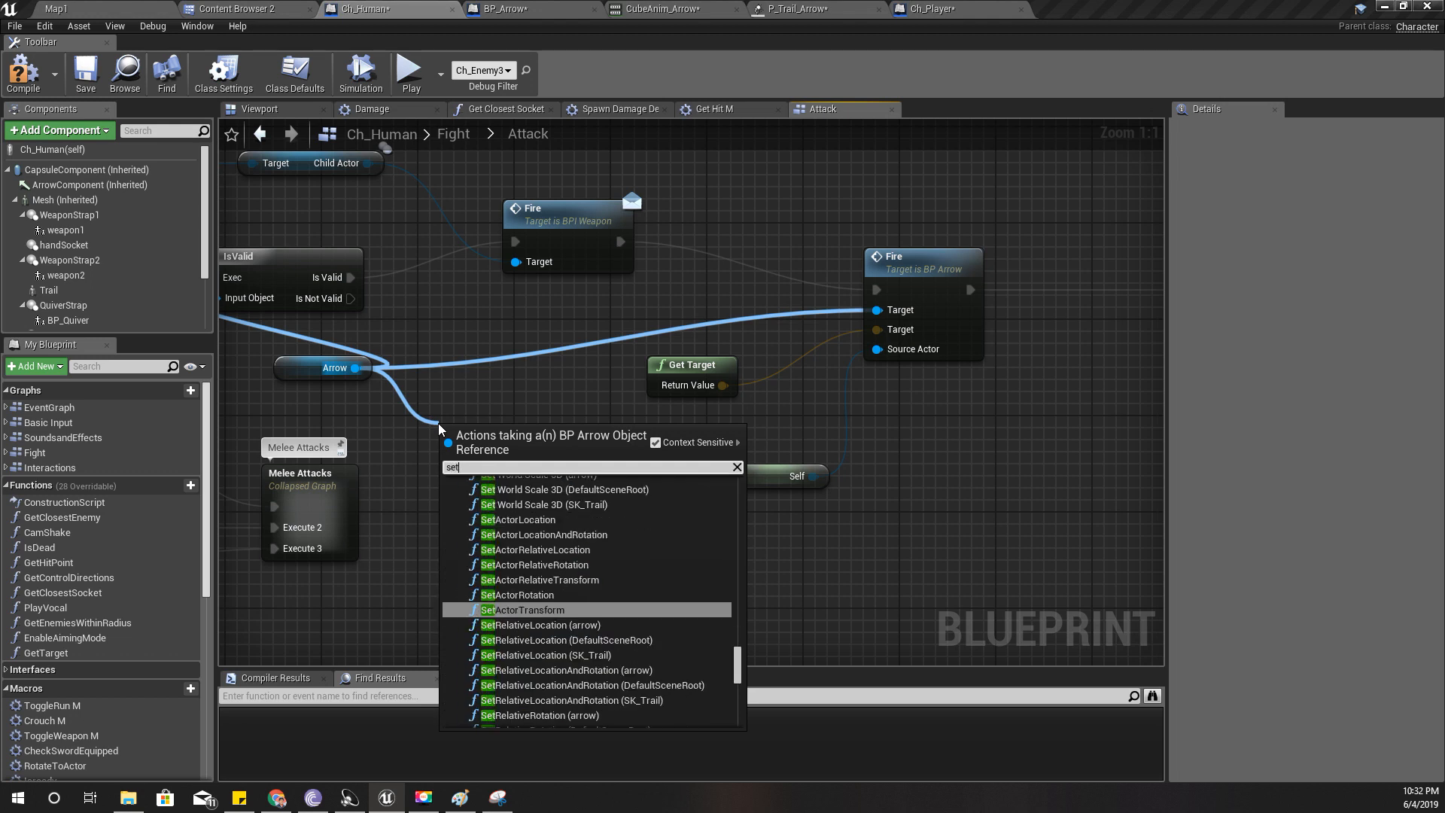
{"action": "type", "text": "arrow"}
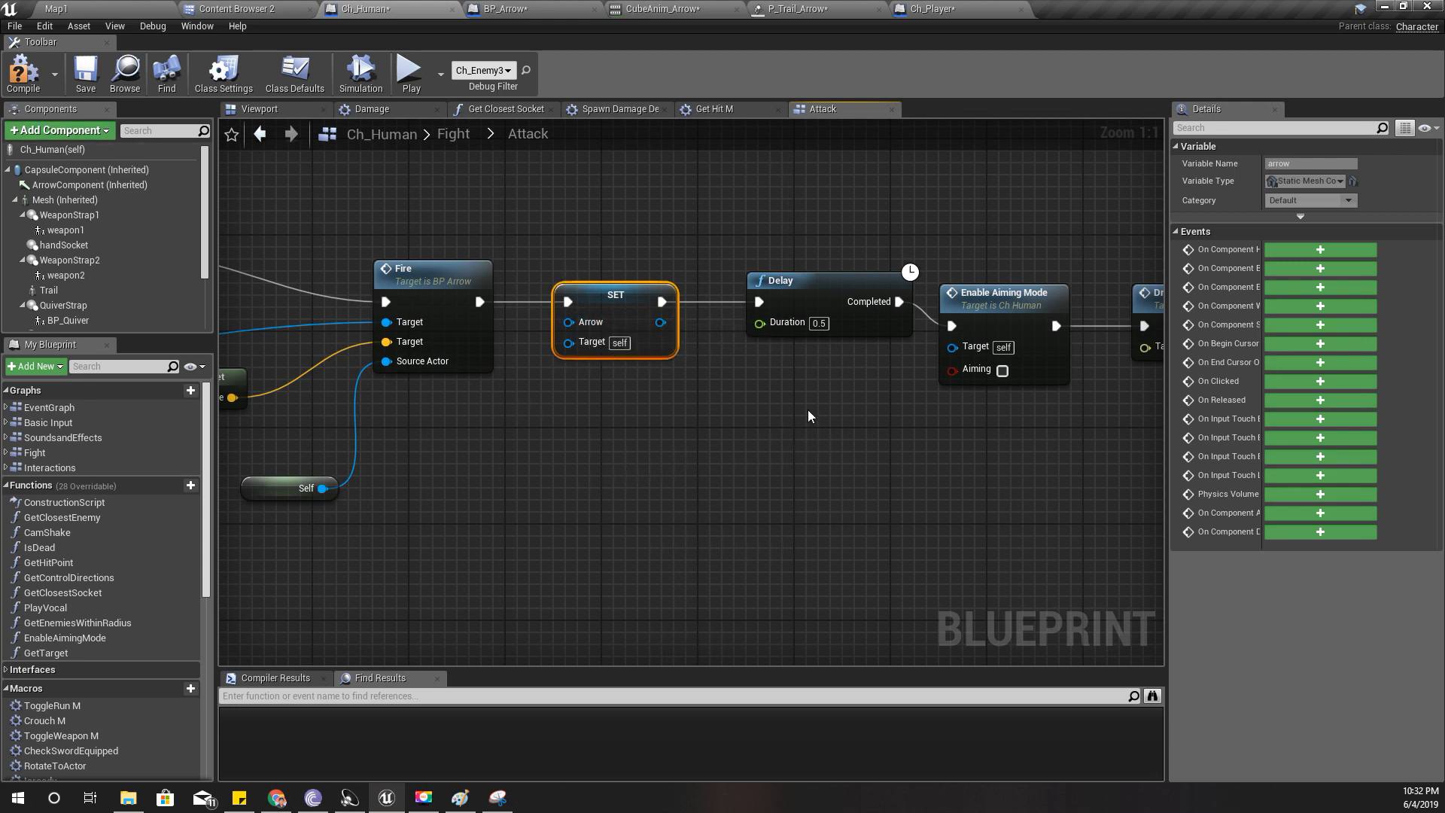
{"action": "left_click", "coordinate": [713, 108]}
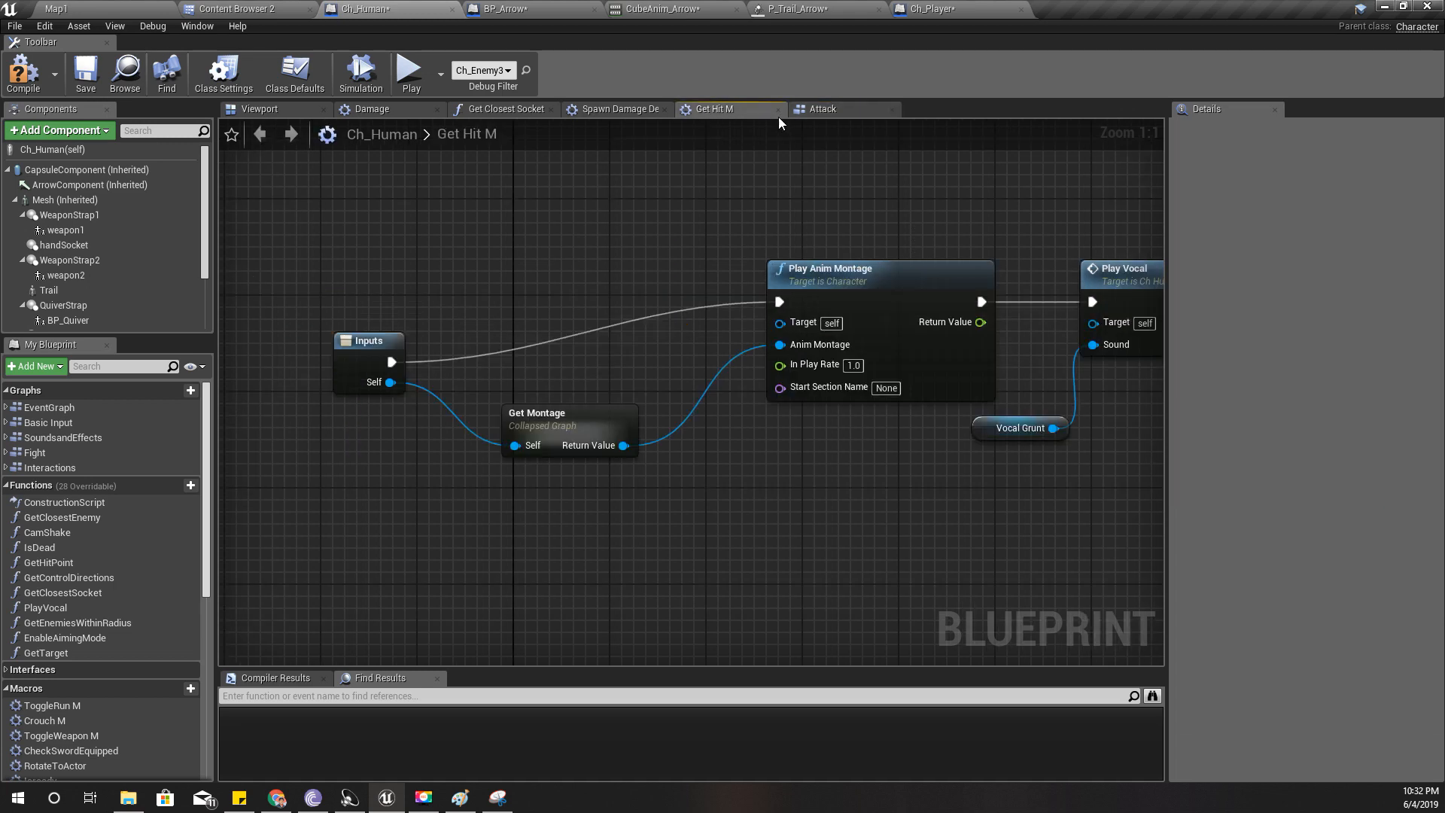
- Open the Bow and Arrow collapsed graph and select the IsValid node guarding Set Life Span
{"action": "left_click", "coordinate": [820, 108]}
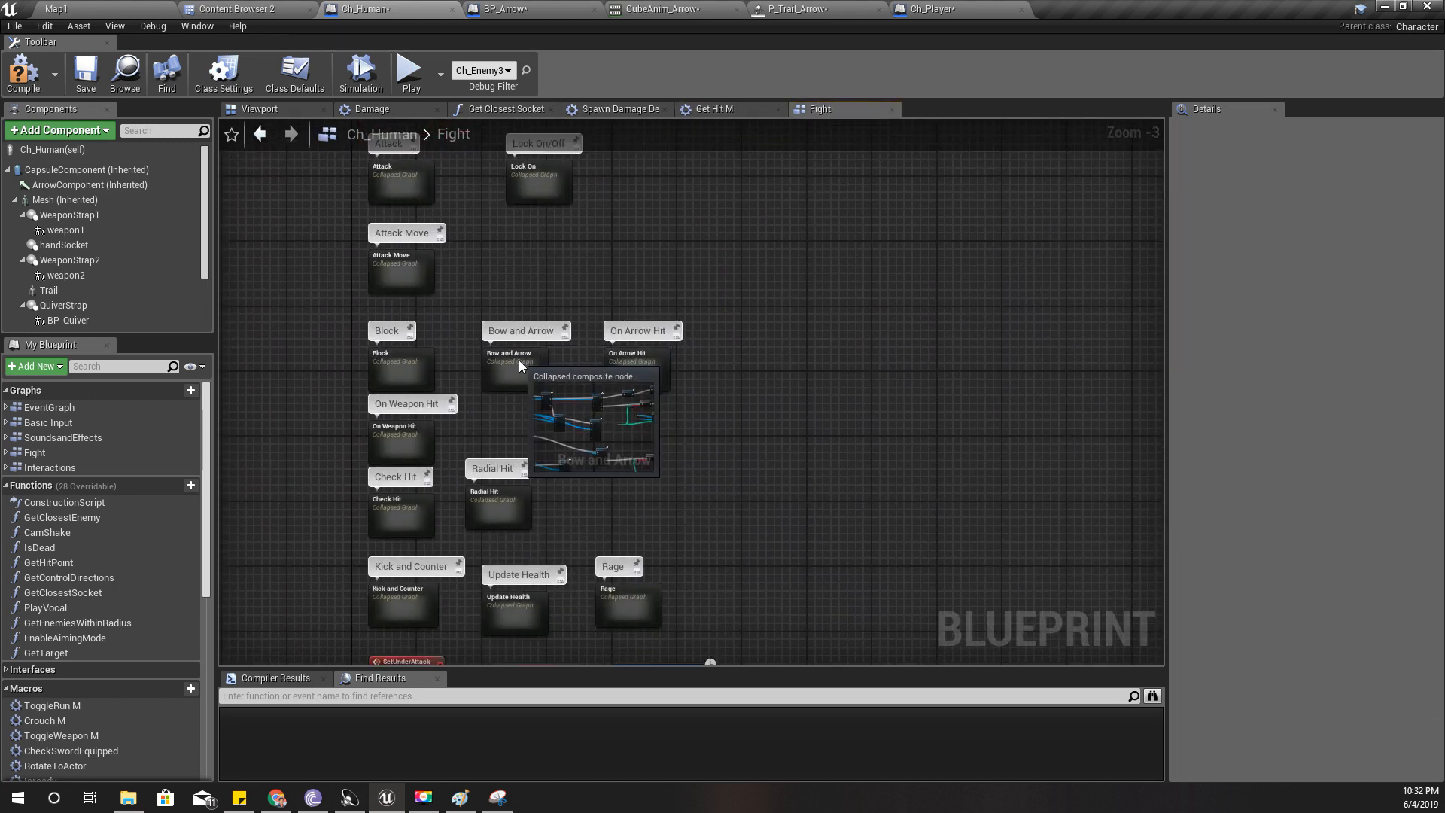
{"action": "double_click", "coordinate": [519, 360]}
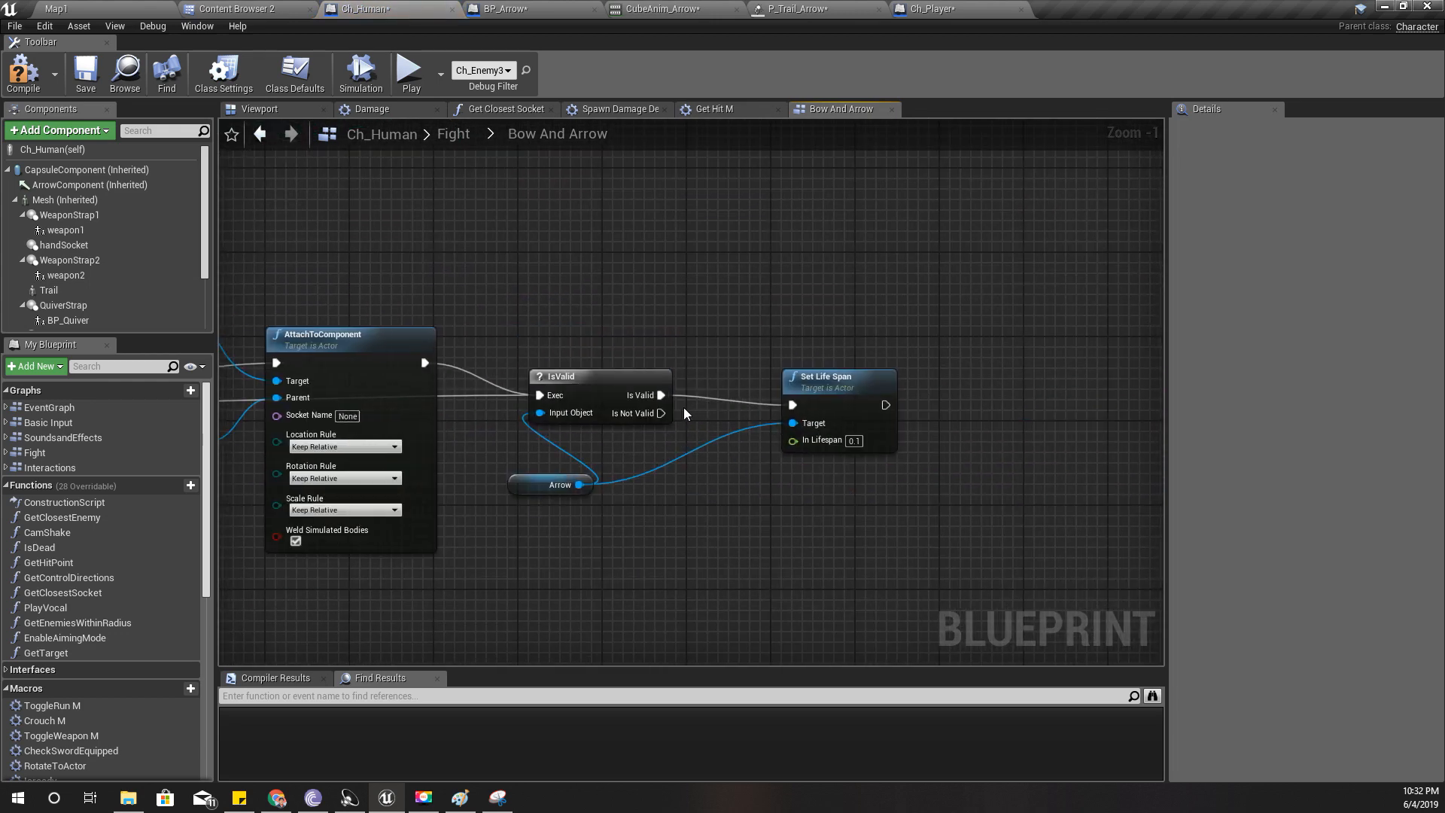
{"action": "left_click", "coordinate": [599, 376]}
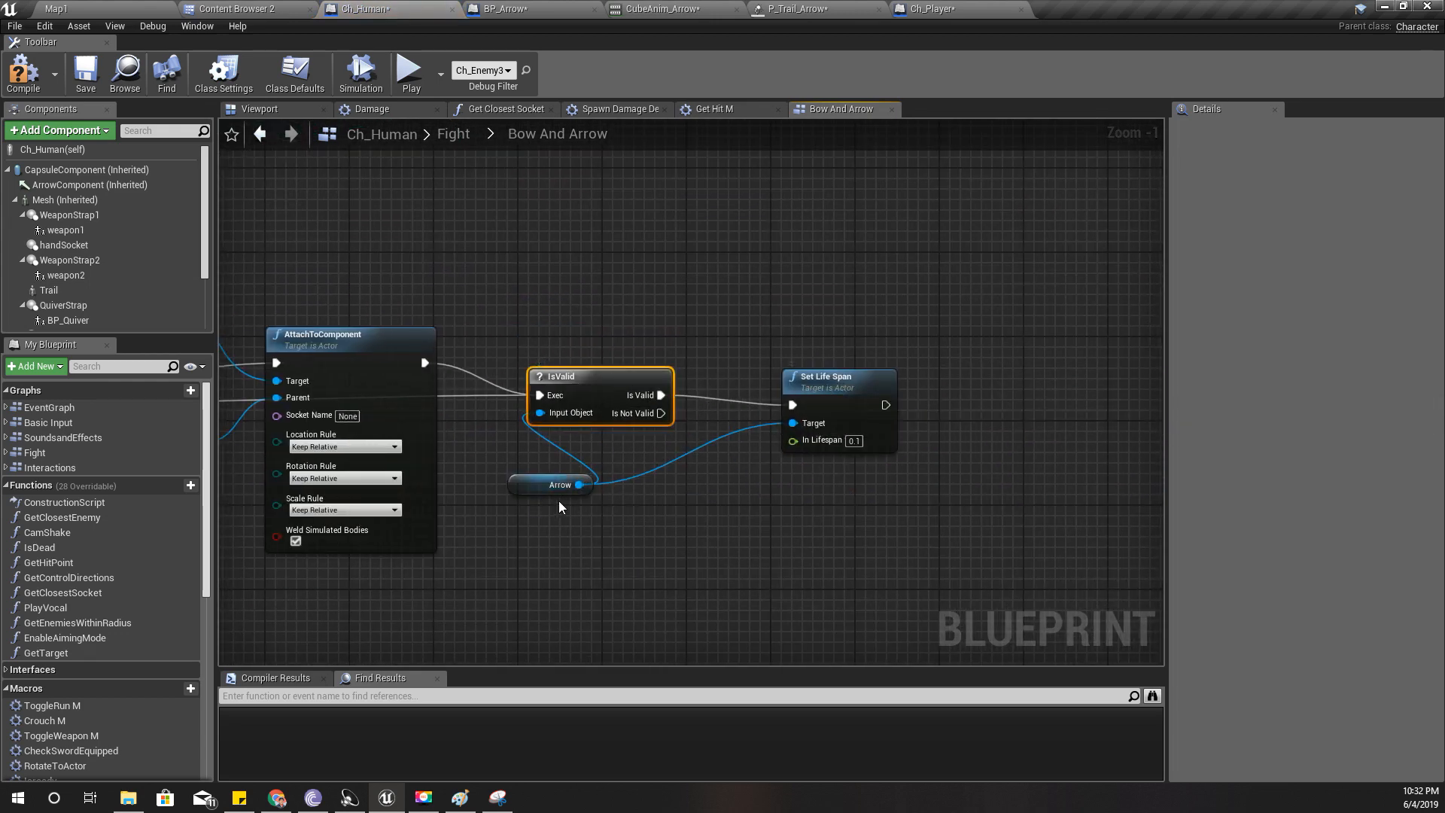
{"action": "mouse_move", "coordinate": [580, 484]}
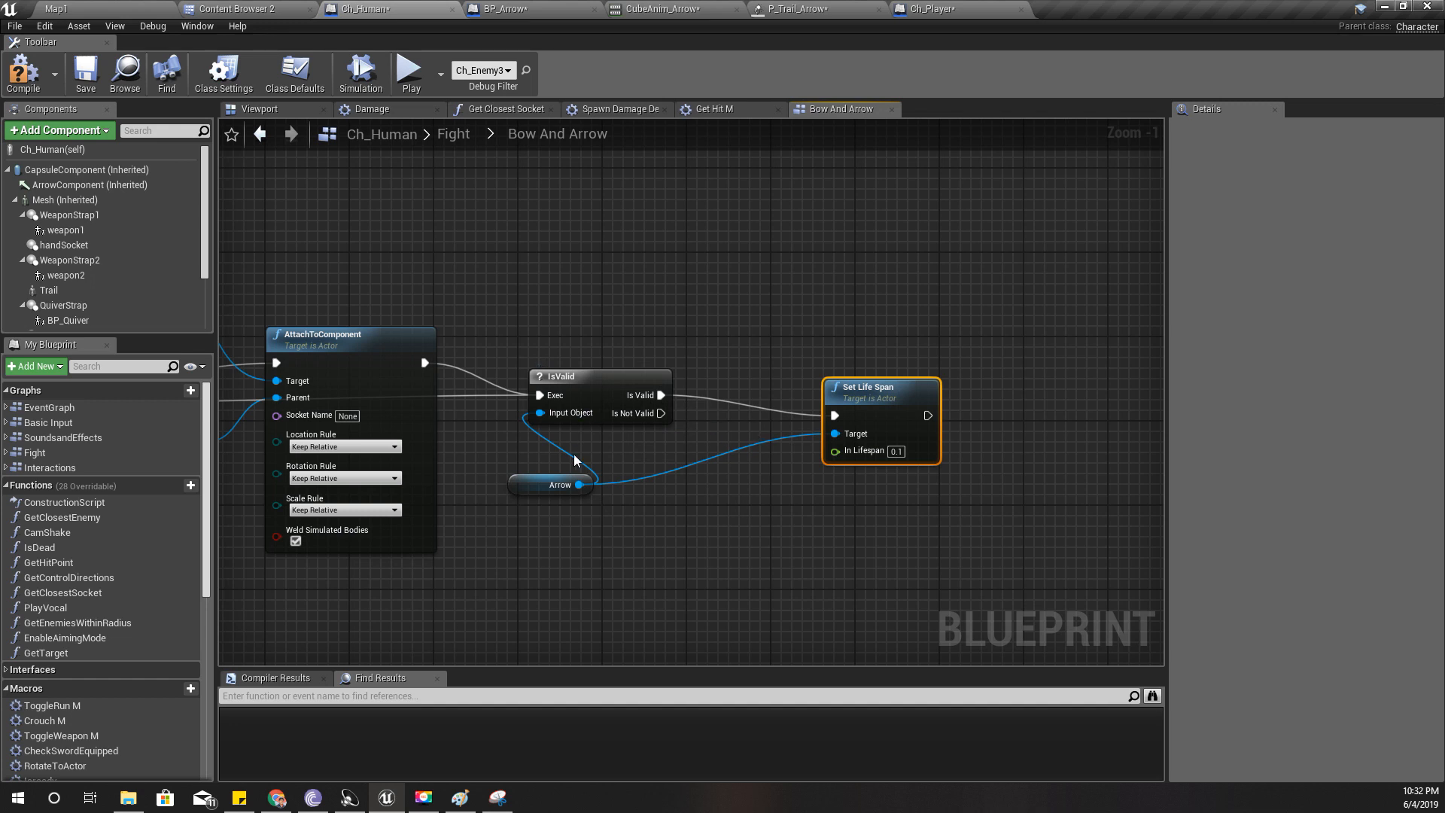
{"action": "mouse_move", "coordinate": [487, 455]}
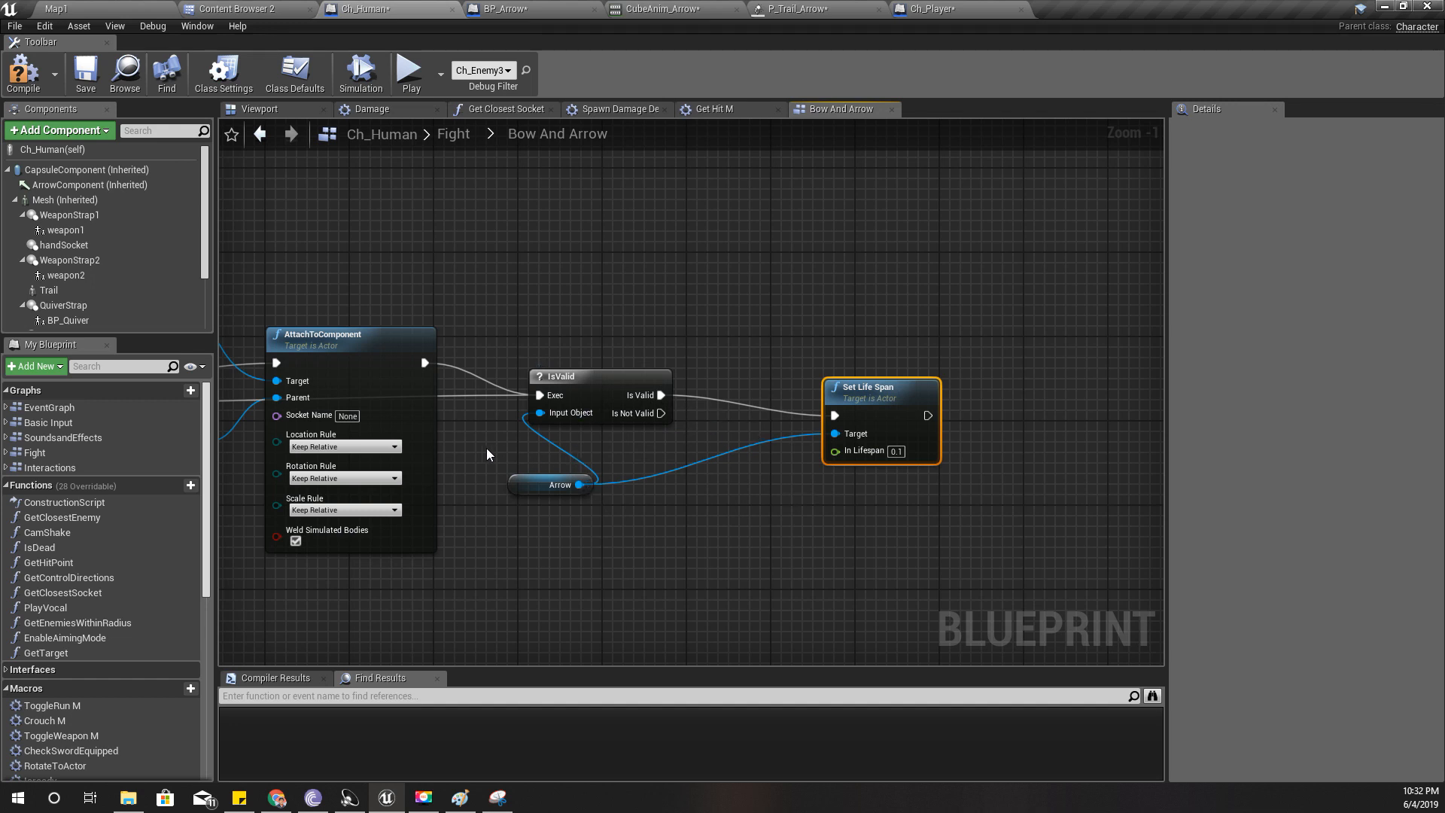
{"action": "mouse_move", "coordinate": [24, 74]}
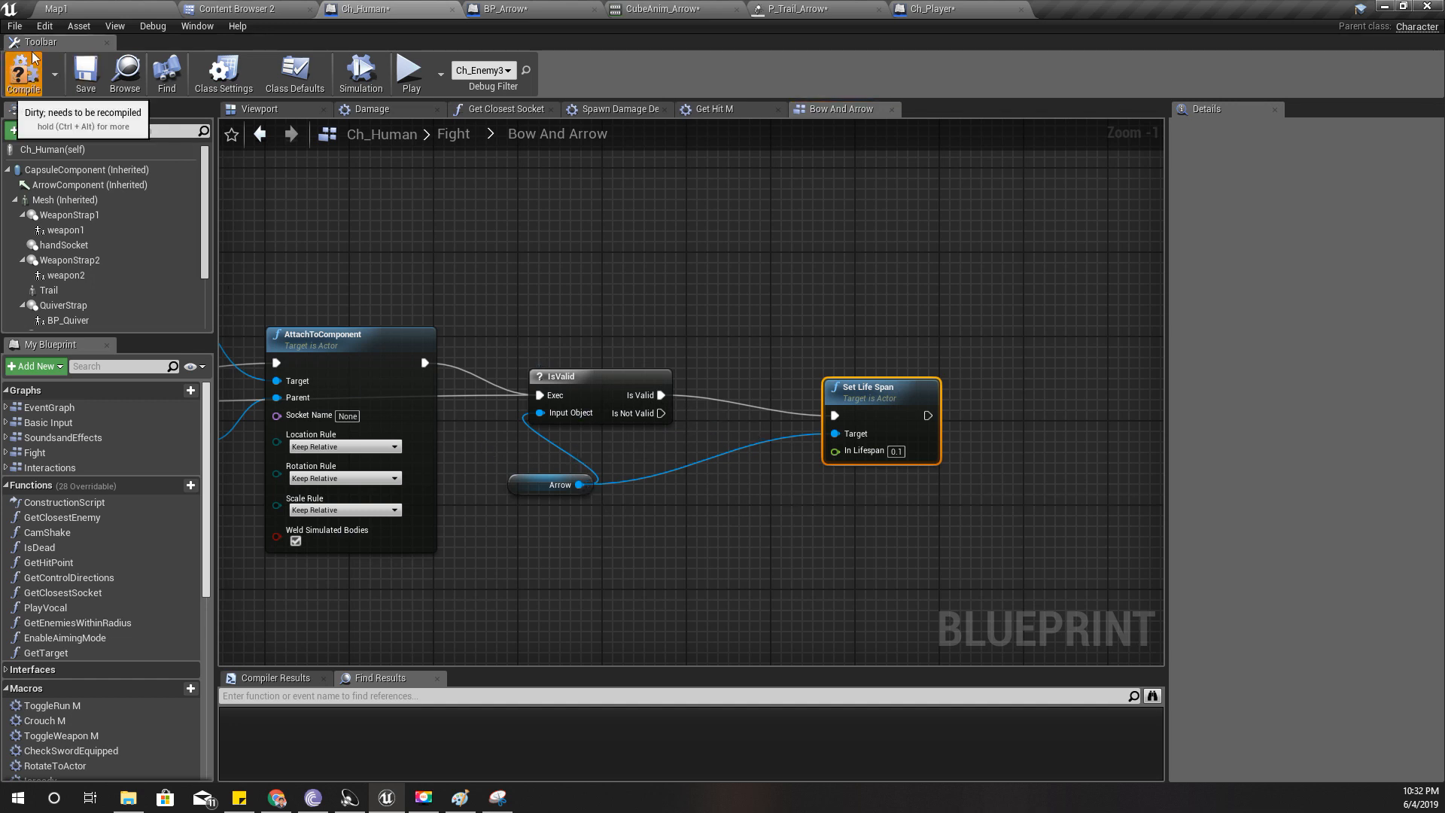
- Recompile Ch_Human, glance at Ch_Player, and return to the Ch_Human blueprint
{"action": "left_click", "coordinate": [55, 8]}
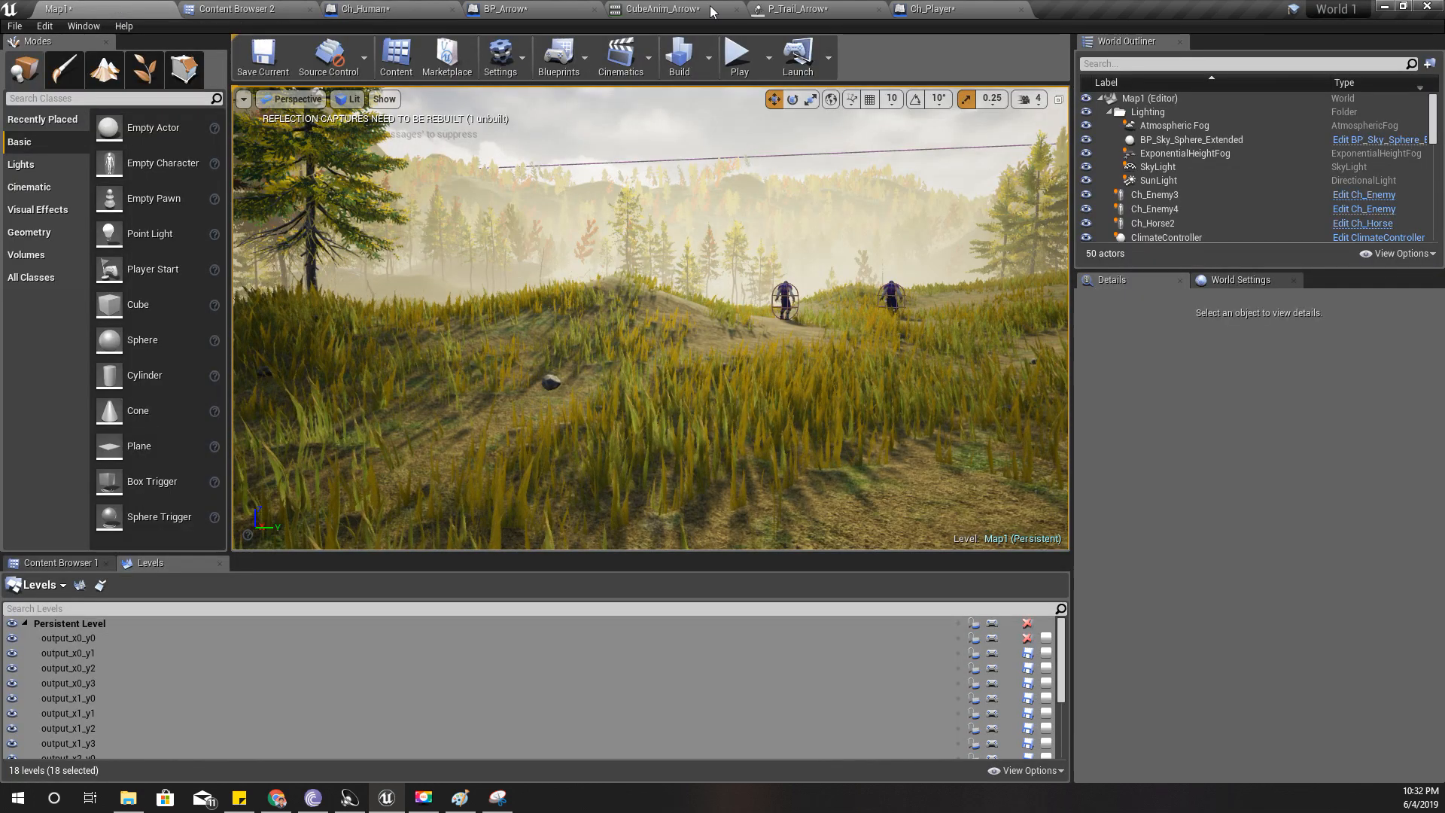
{"action": "left_click", "coordinate": [360, 9]}
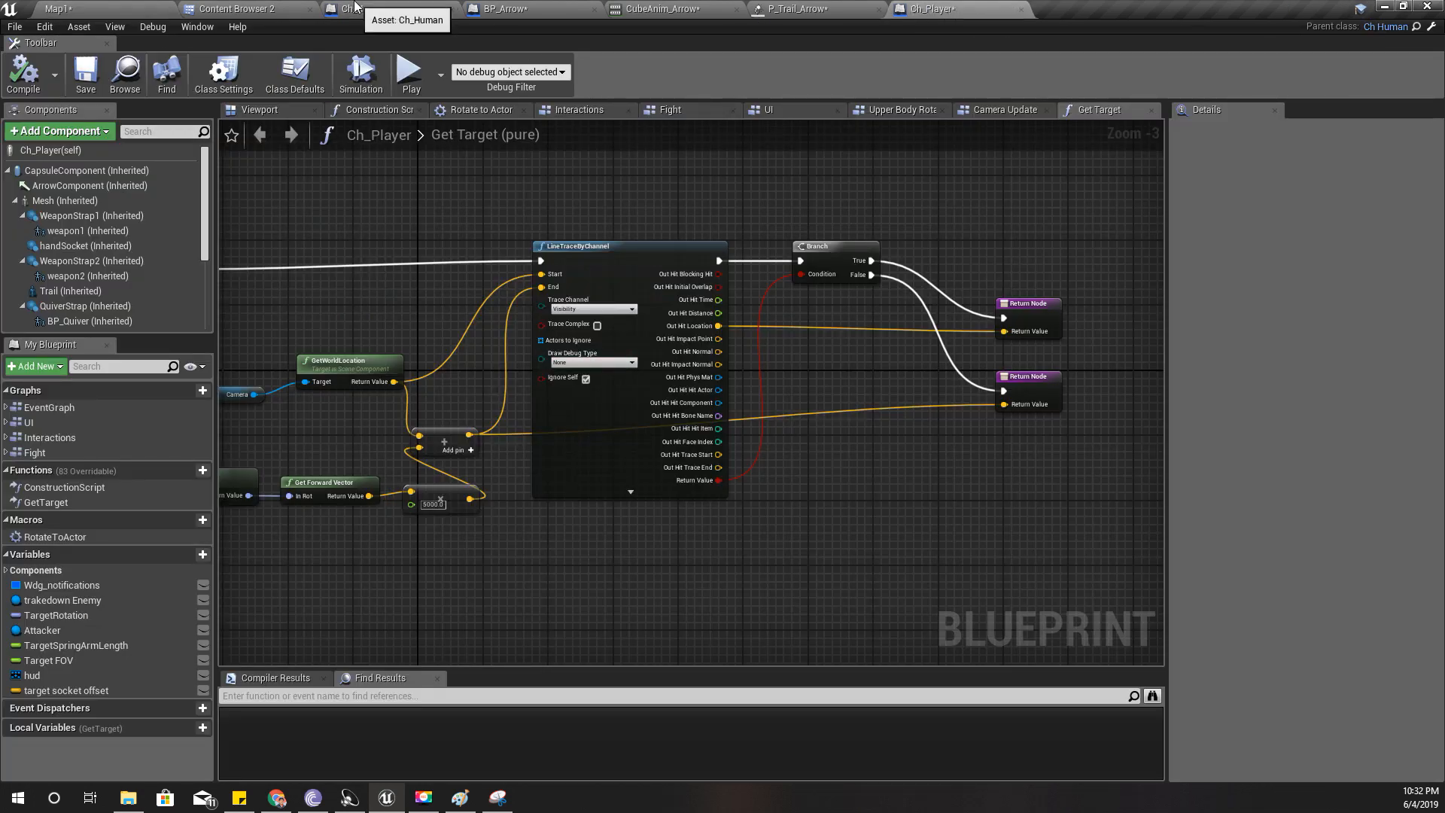
{"action": "left_click", "coordinate": [387, 9]}
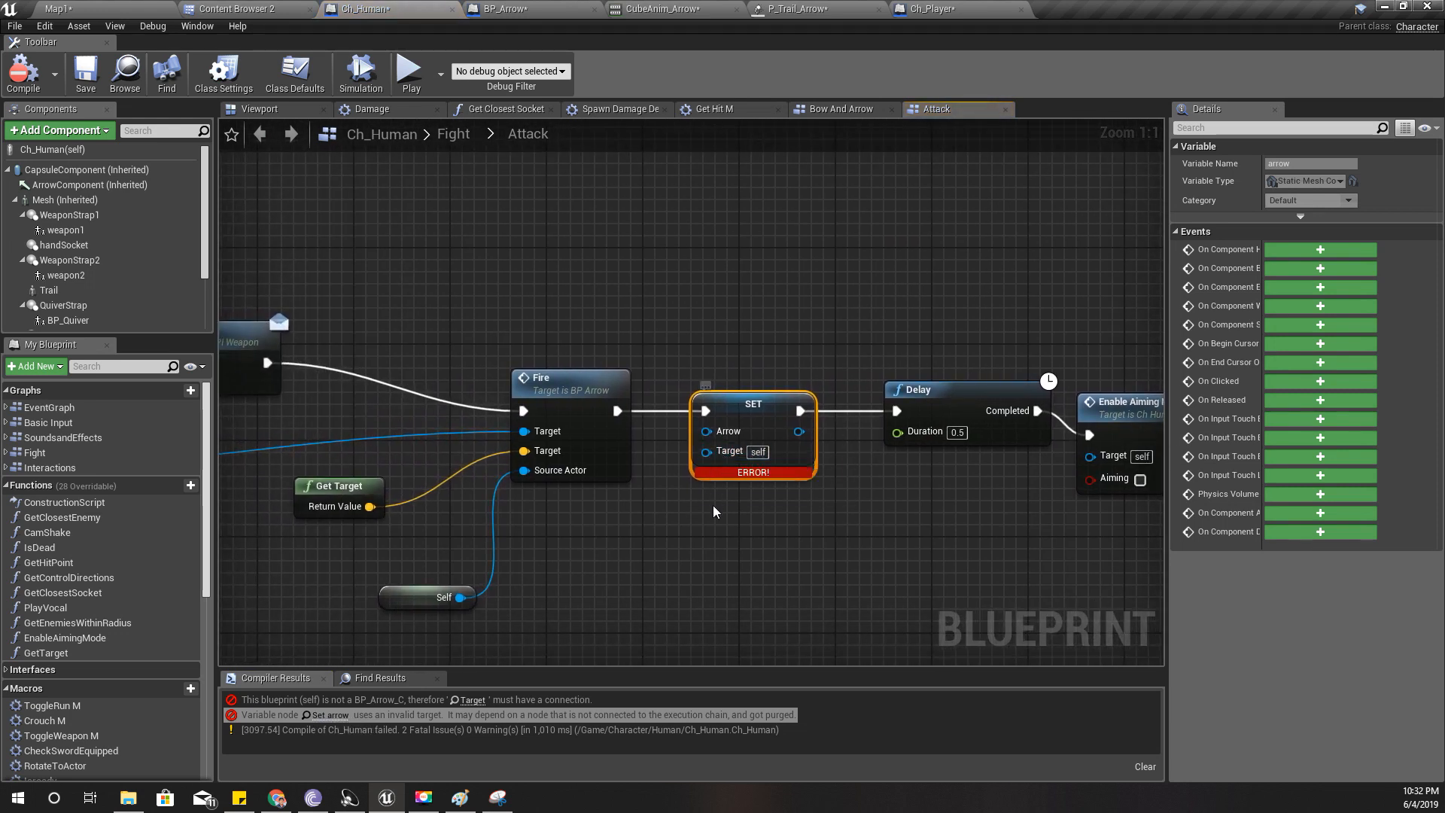
{"action": "mouse_move", "coordinate": [729, 520]}
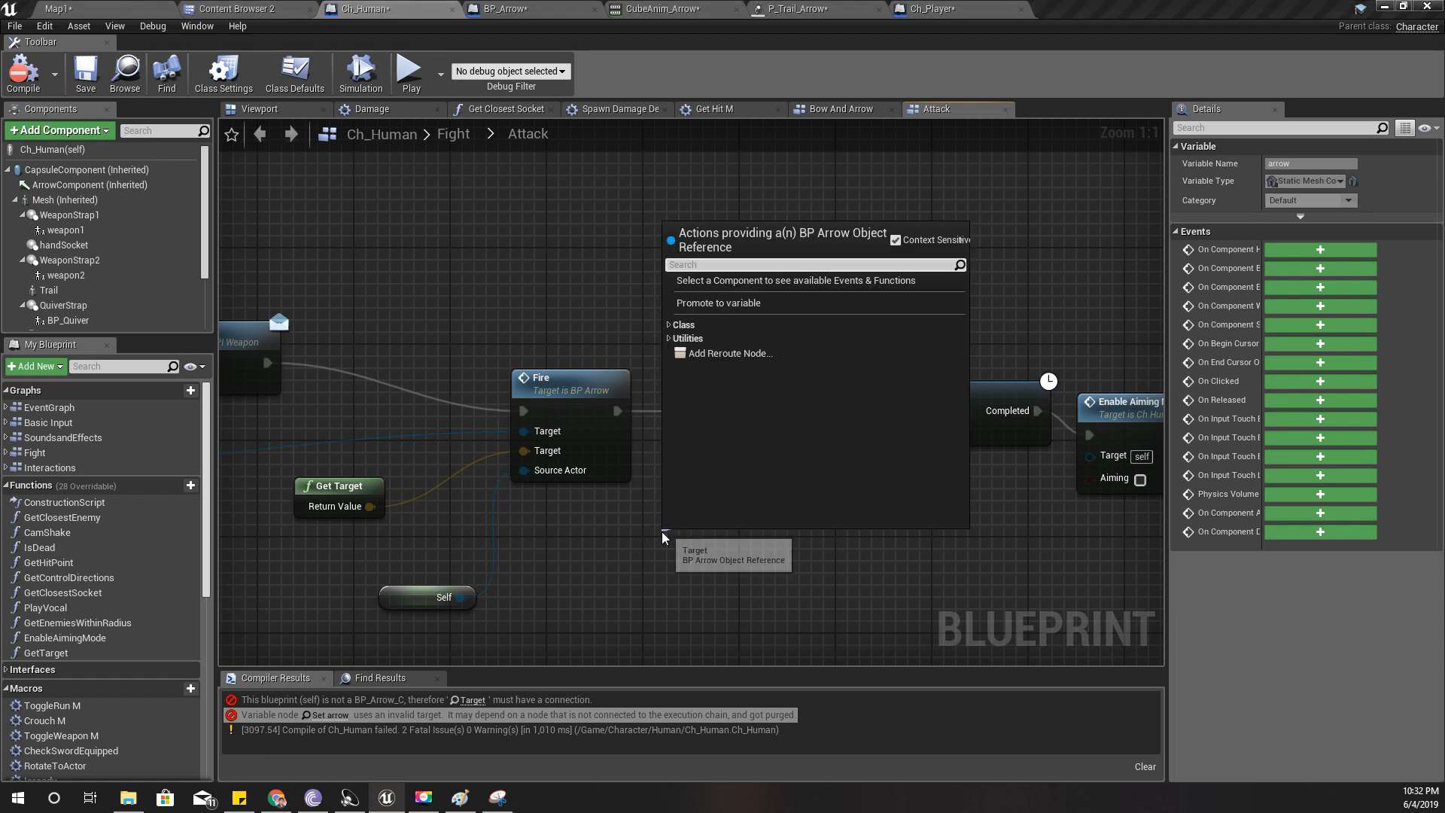
- Inspect the Set Arrow Target error and look up the arrow variable's references
{"action": "type", "text": "n"}
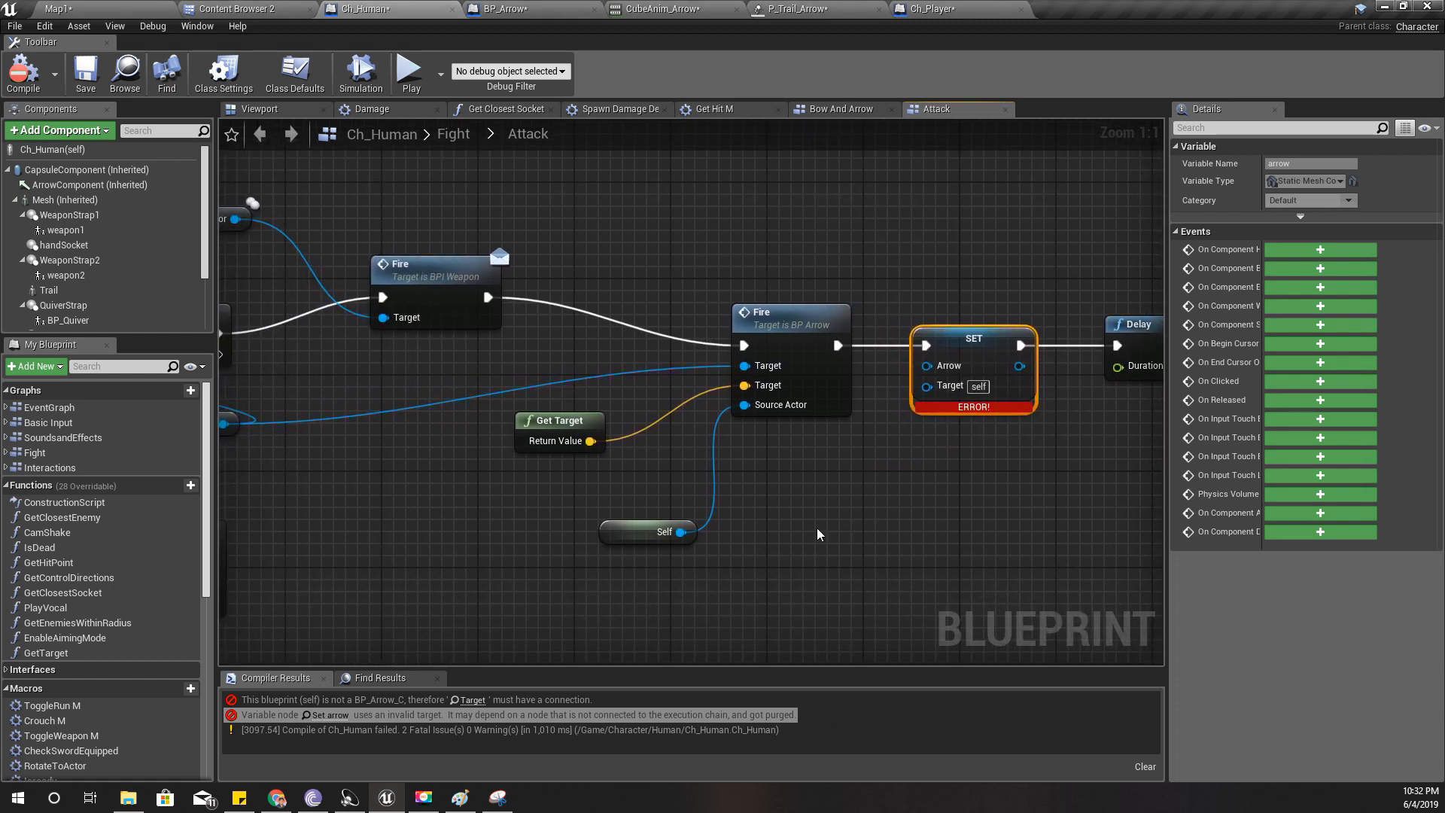
{"action": "mouse_move", "coordinate": [932, 406]}
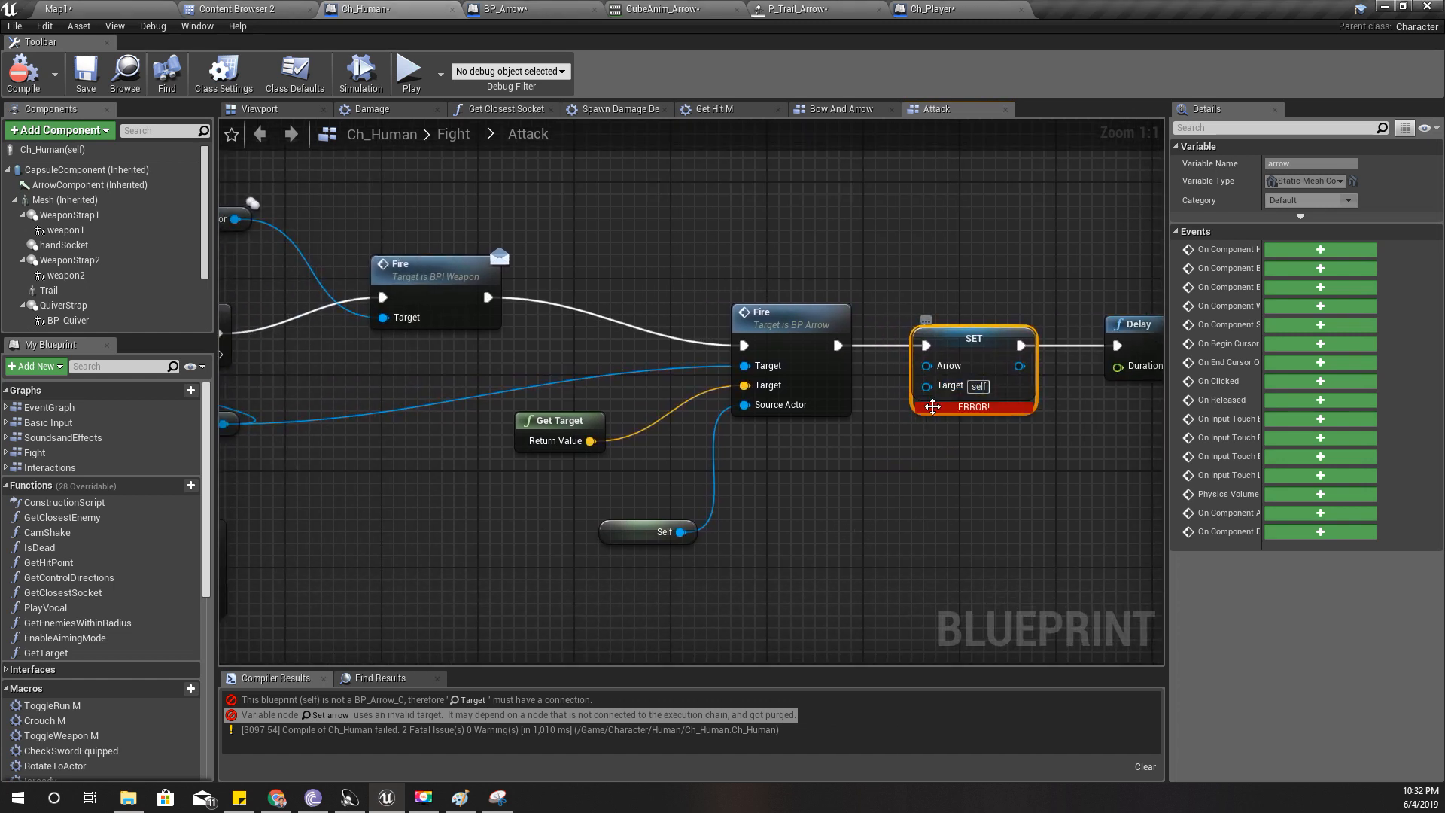
{"action": "mouse_move", "coordinate": [946, 366]}
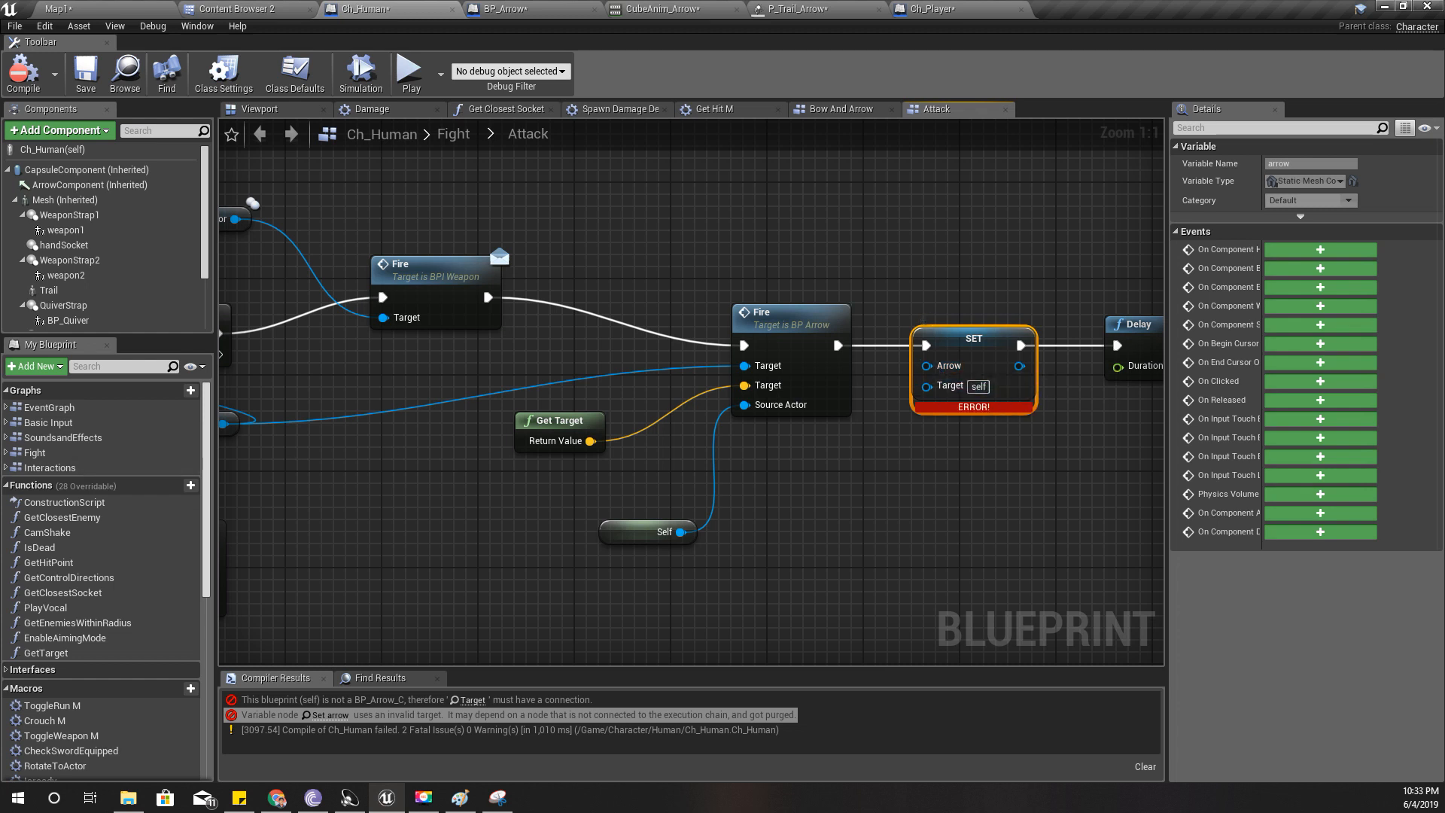
{"action": "left_click", "coordinate": [376, 677]}
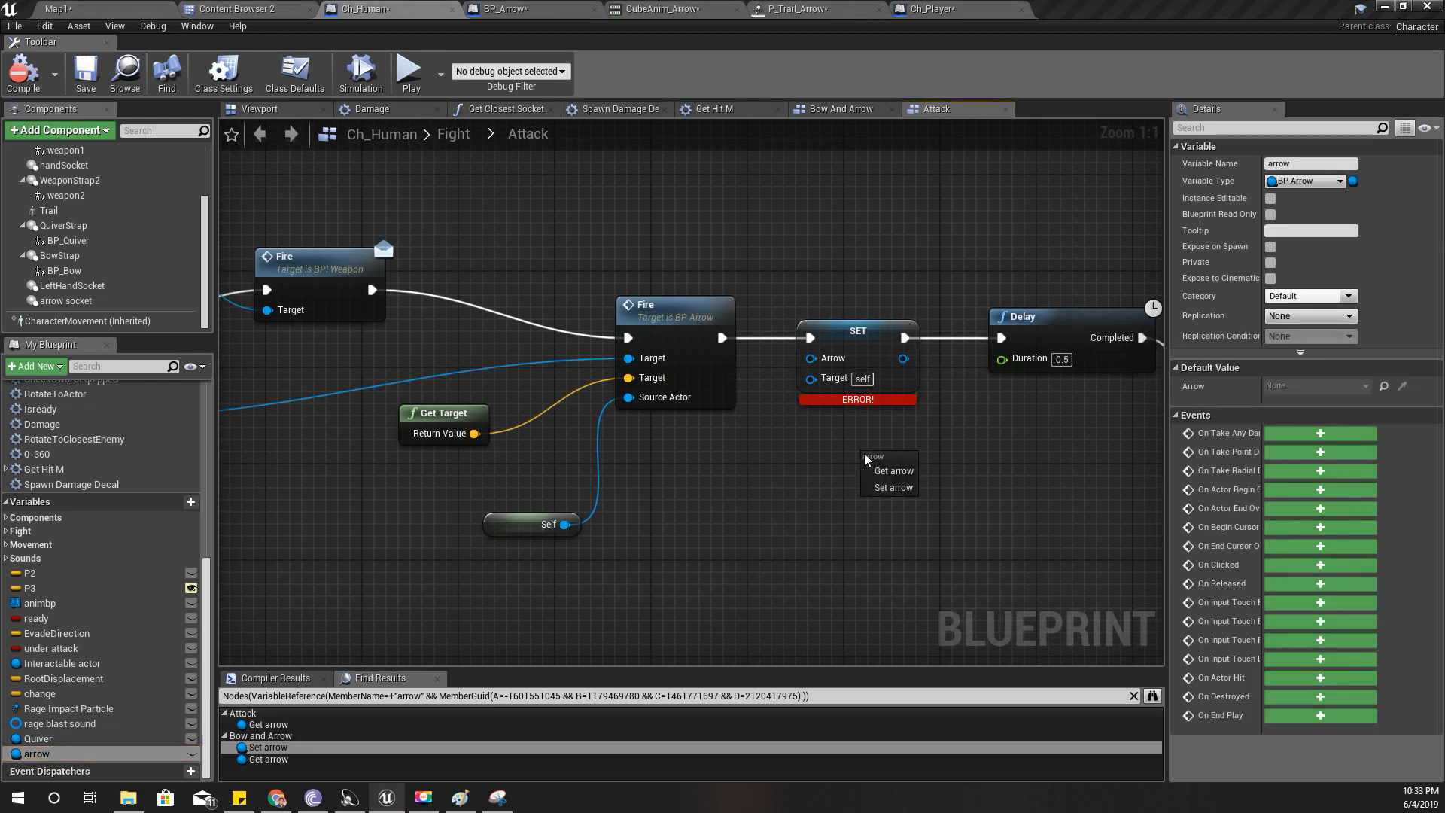
- Replace the broken Set Arrow with one SET arrow node between Fire and Delay, then play Map1
{"action": "left_click", "coordinate": [890, 487]}
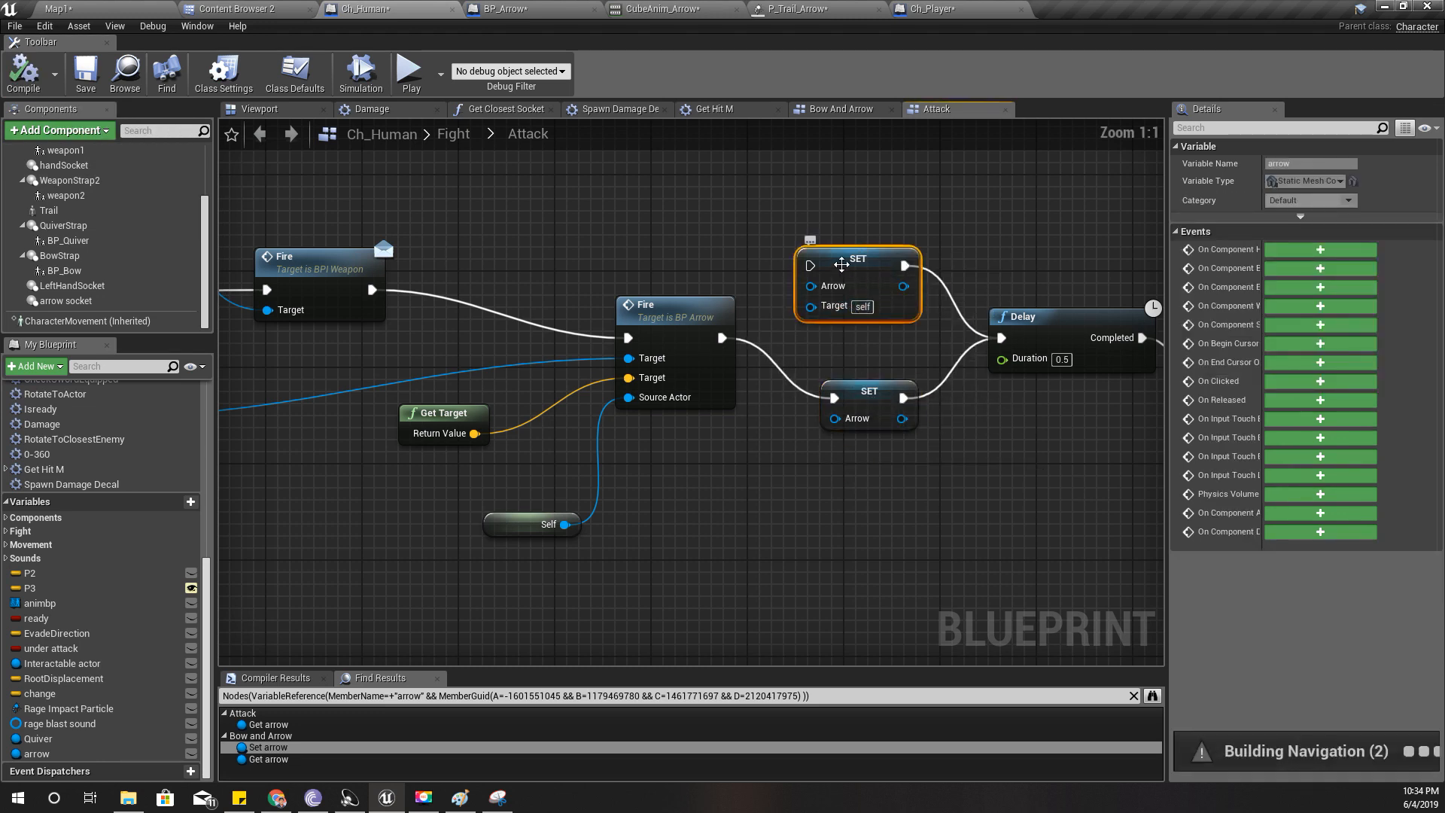
{"action": "mouse_move", "coordinate": [822, 286]}
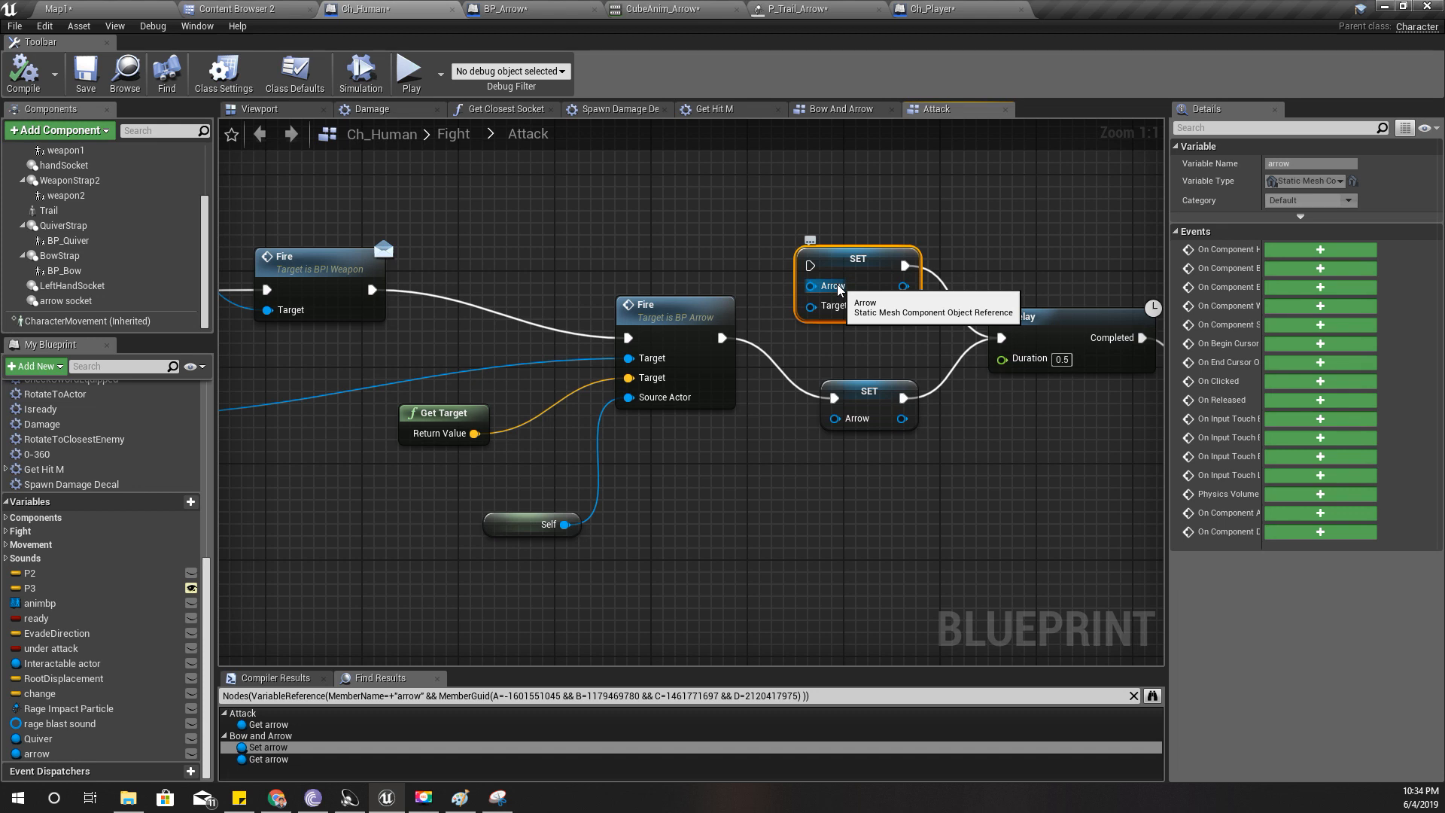
{"action": "right_click", "coordinate": [826, 286]}
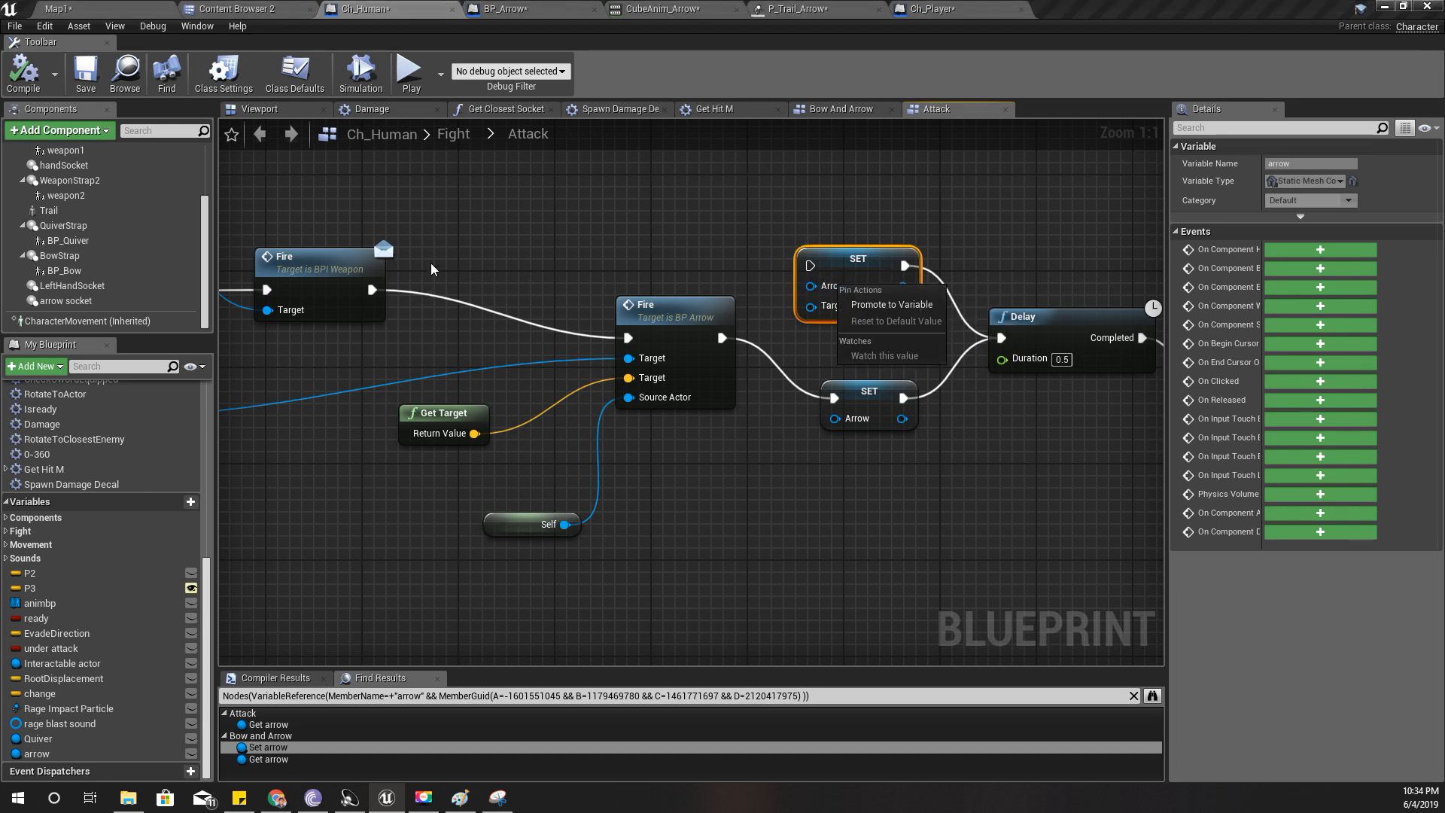
{"action": "scroll", "scroll_direction": "up", "scroll_amount": 3}
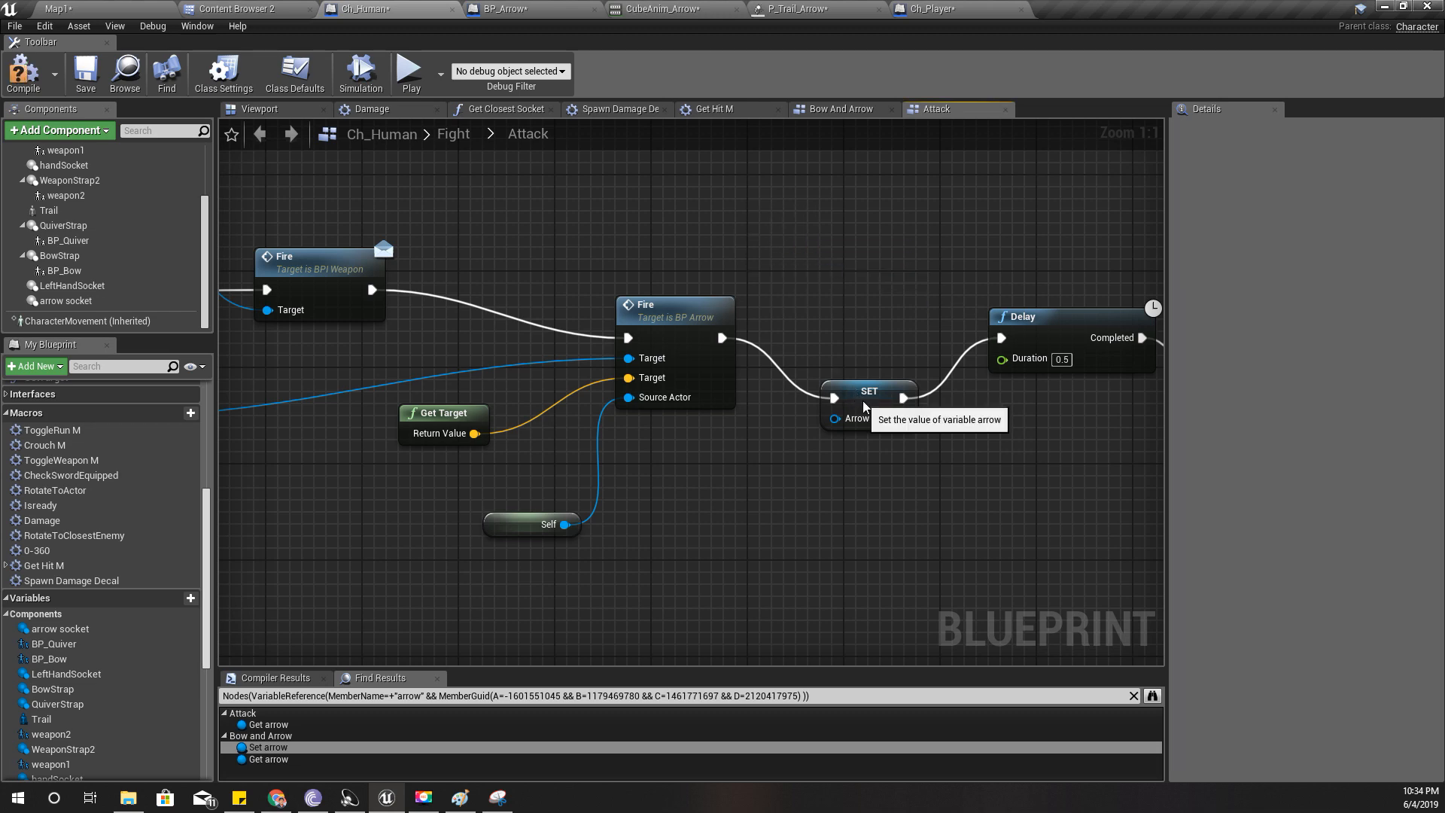
{"action": "left_click", "coordinate": [867, 357]}
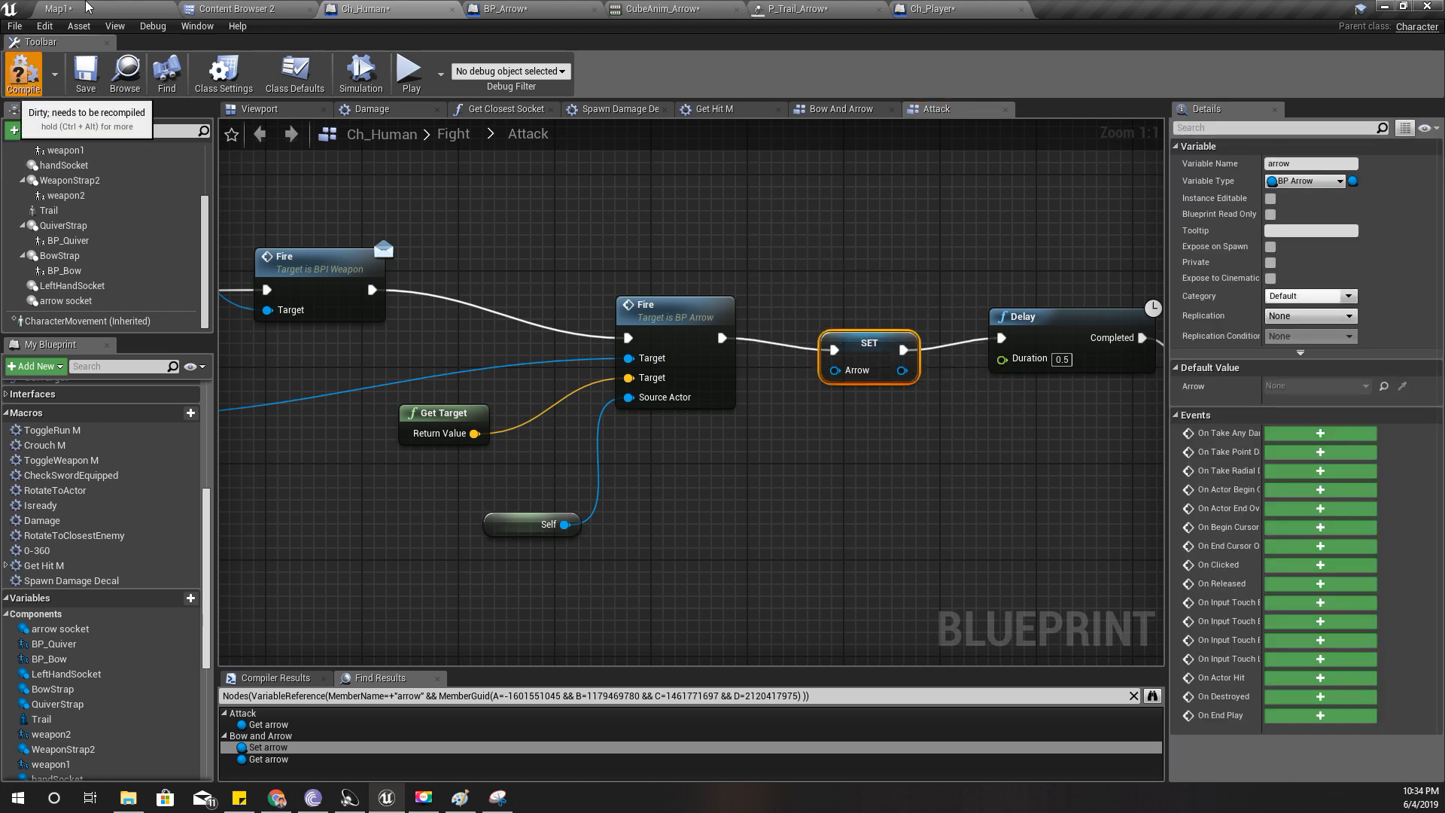
{"action": "left_click", "coordinate": [57, 8]}
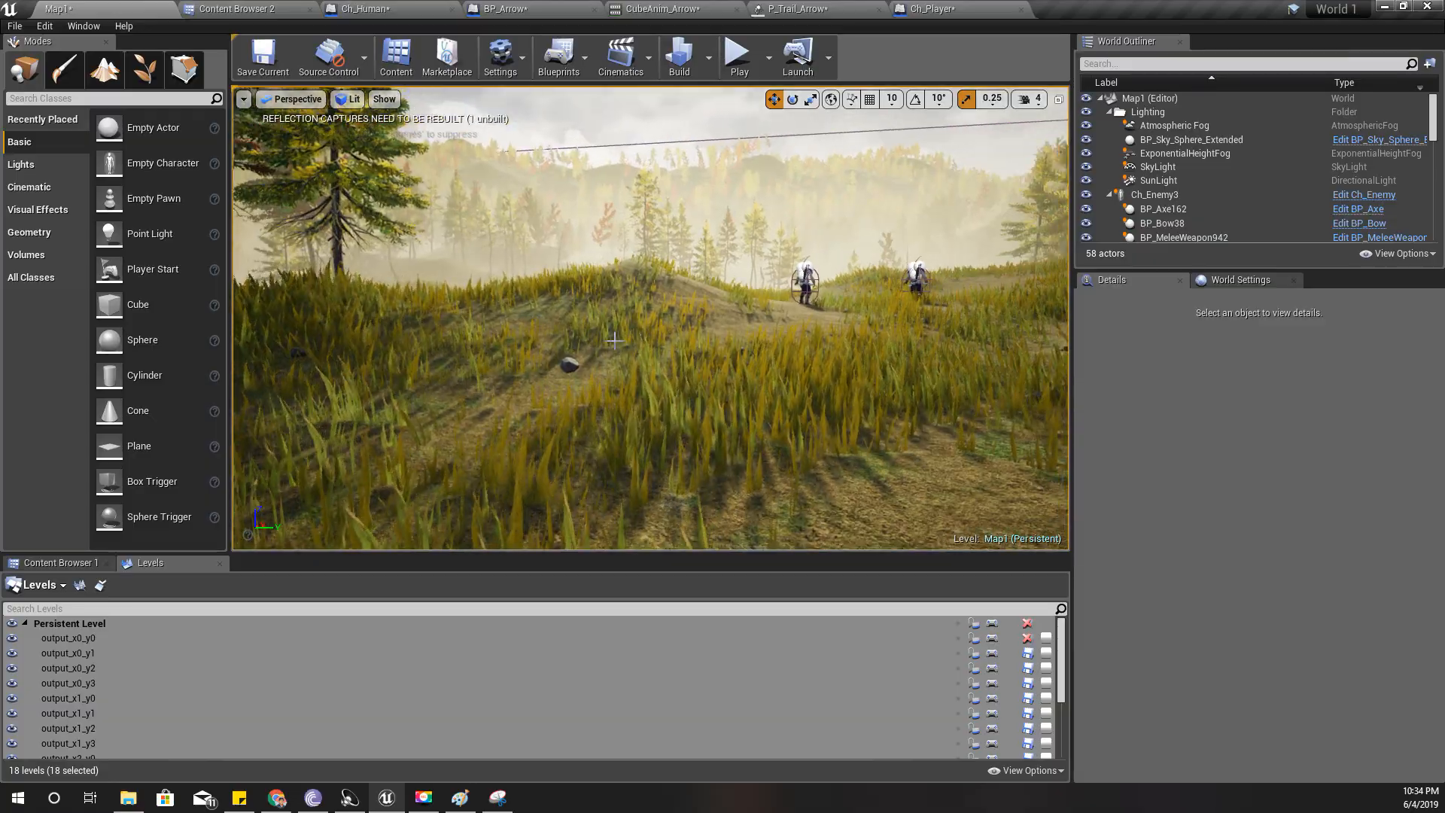
{"action": "left_click", "coordinate": [738, 57]}
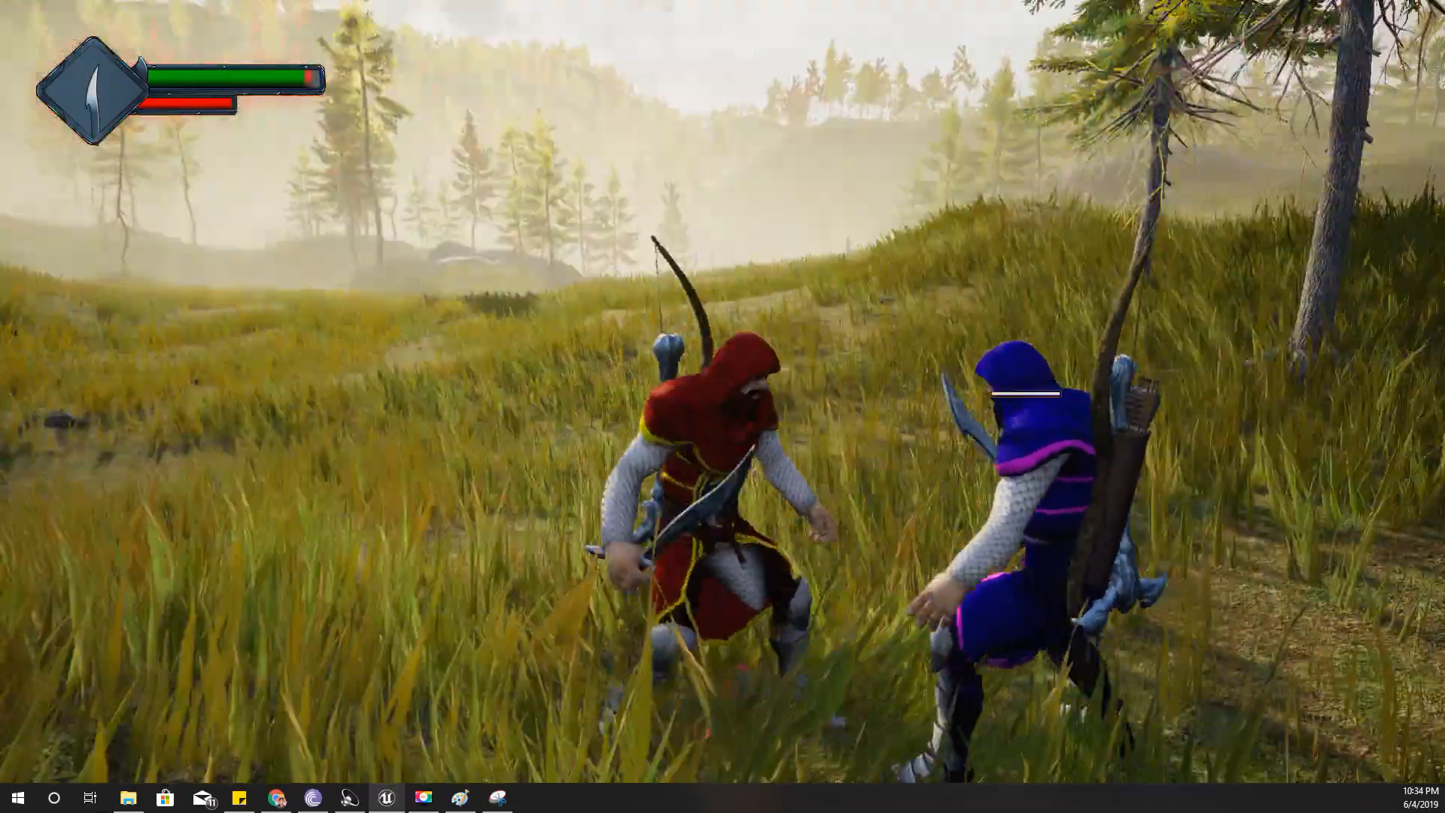
{"action": "key", "text": "Escape"}
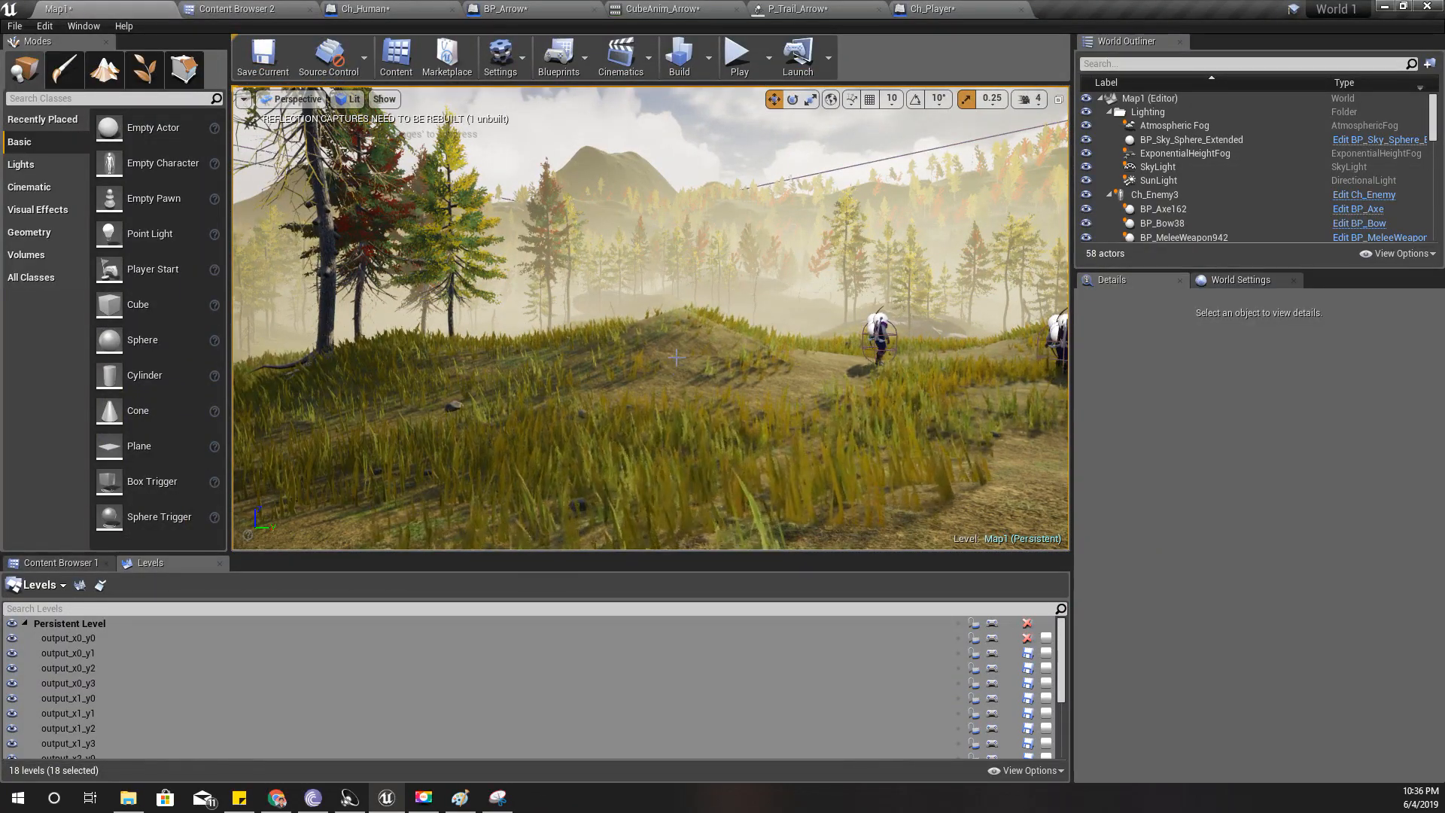
- Return to Ch_Human's Bow And Arrow graph and select its Move Component To node
{"action": "left_click", "coordinate": [360, 8]}
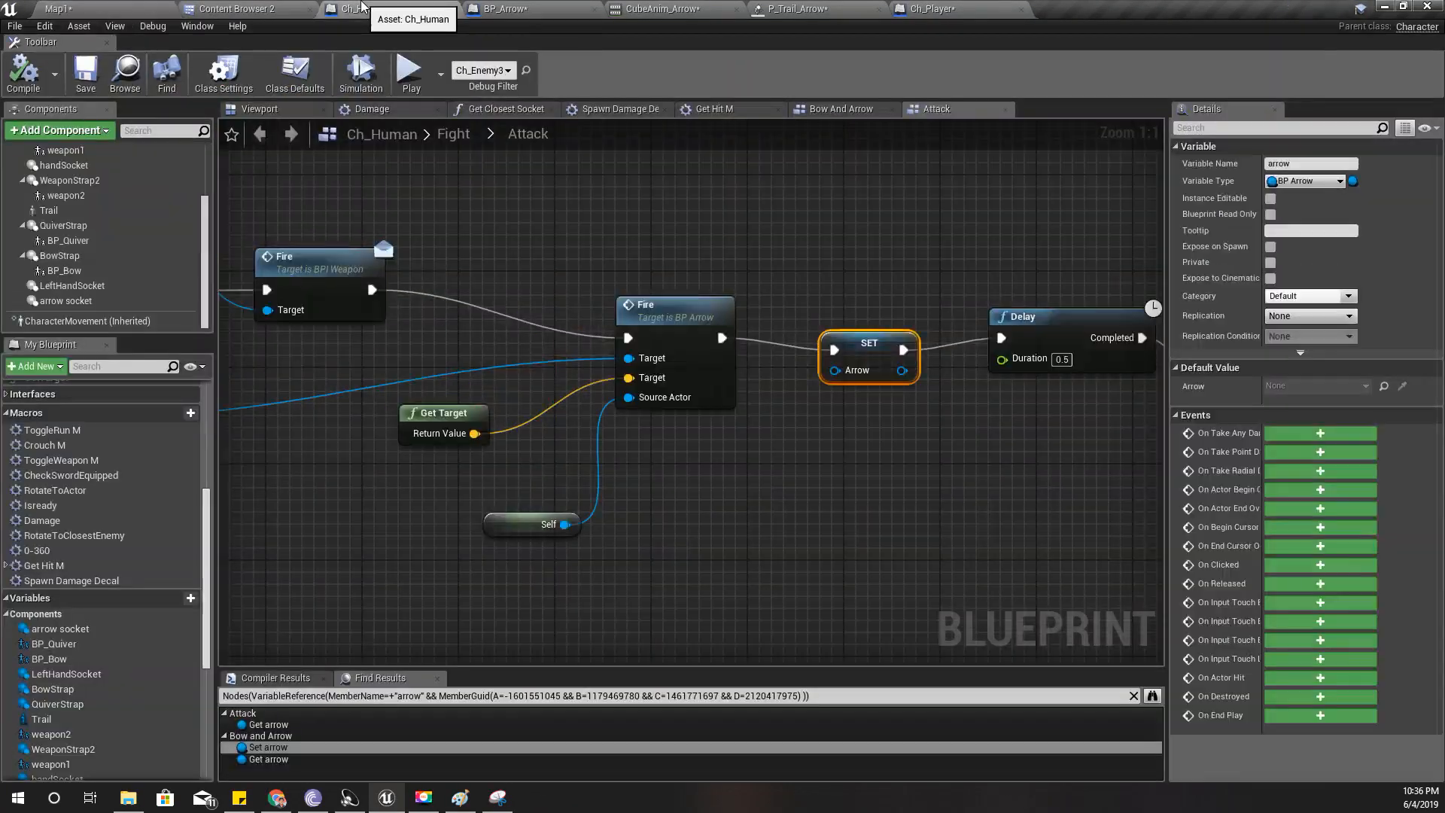
{"action": "mouse_move", "coordinate": [576, 129]}
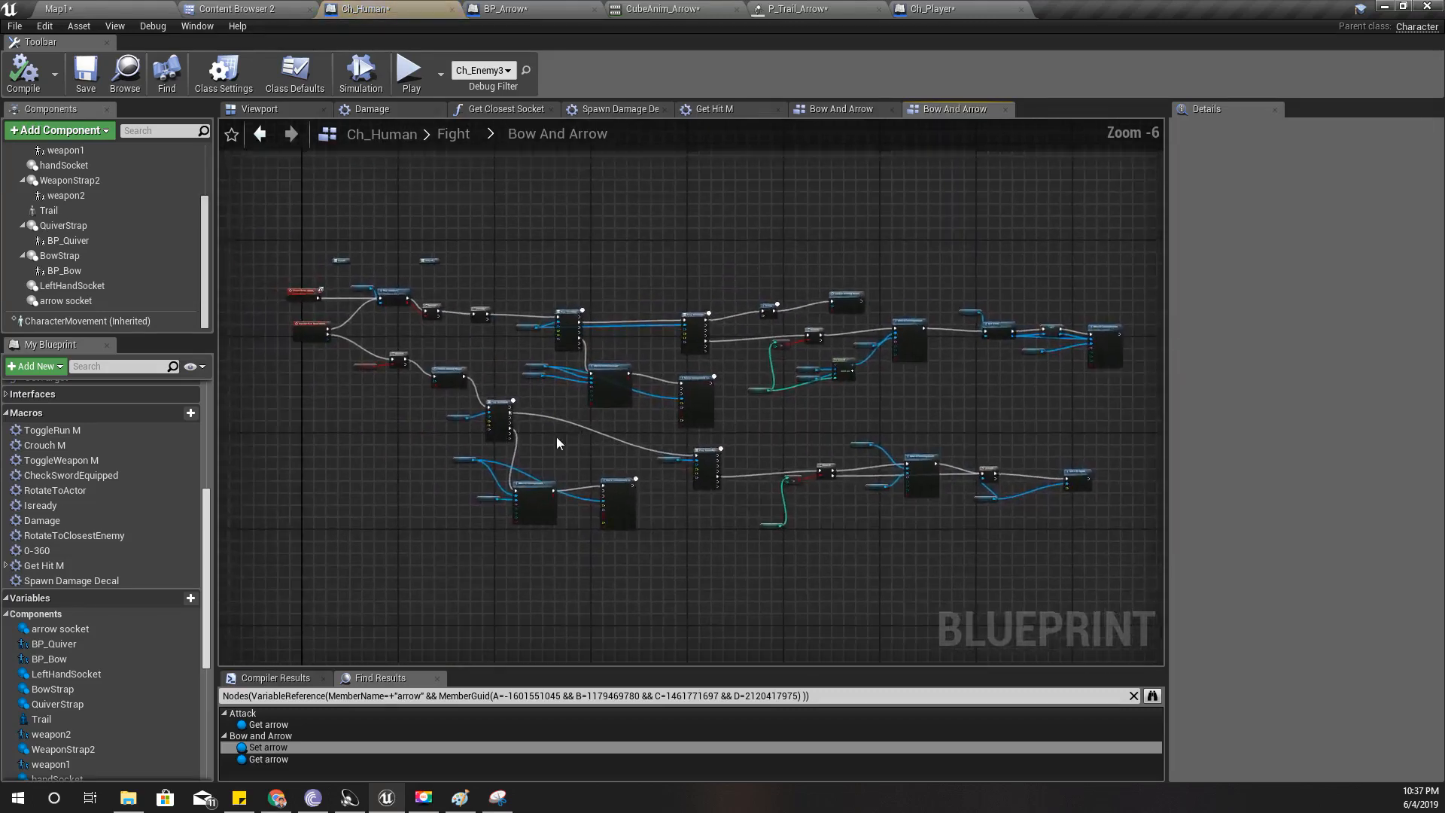
{"action": "scroll", "scroll_direction": "up", "scroll_amount": 3}
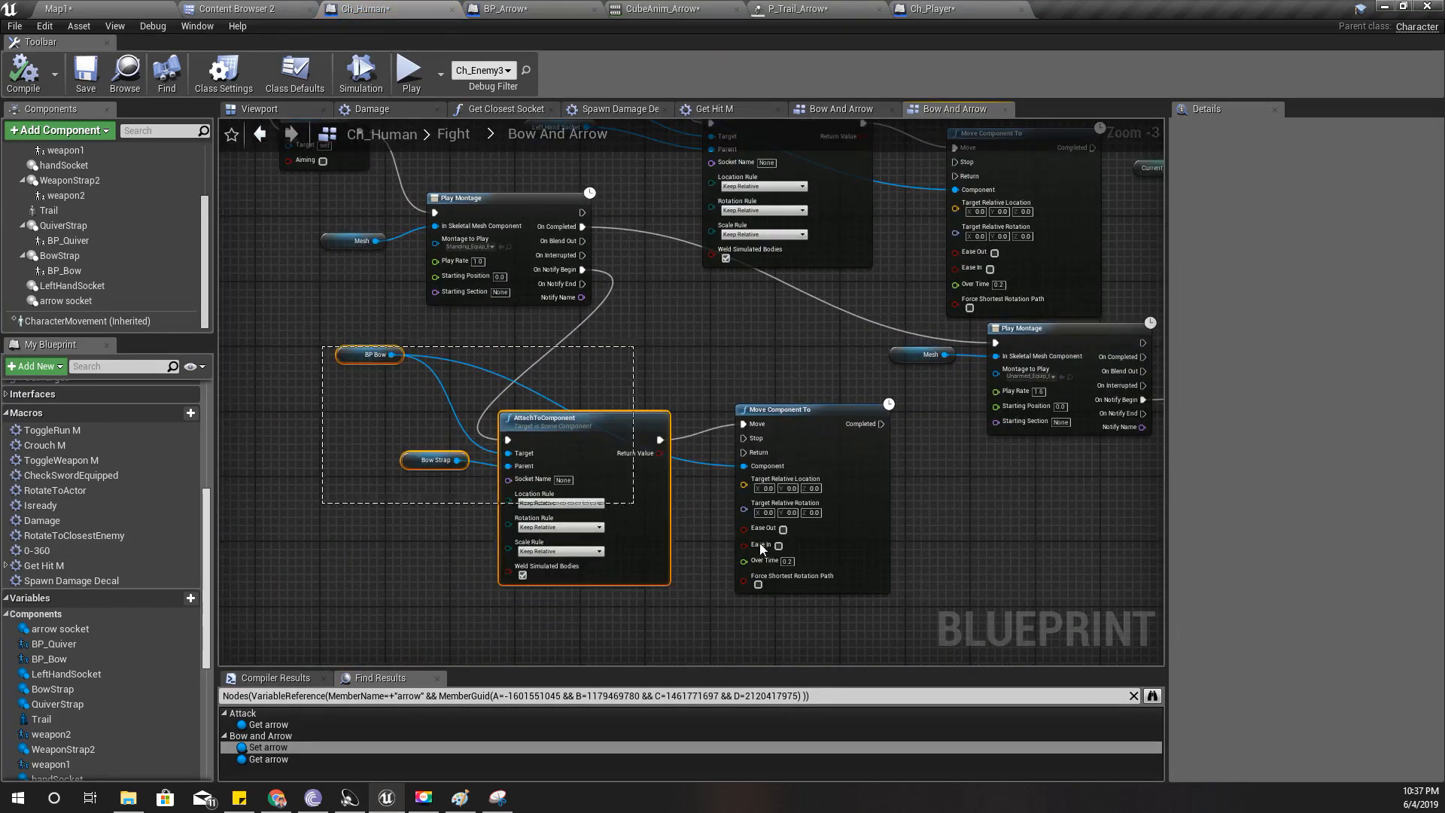
{"action": "scroll", "scroll_direction": "down", "scroll_amount": 3}
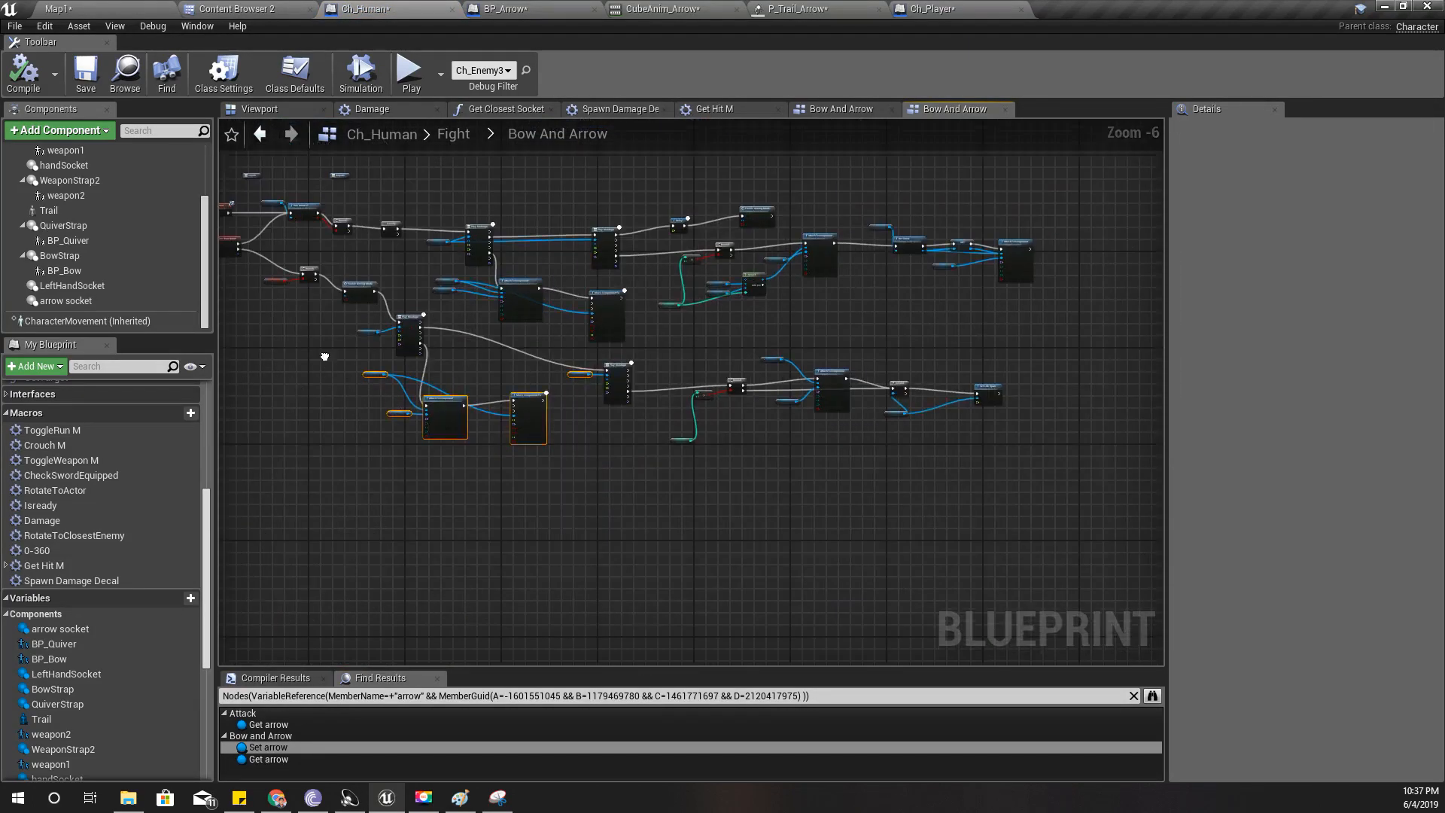
{"action": "scroll", "scroll_direction": "up", "scroll_amount": 3}
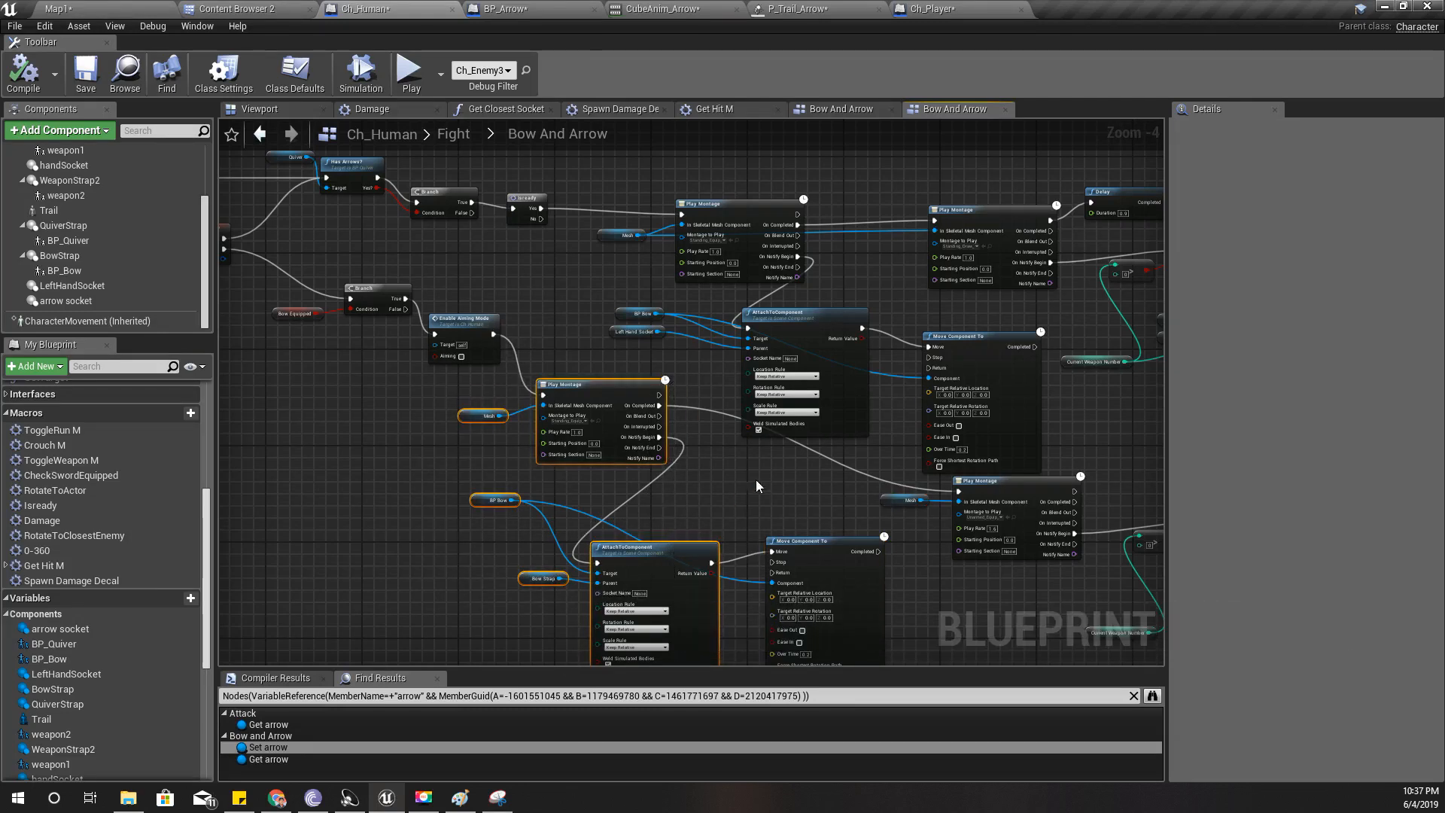
{"action": "left_click", "coordinate": [756, 477]}
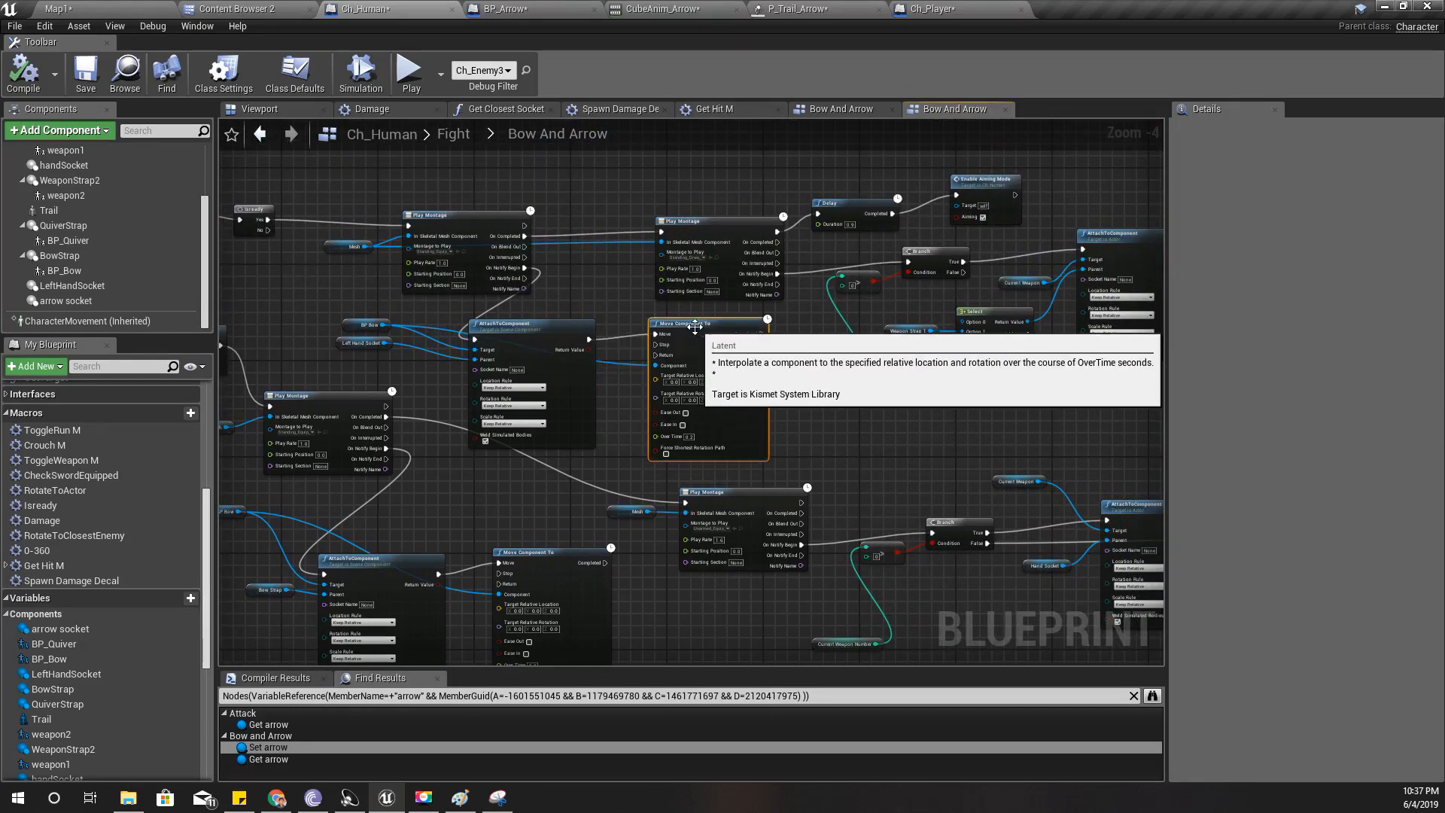
{"action": "mouse_move", "coordinate": [693, 325]}
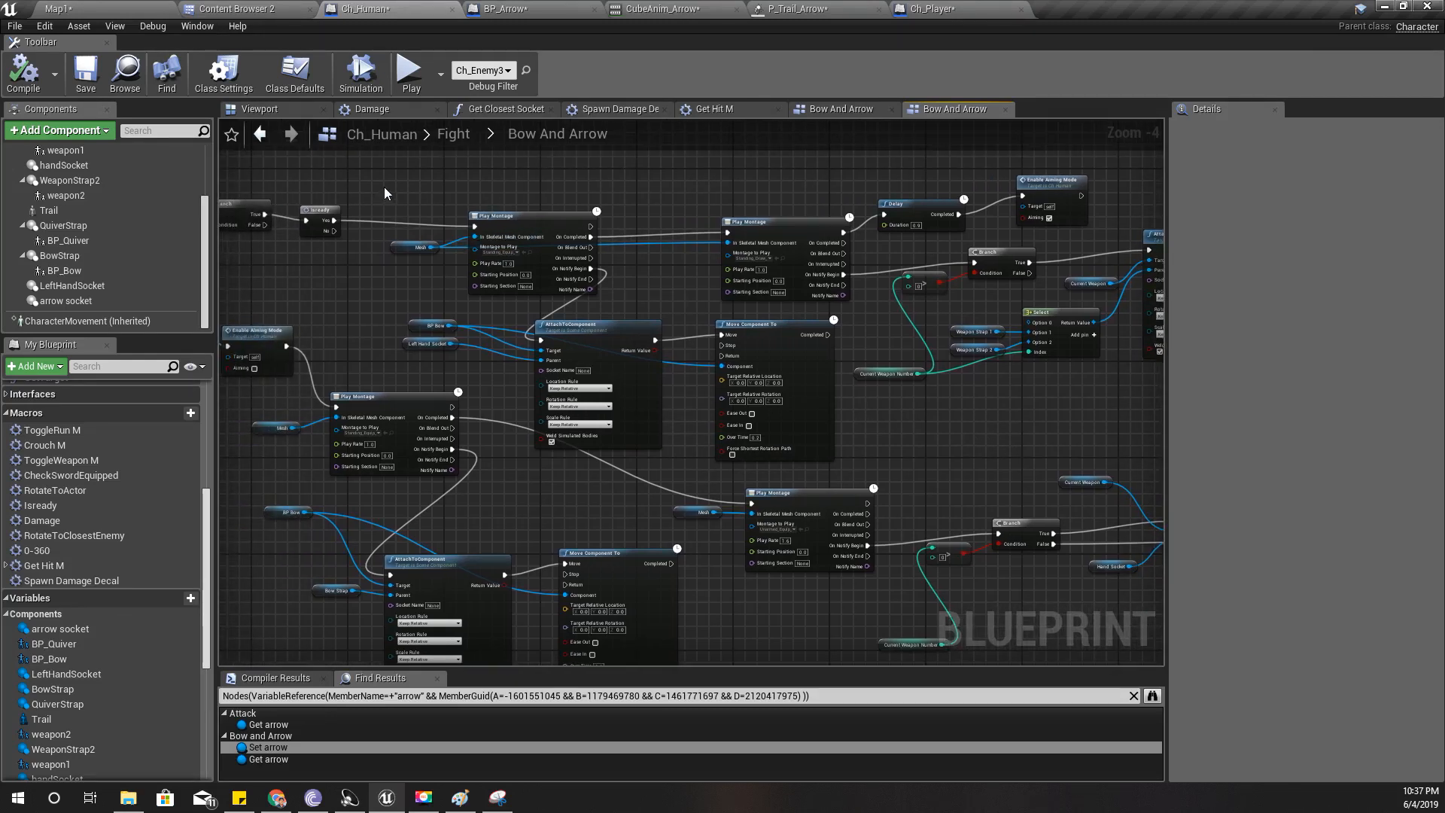
{"action": "mouse_move", "coordinate": [385, 182]}
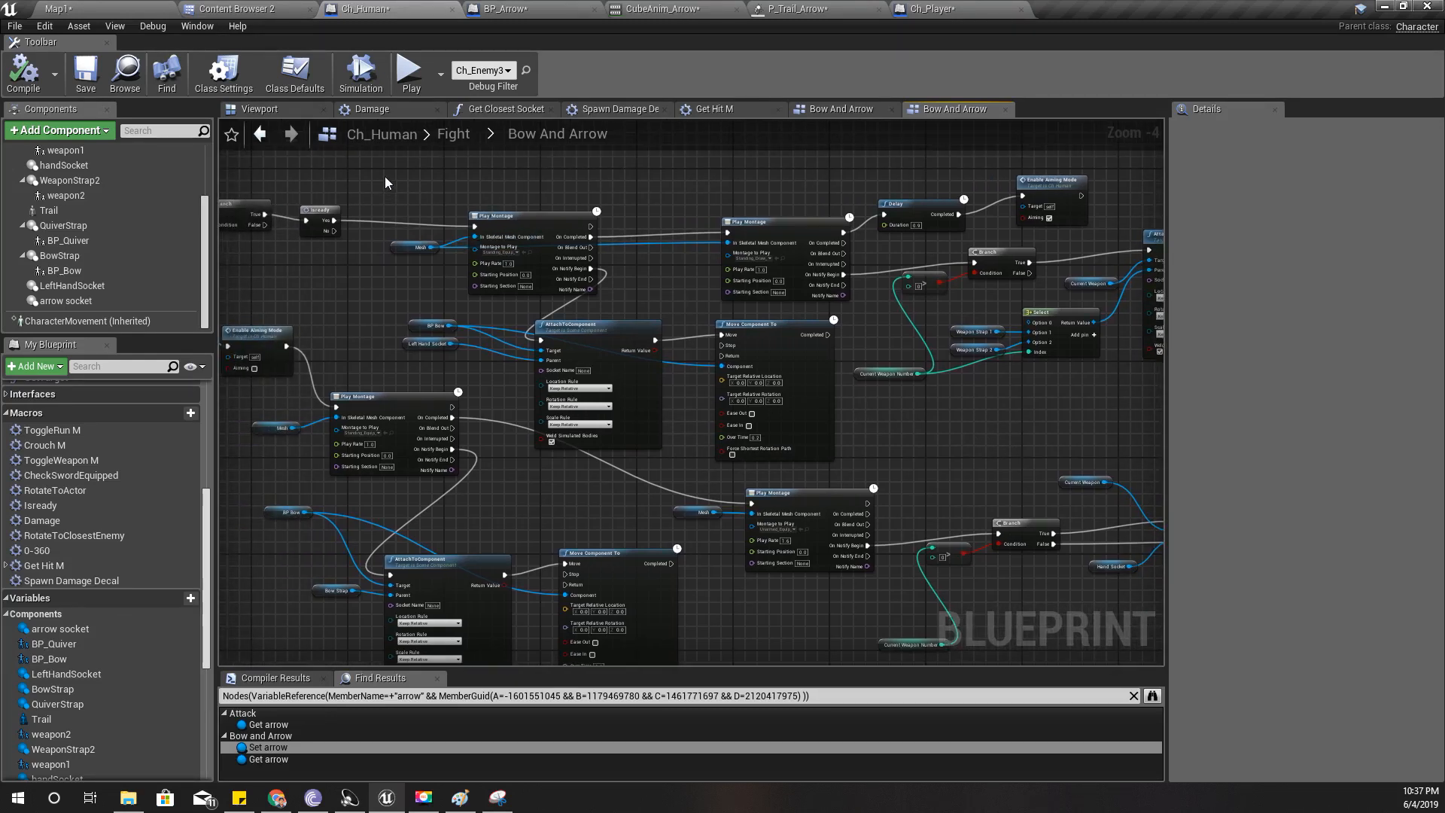
{"action": "mouse_move", "coordinate": [403, 165]}
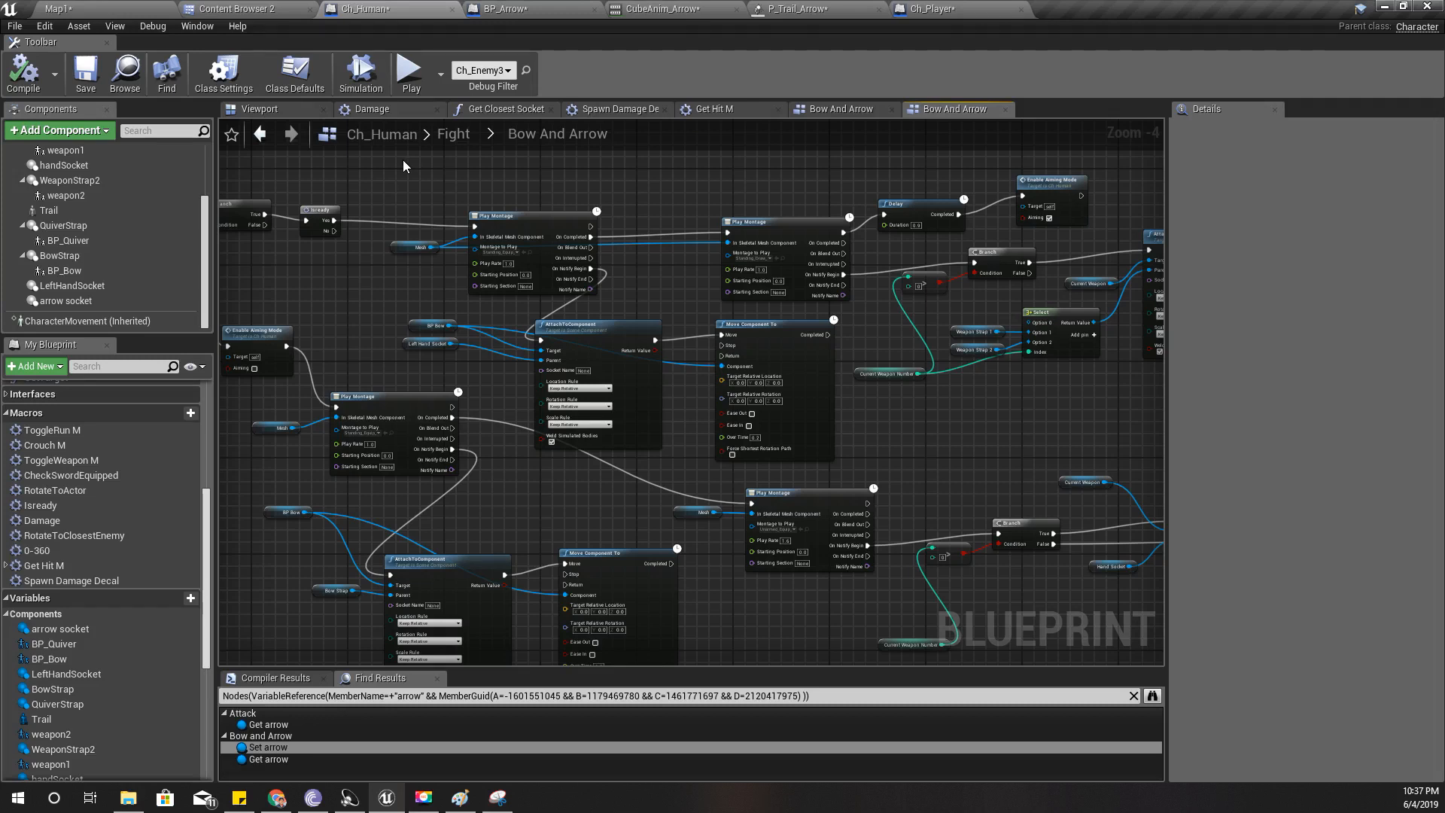
{"action": "mouse_move", "coordinate": [382, 173]}
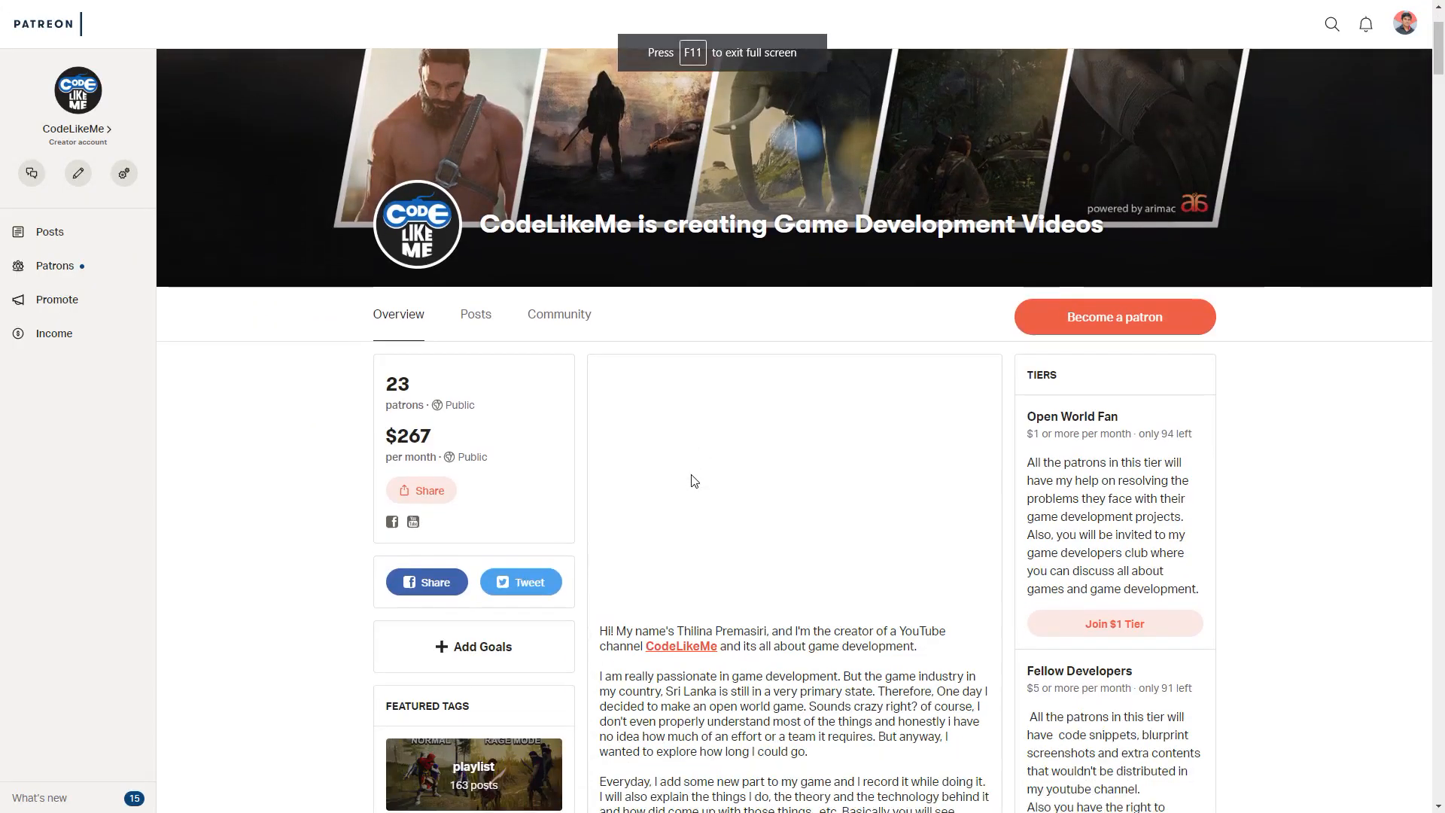
{"action": "scroll", "scroll_direction": "down", "scroll_amount": 3}
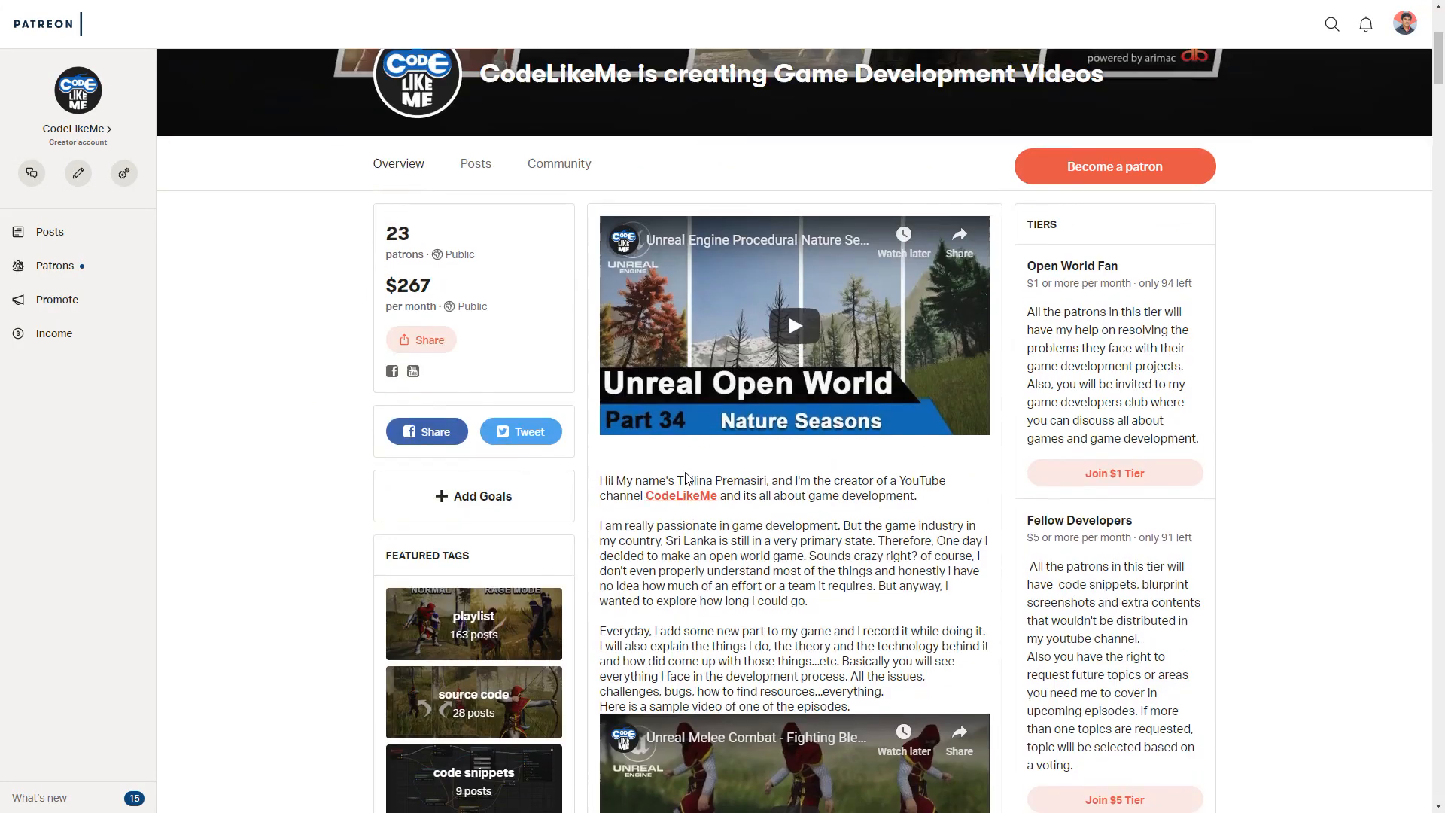
{"action": "scroll", "scroll_direction": "down", "scroll_amount": 3}
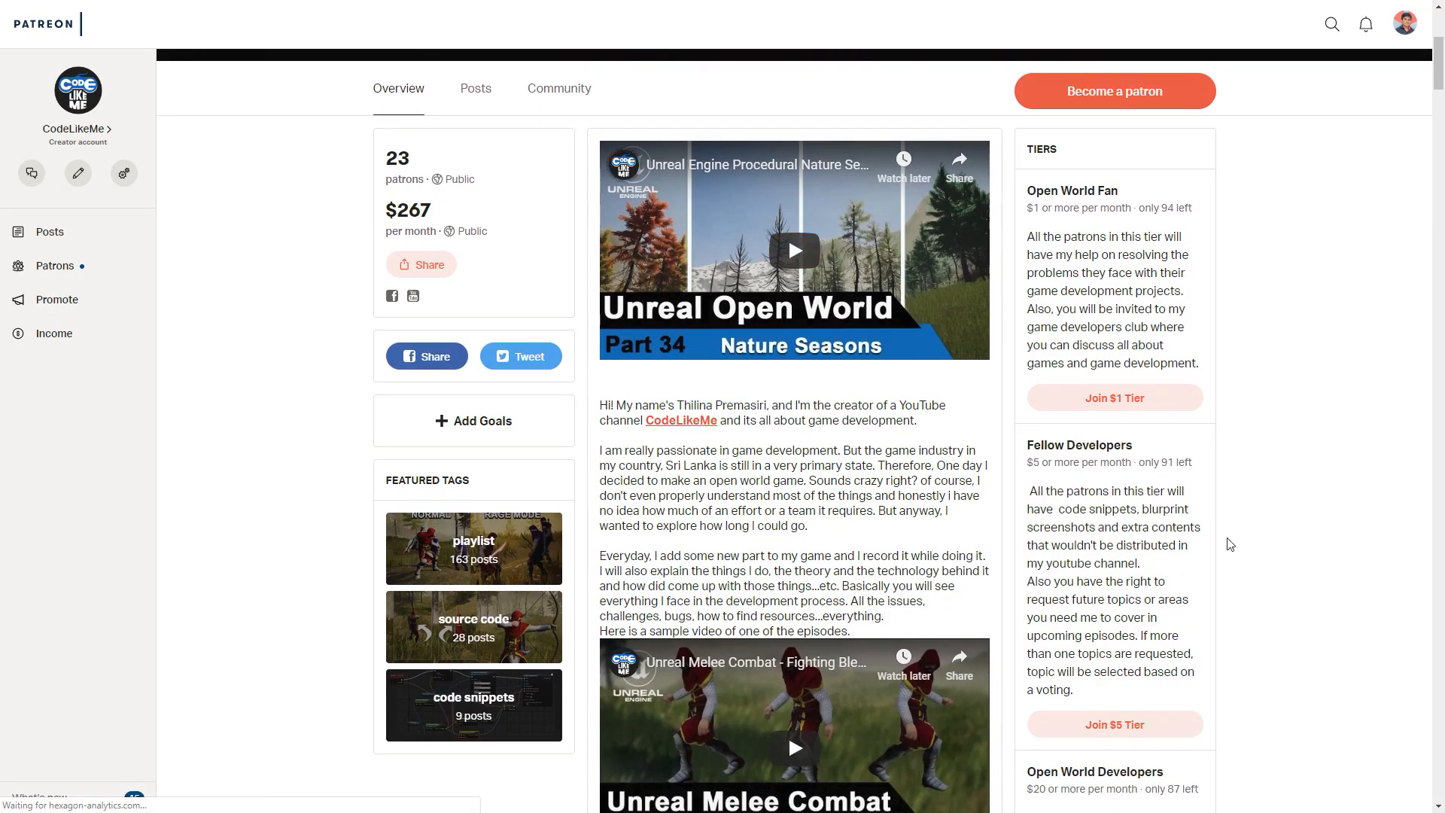
{"action": "scroll", "scroll_direction": "down", "scroll_amount": 3}
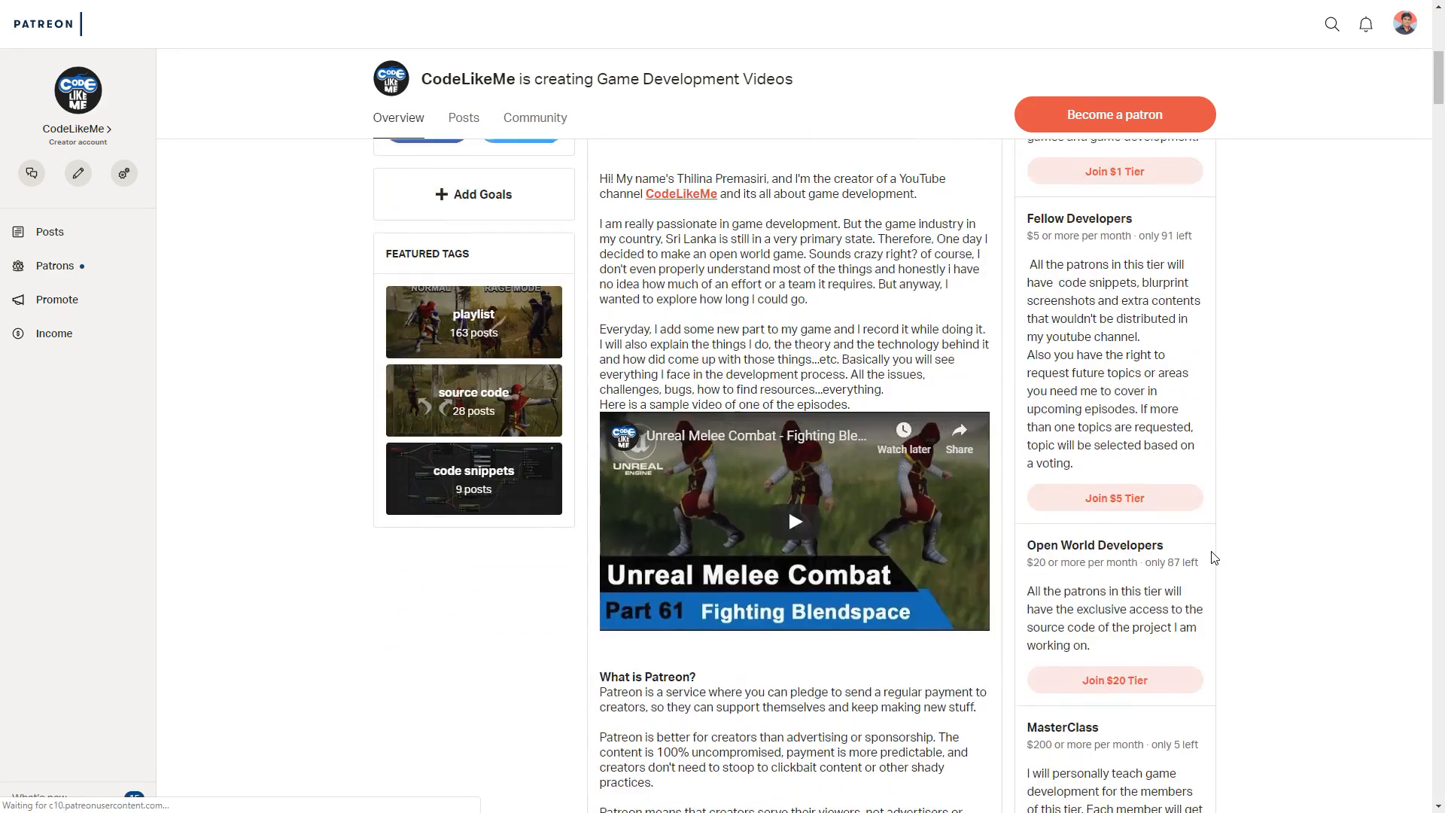
{"action": "scroll", "scroll_direction": "up", "scroll_amount": 3}
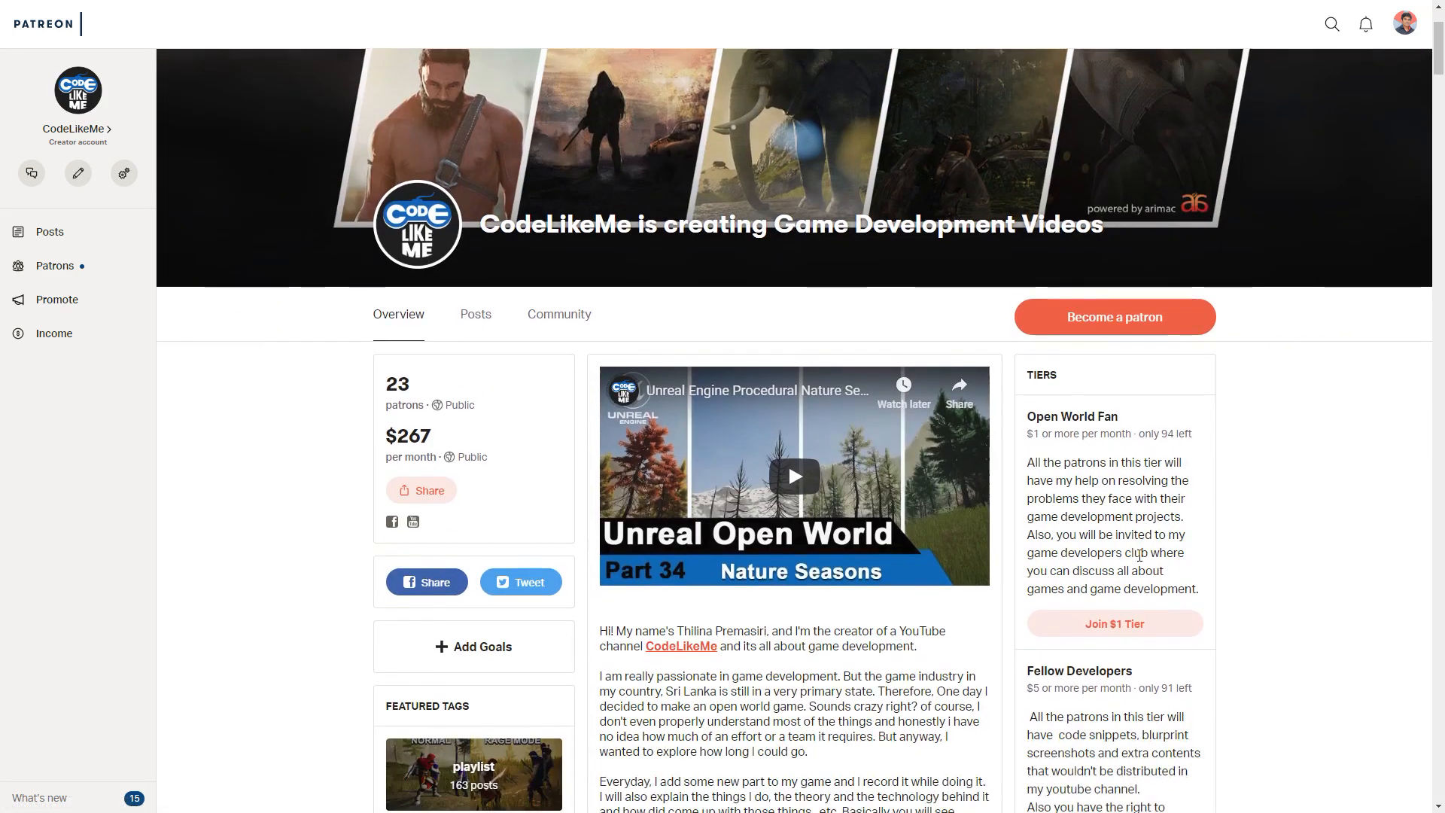
{"action": "scroll", "scroll_direction": "down", "scroll_amount": 3}
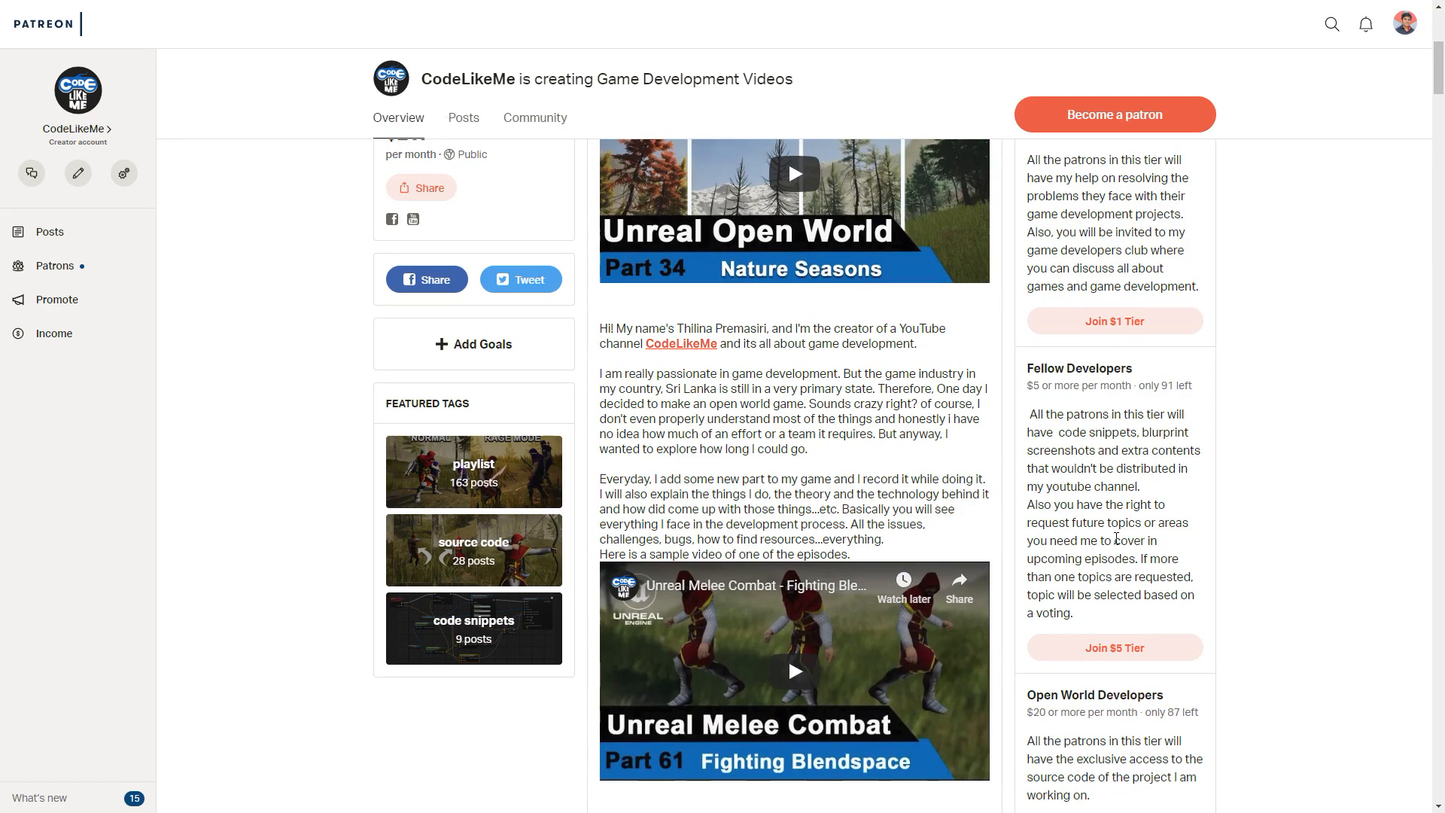
{"action": "scroll", "scroll_direction": "up", "scroll_amount": 3}
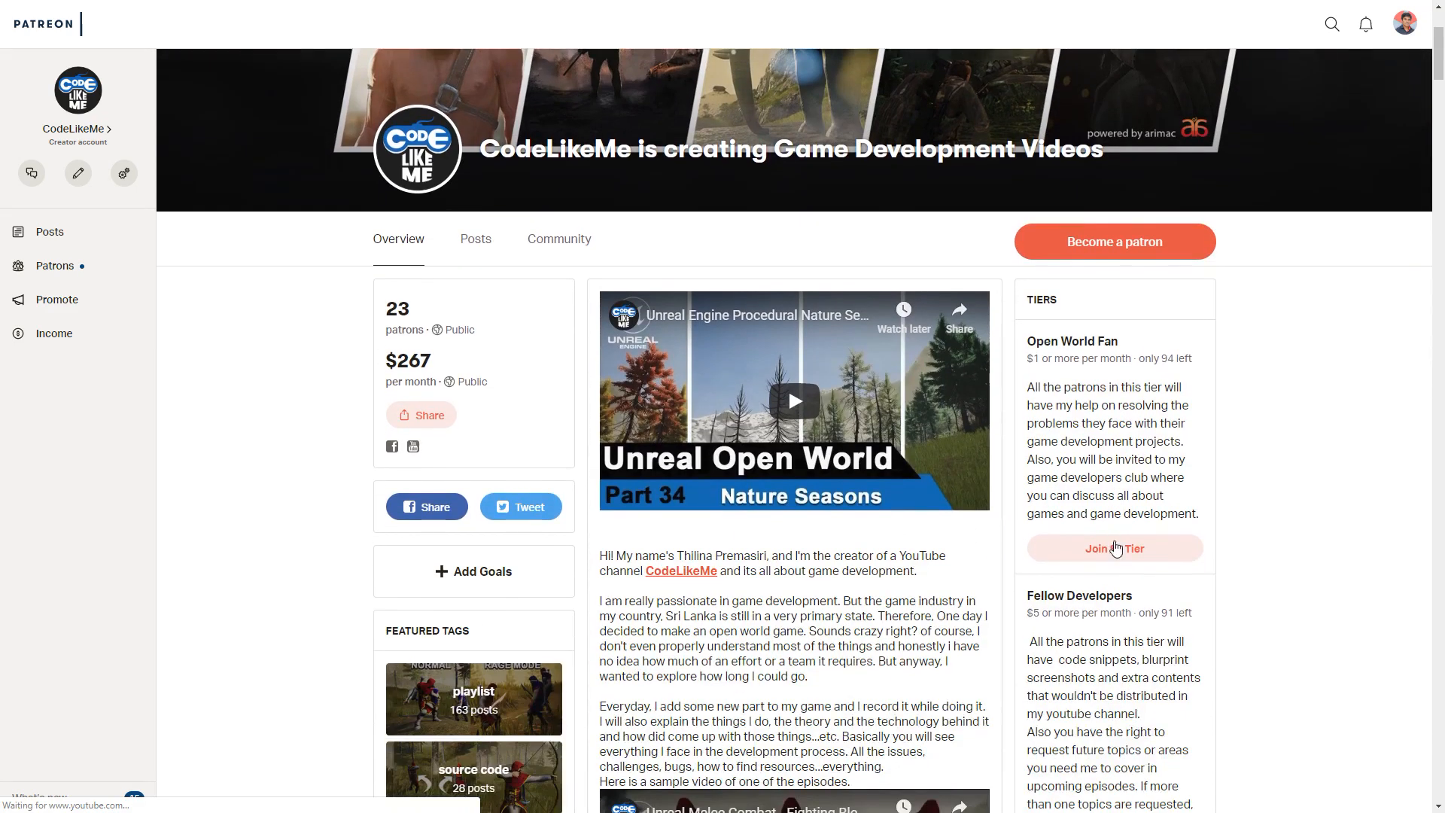
{"action": "scroll", "scroll_direction": "down", "scroll_amount": 3}
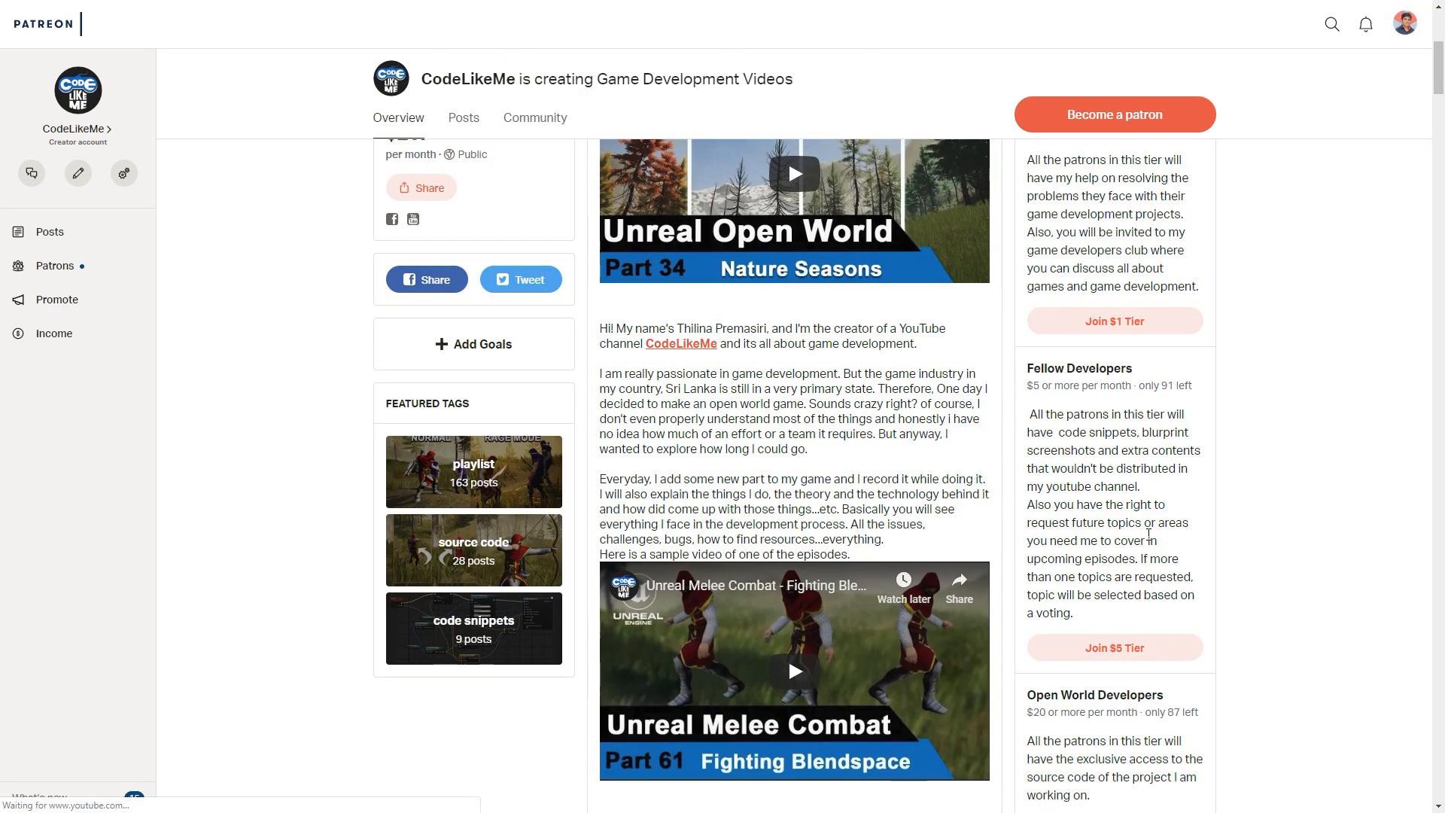
{"action": "scroll", "scroll_direction": "down", "scroll_amount": 3}
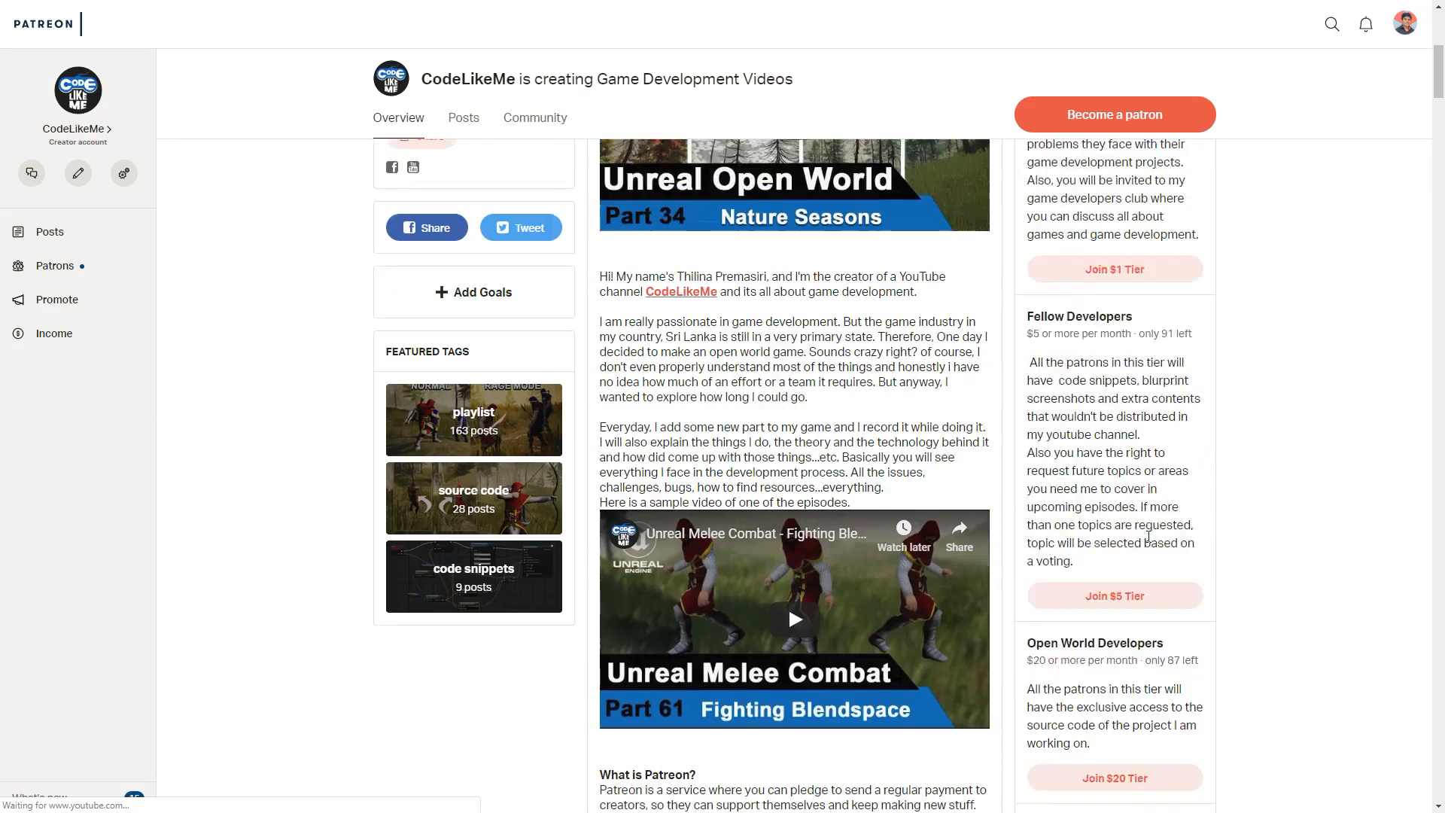
{"action": "scroll", "scroll_direction": "up", "scroll_amount": 3}
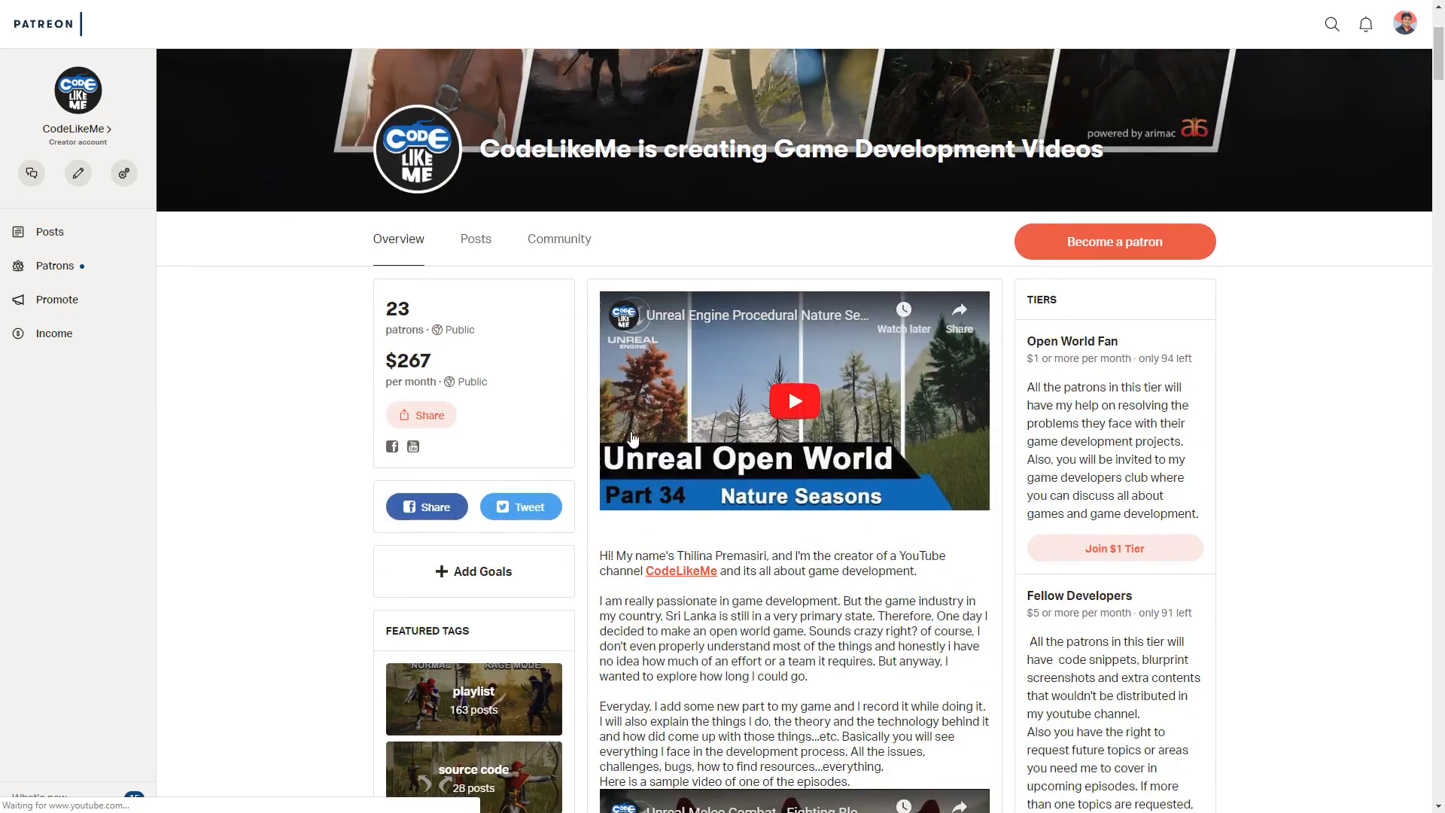